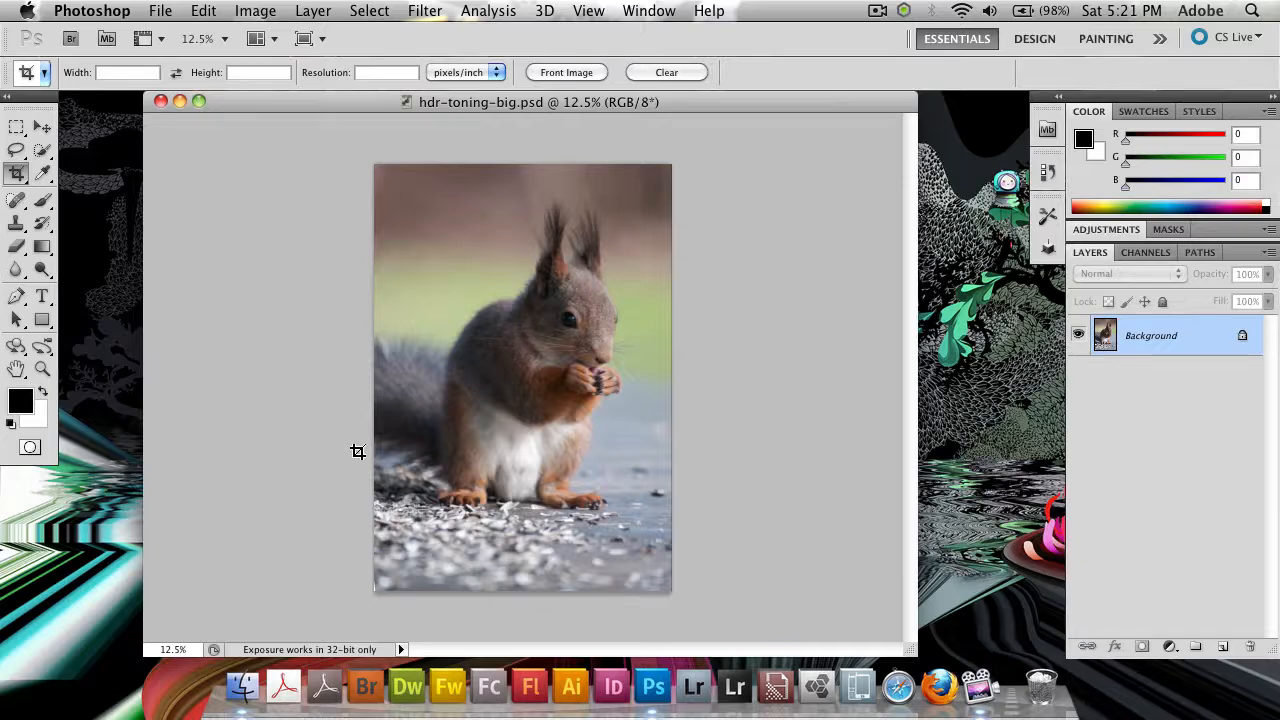
pyautogui.moveTo(604, 287)
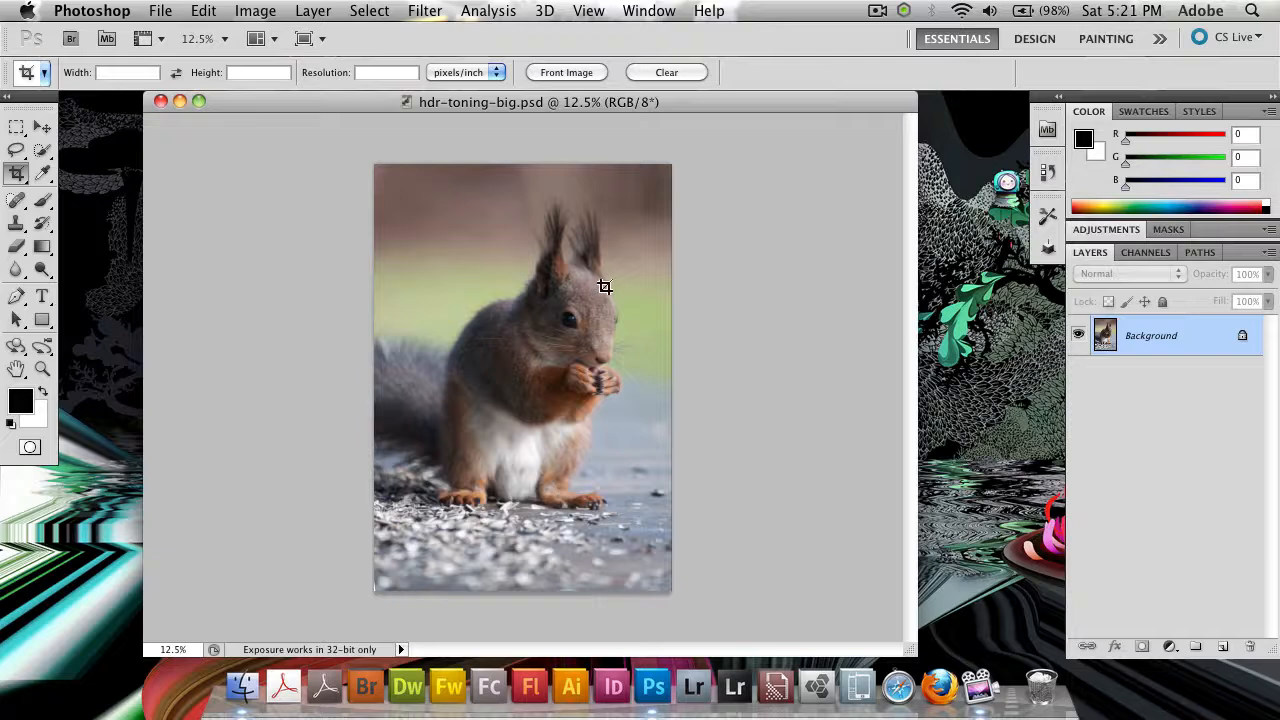
pyautogui.moveTo(1005, 205)
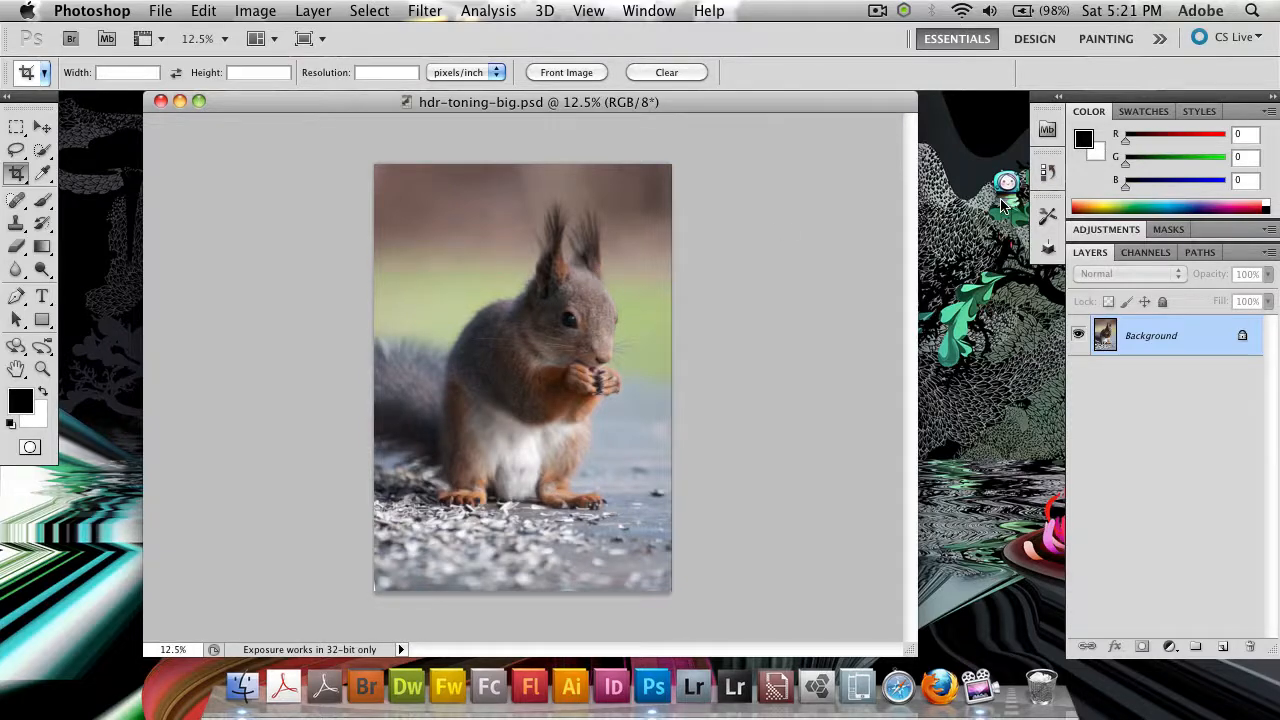
# Switch the active tool from Crop to the Move tool
pyautogui.click(47, 127)
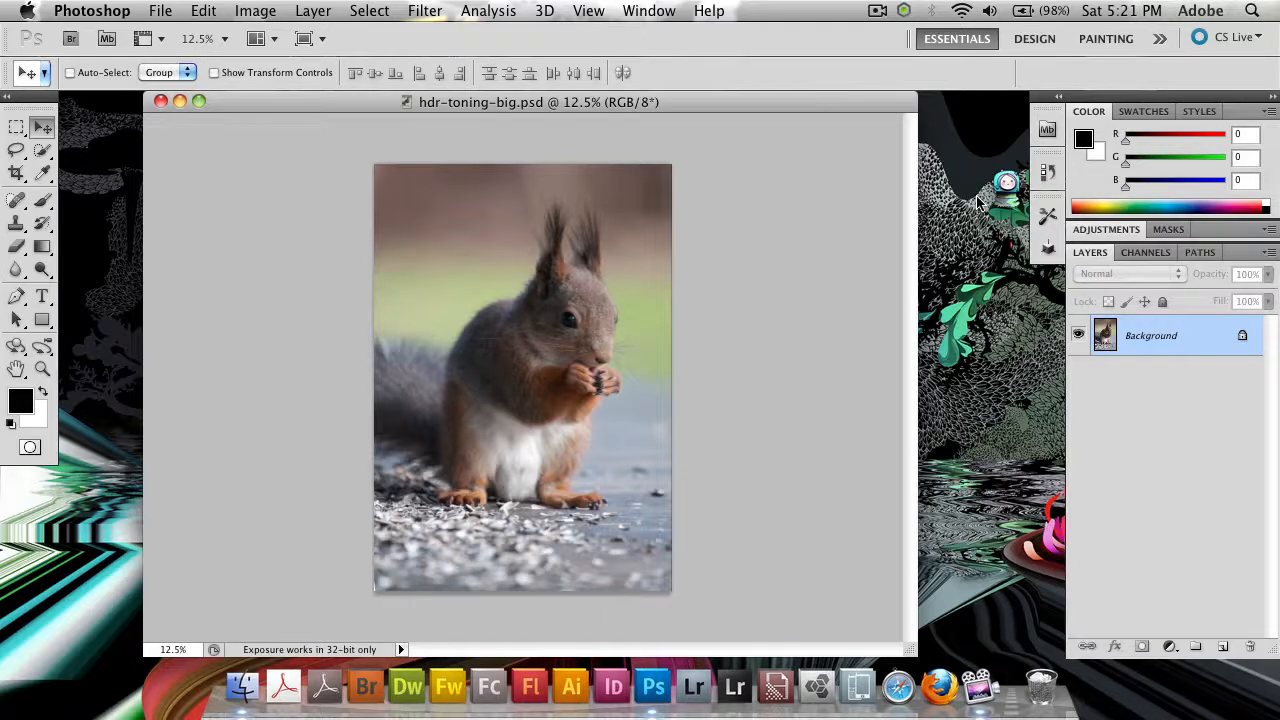
# Launch HDR Toning on the squirrel photo from the Image > Adjustments menu
pyautogui.click(255, 11)
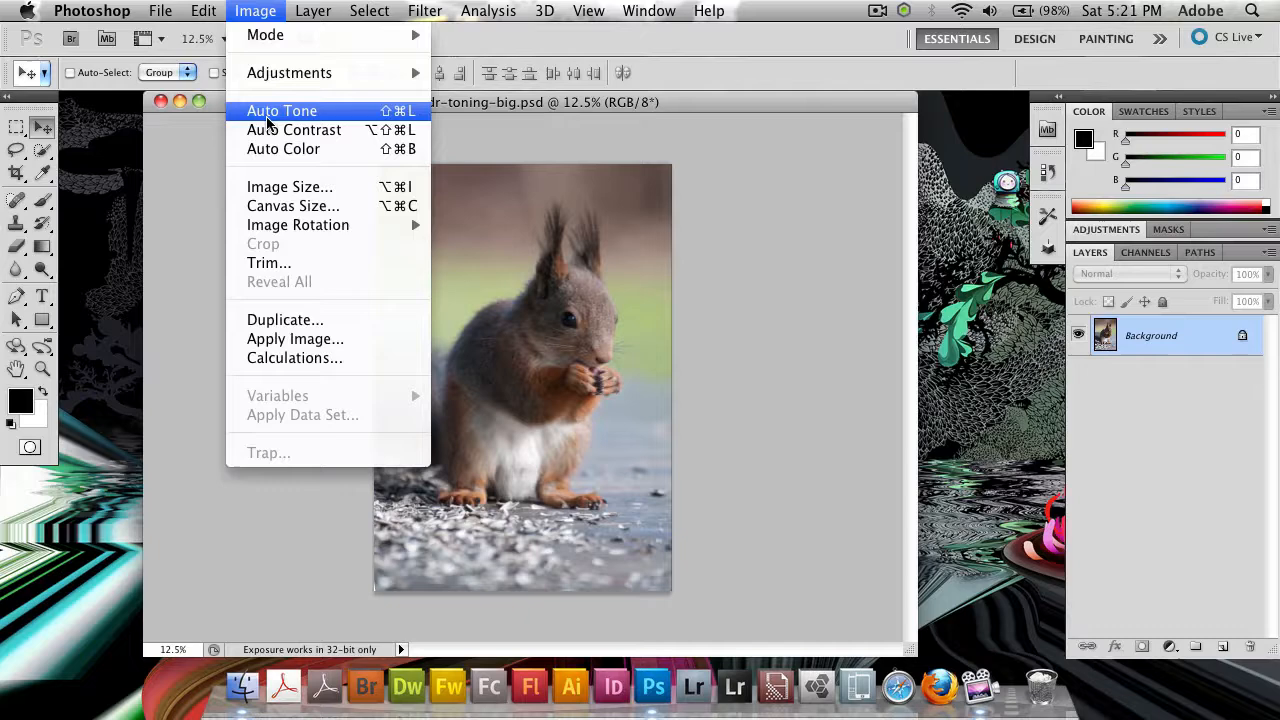
pyautogui.moveTo(289, 72)
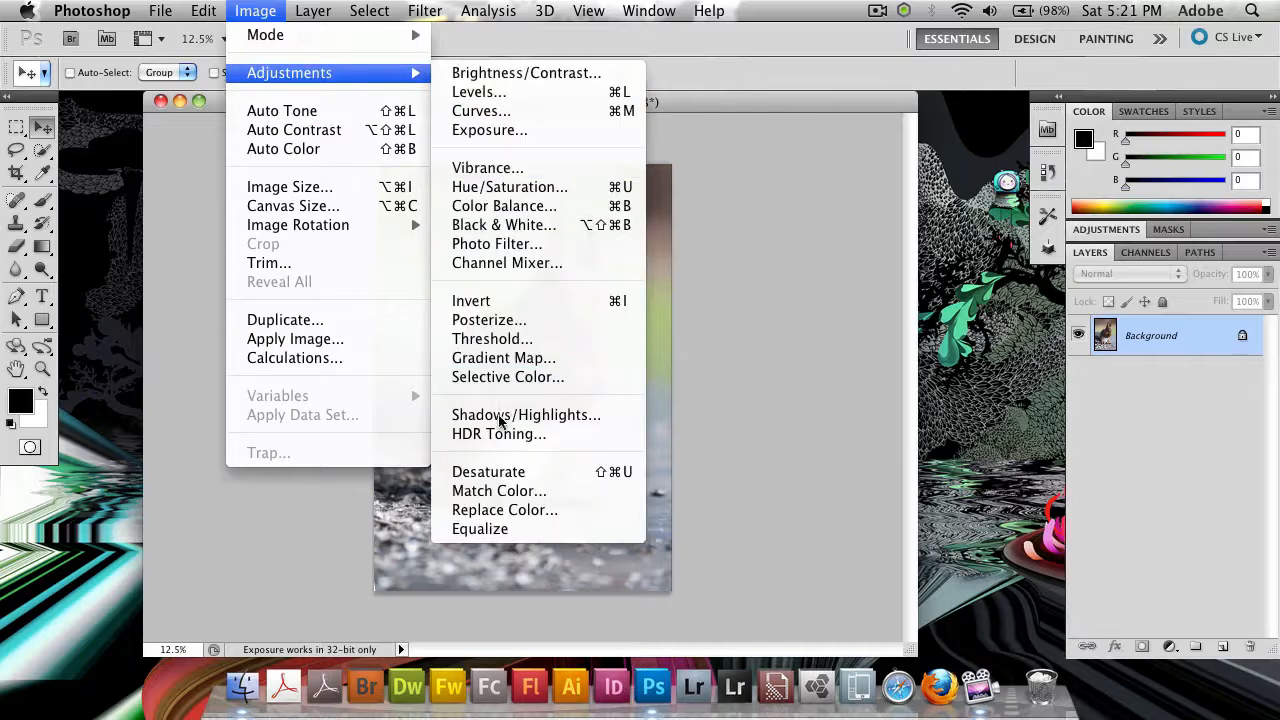
pyautogui.click(498, 434)
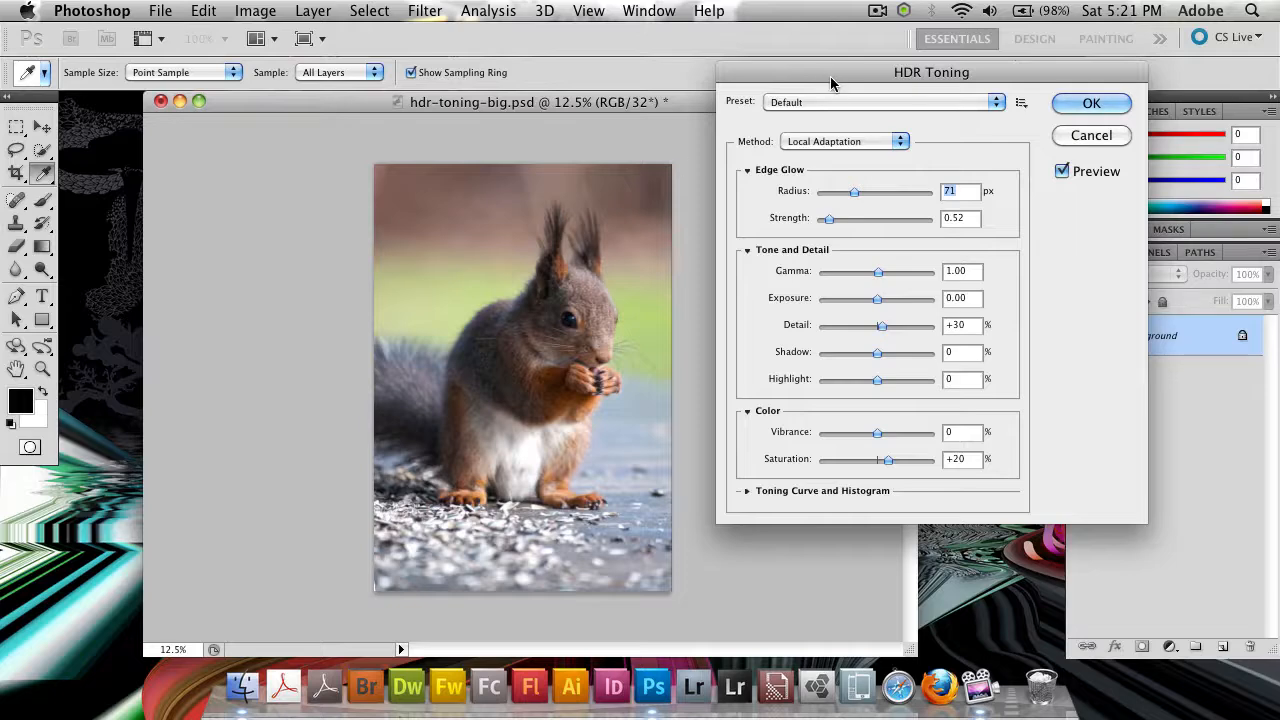
# Preview the Default, Flat, Monochromatic and More Saturated HDR toning presets
pyautogui.click(883, 101)
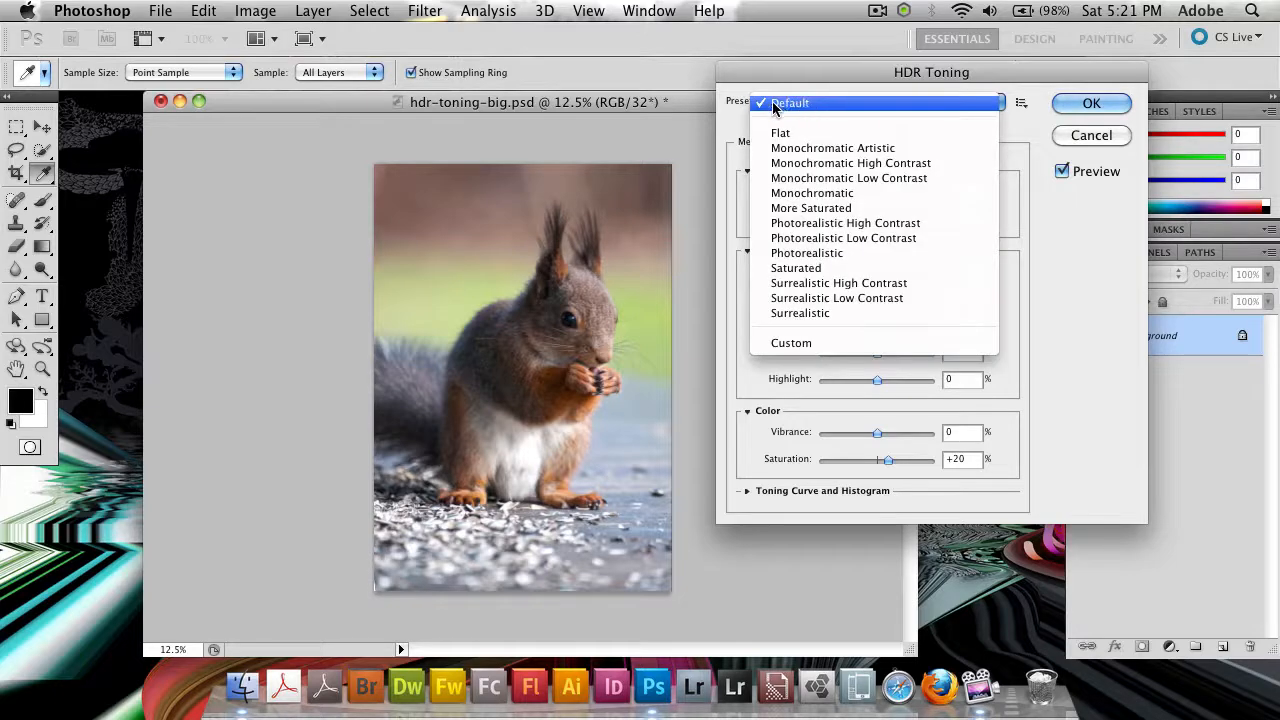
pyautogui.click(799, 103)
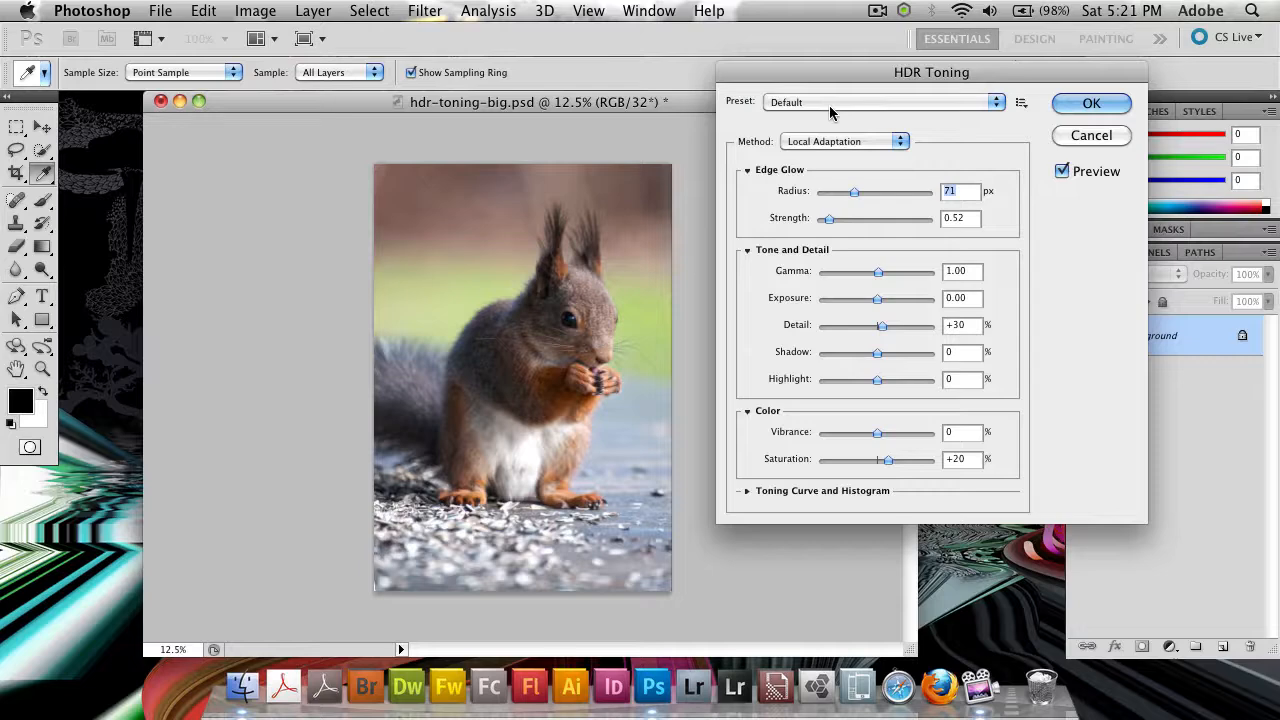
pyautogui.click(880, 101)
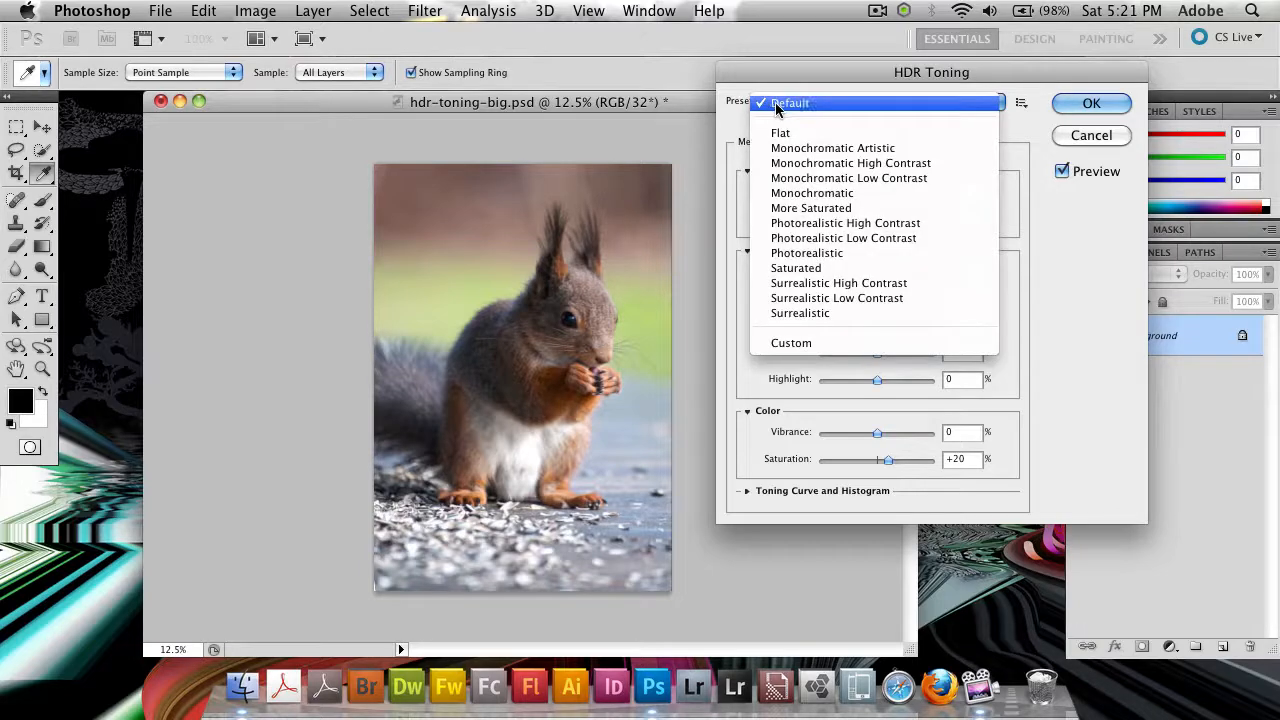
pyautogui.click(790, 103)
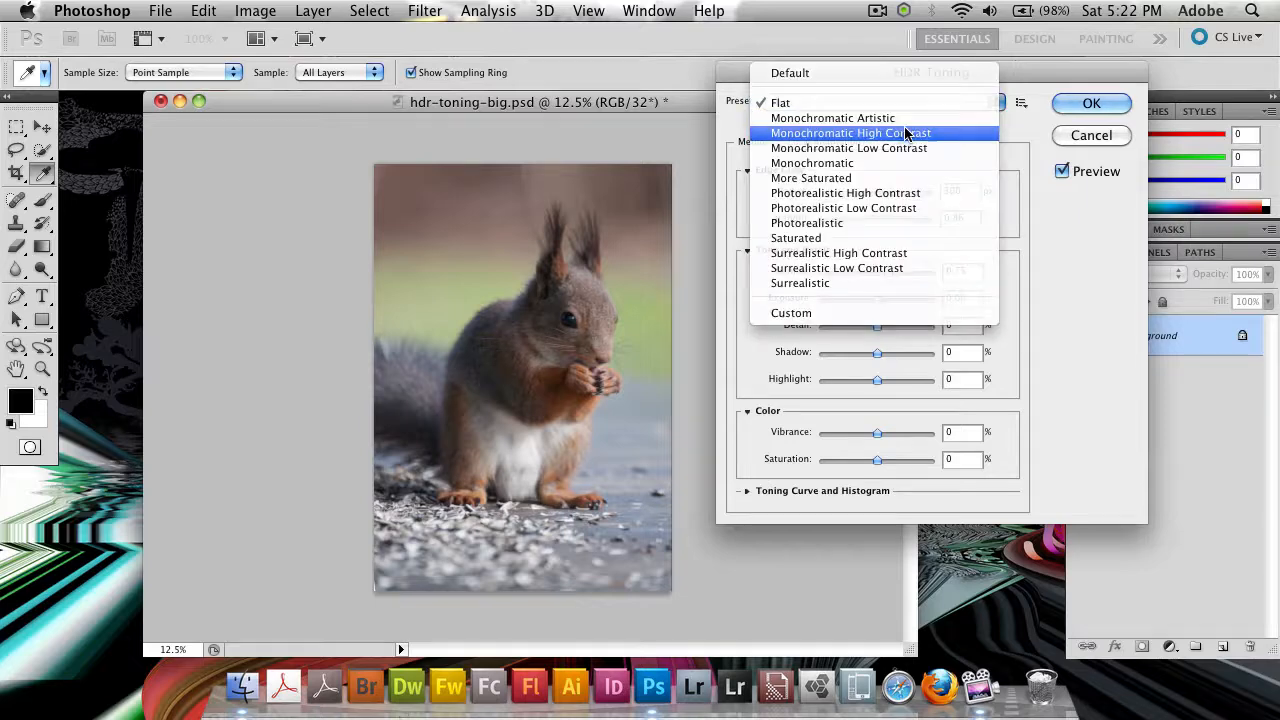
pyautogui.click(831, 118)
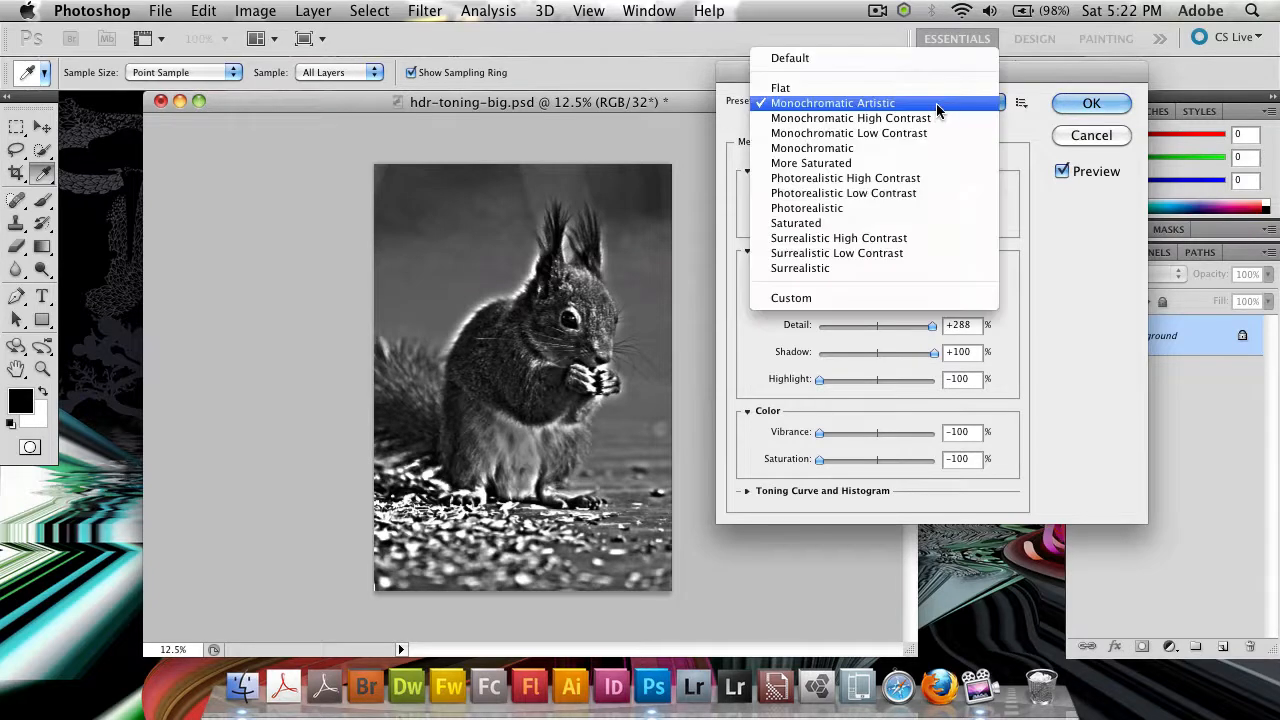
pyautogui.click(848, 118)
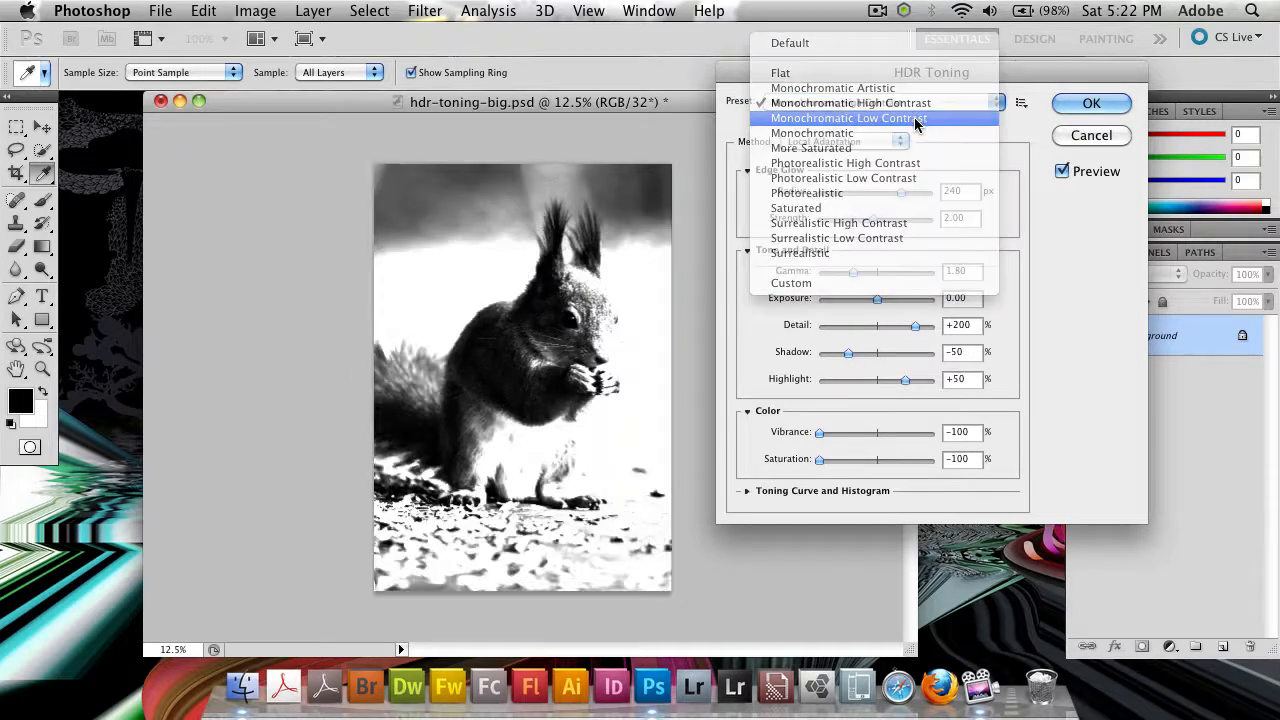
pyautogui.click(848, 133)
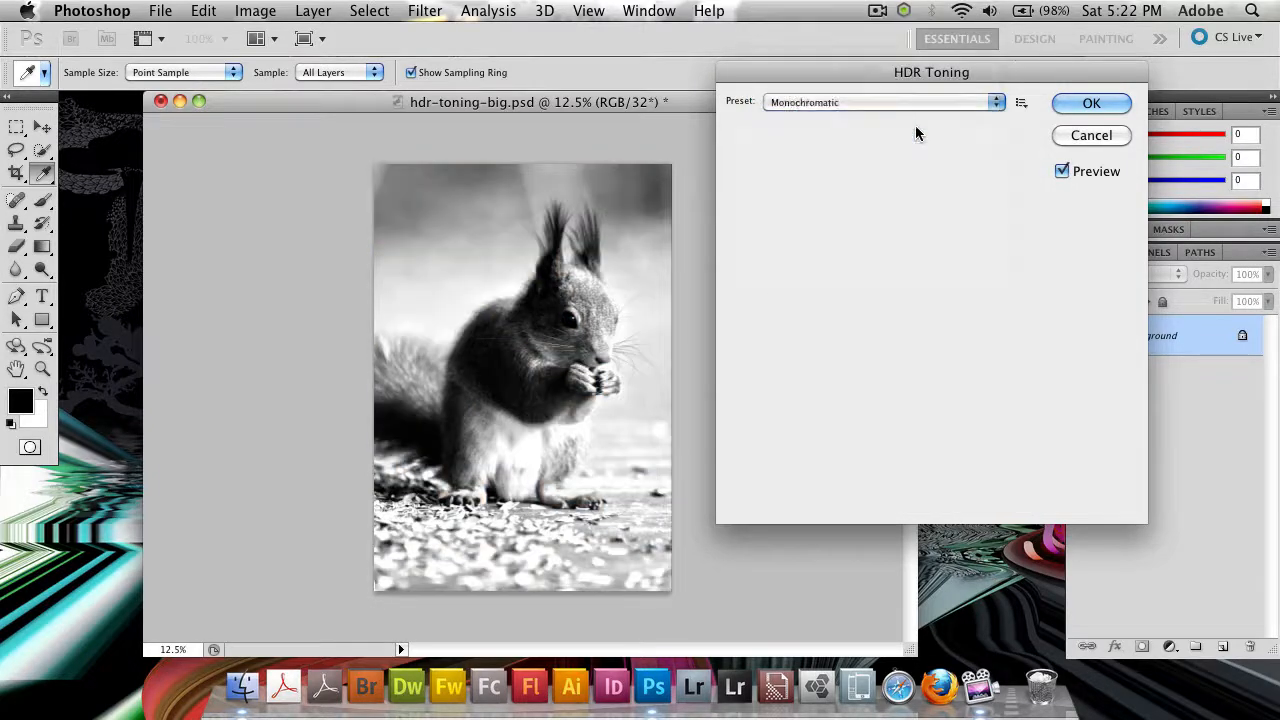
pyautogui.click(884, 101)
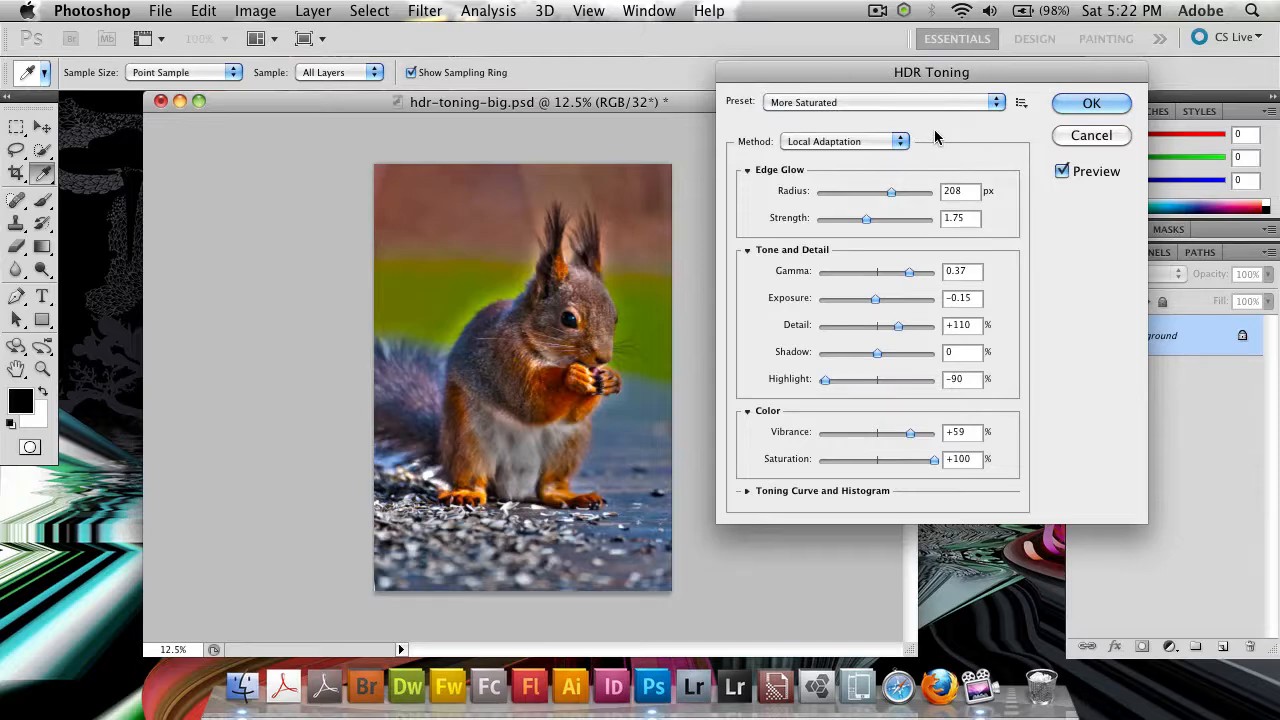
pyautogui.moveTo(921, 128)
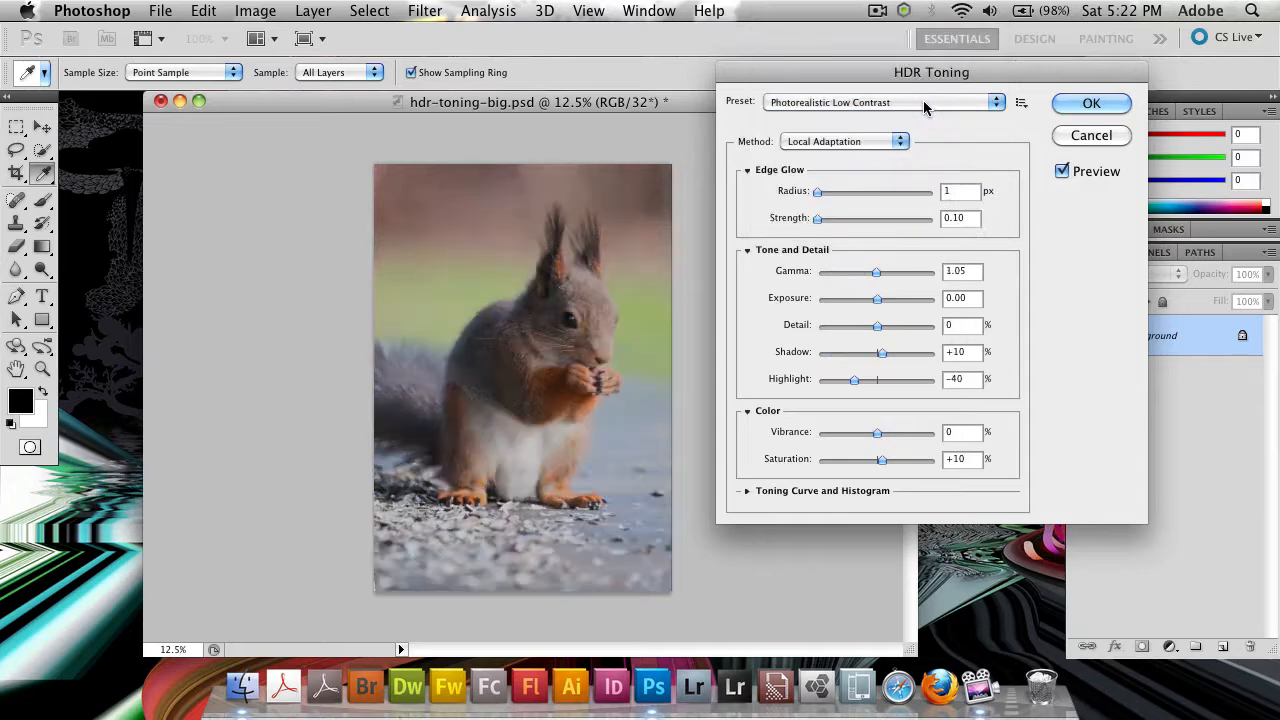
# Preview the Photorealistic, Saturated and Surrealistic presets, toggling Preview back on
pyautogui.click(925, 102)
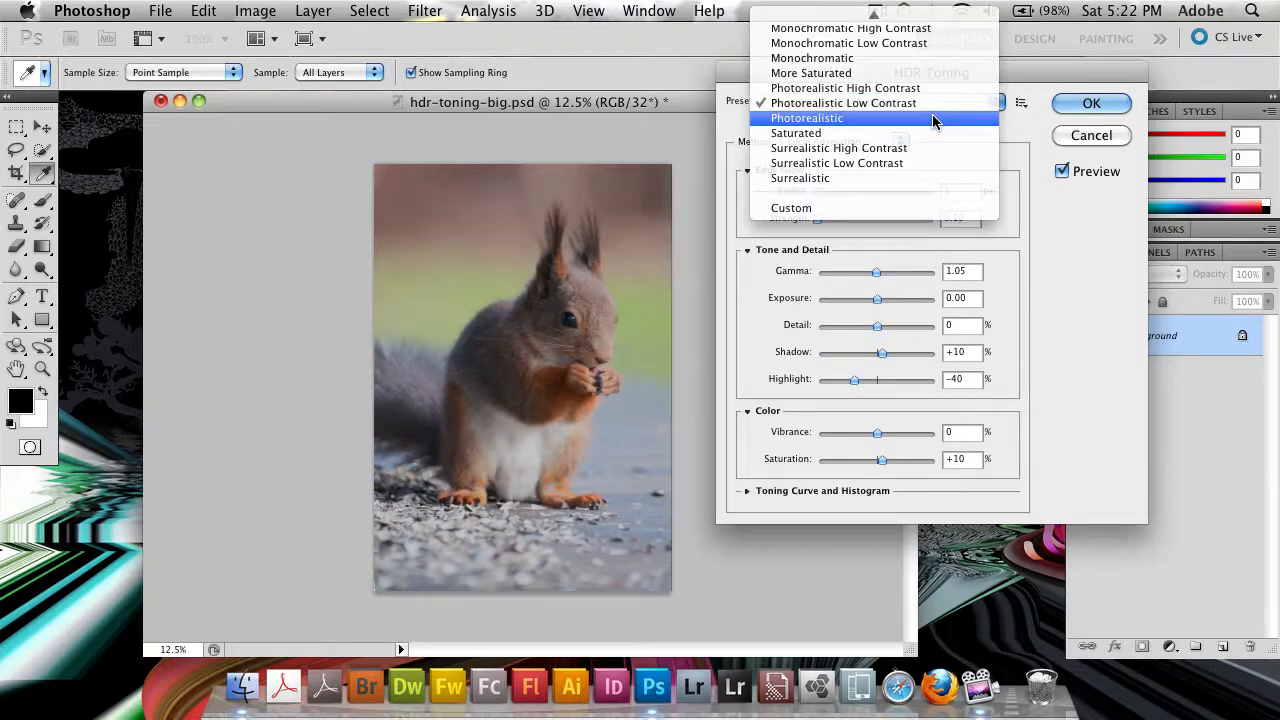
pyautogui.click(807, 118)
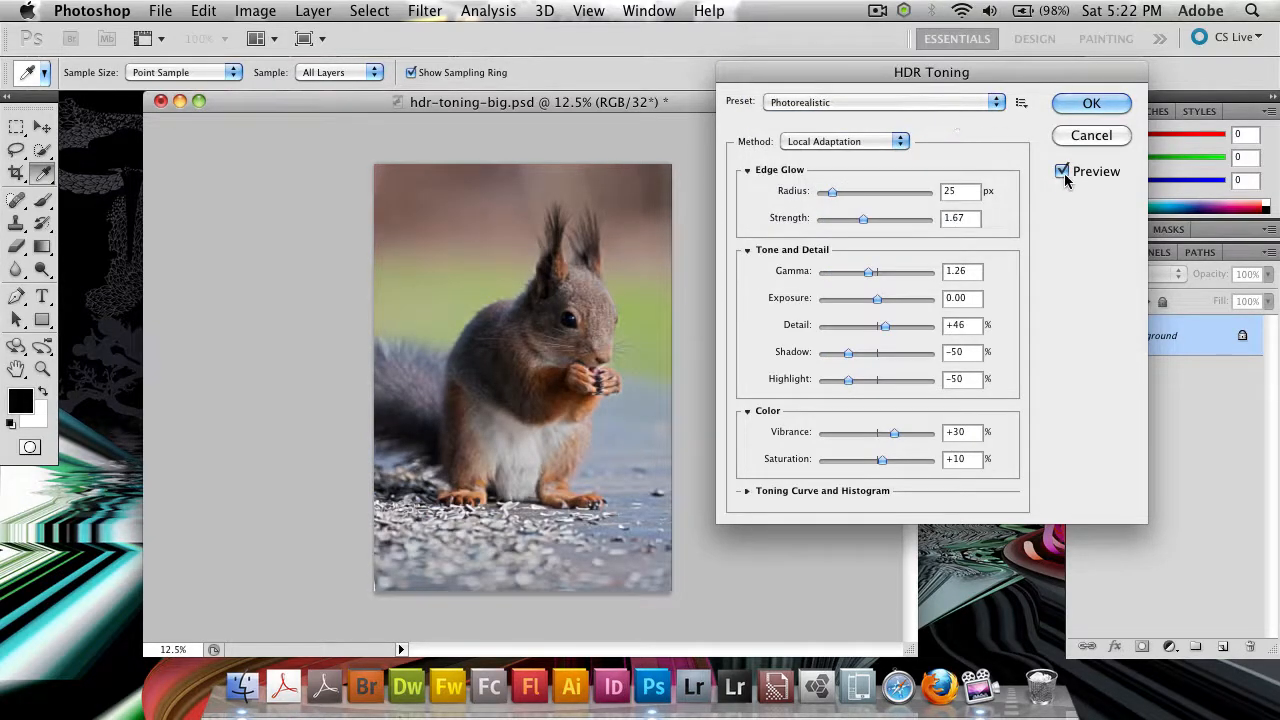
pyautogui.click(885, 102)
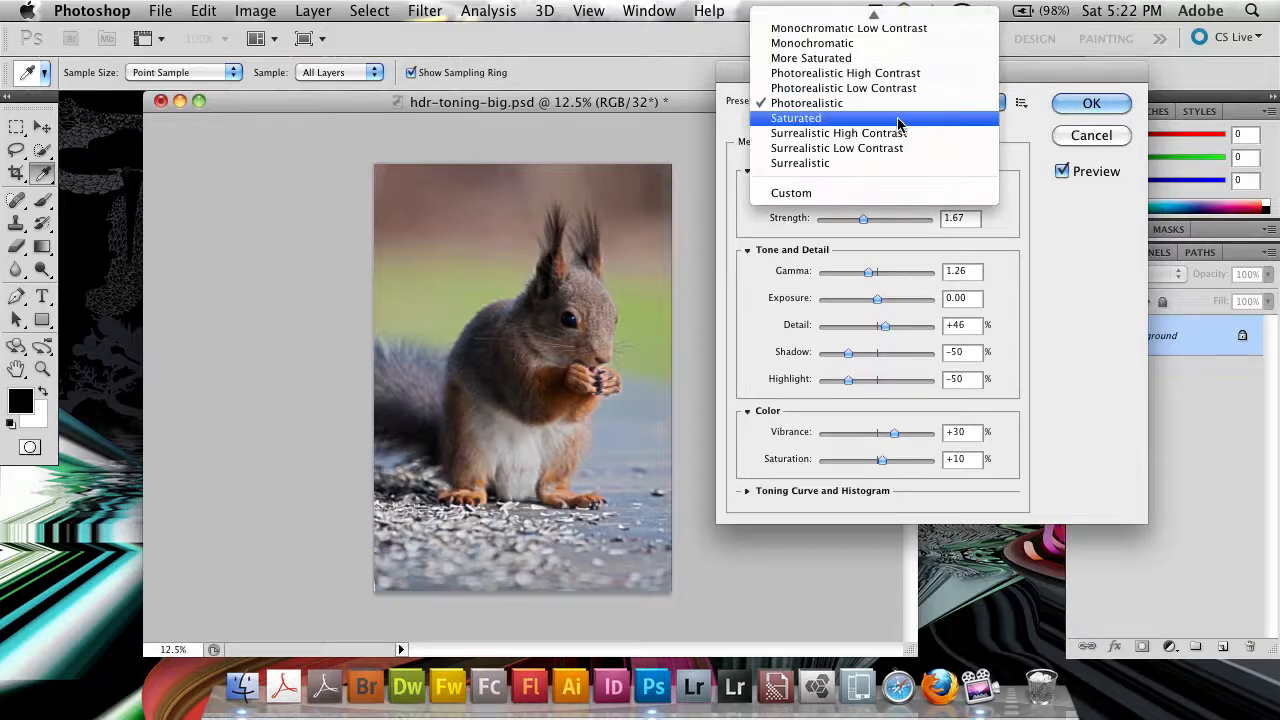
pyautogui.click(795, 118)
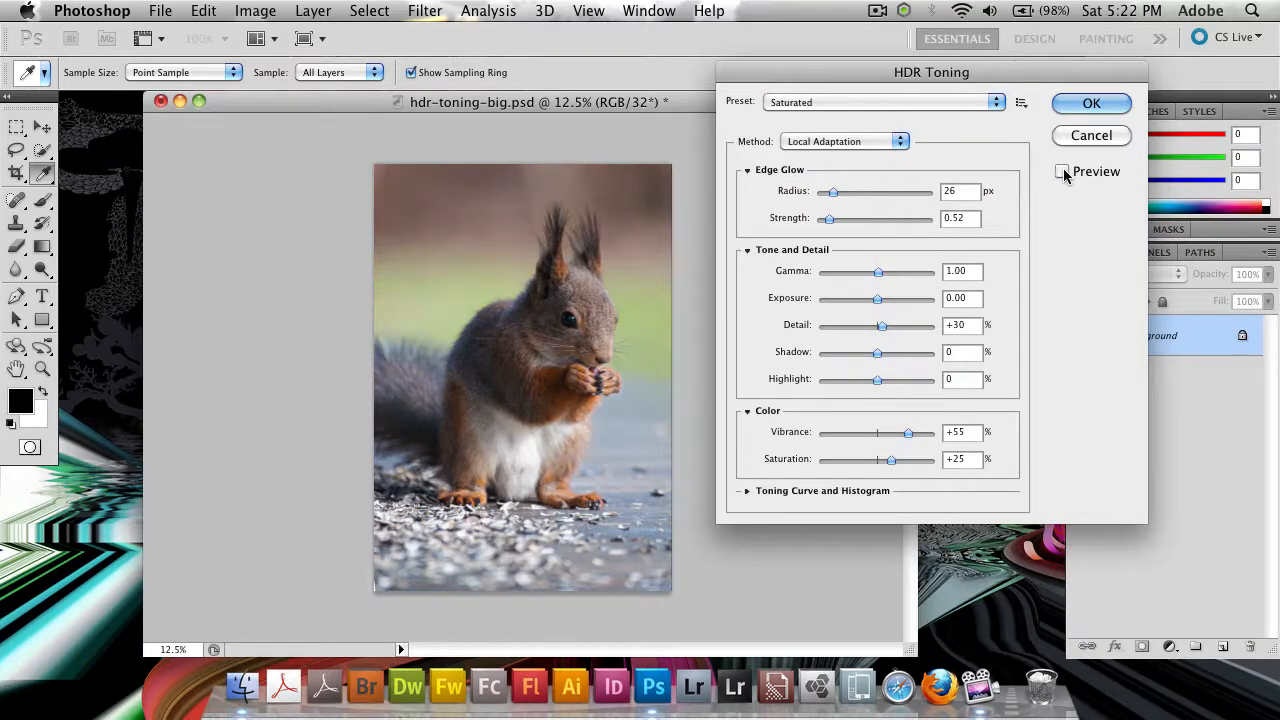
pyautogui.click(880, 102)
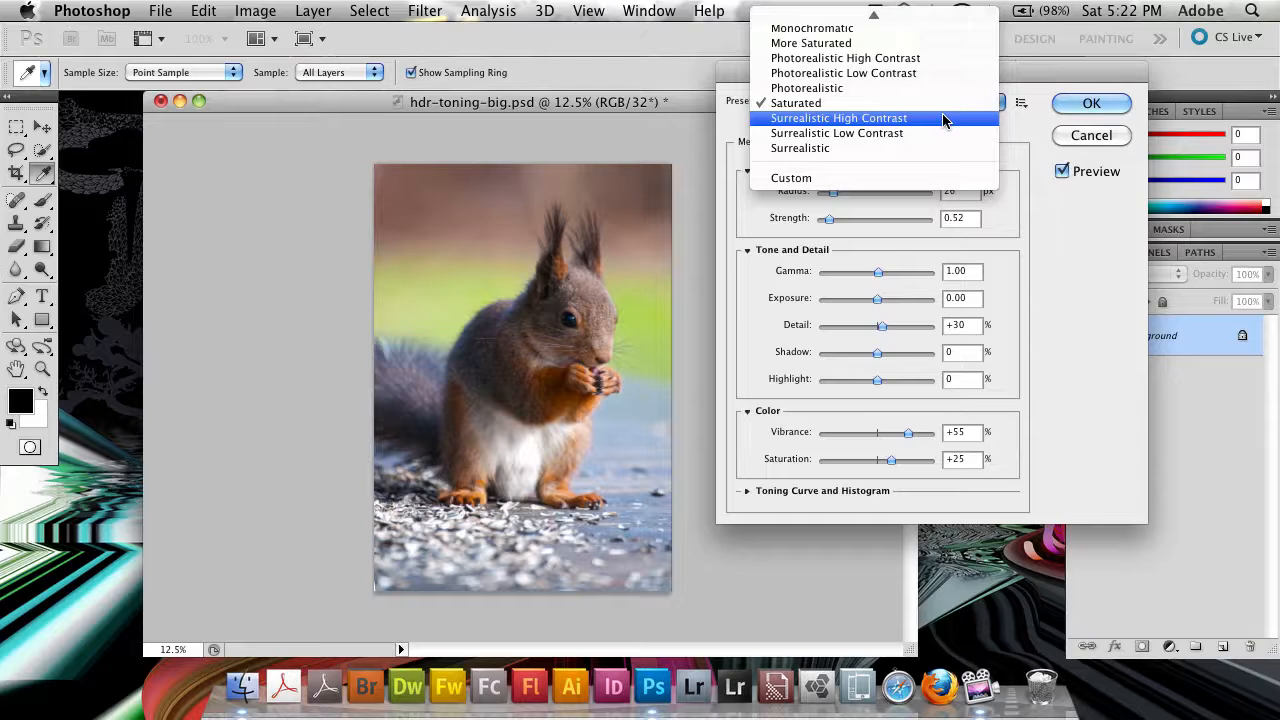
pyautogui.click(837, 133)
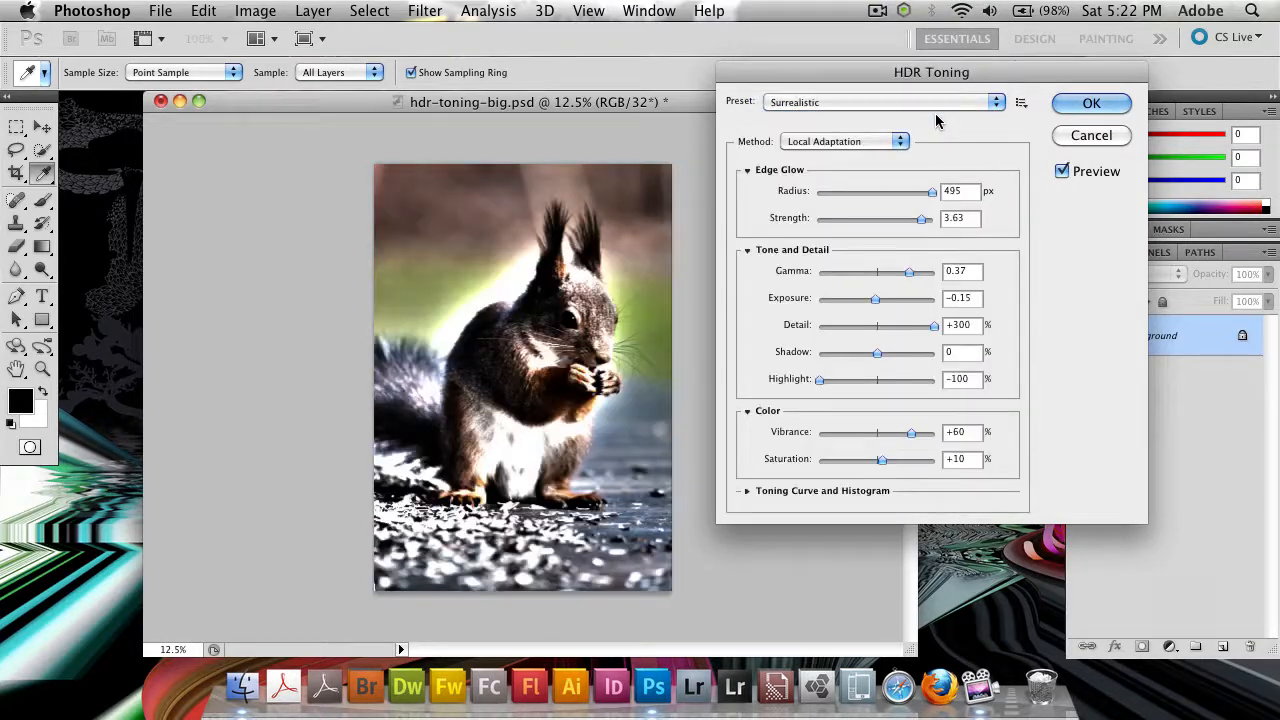
pyautogui.click(880, 101)
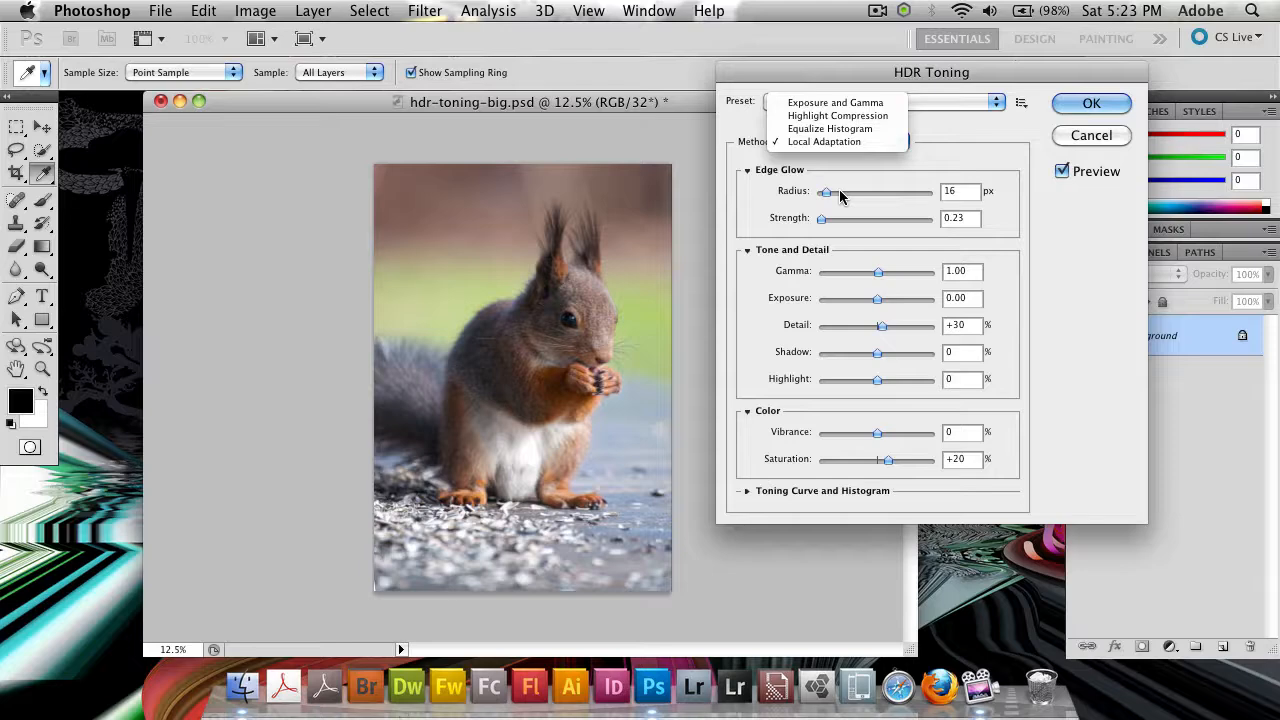
pyautogui.click(839, 141)
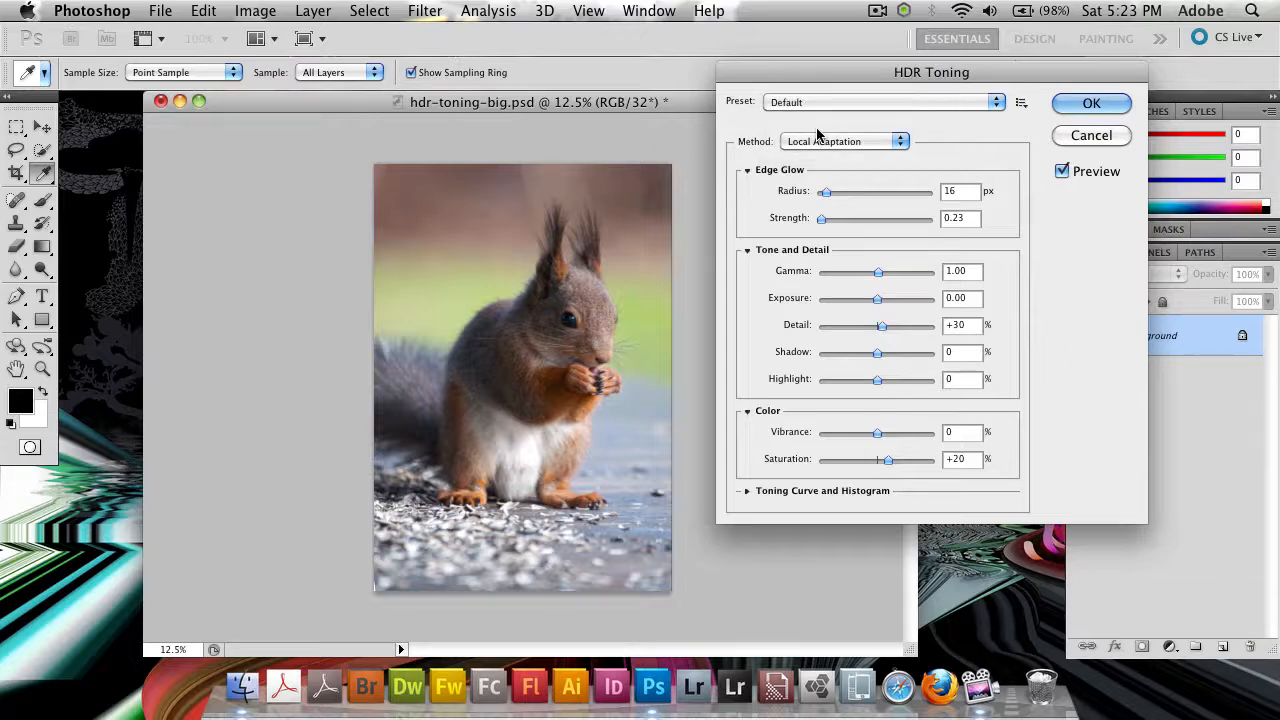
pyautogui.moveTo(887, 175)
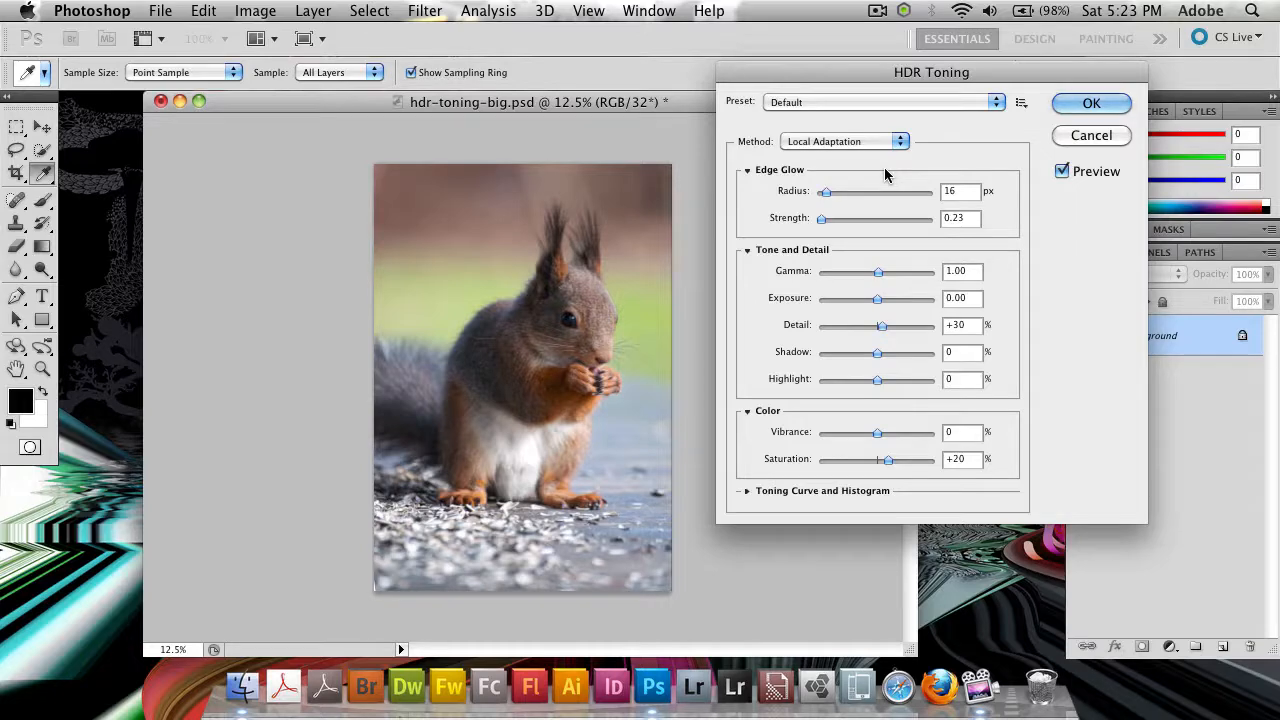
pyautogui.moveTo(834, 197)
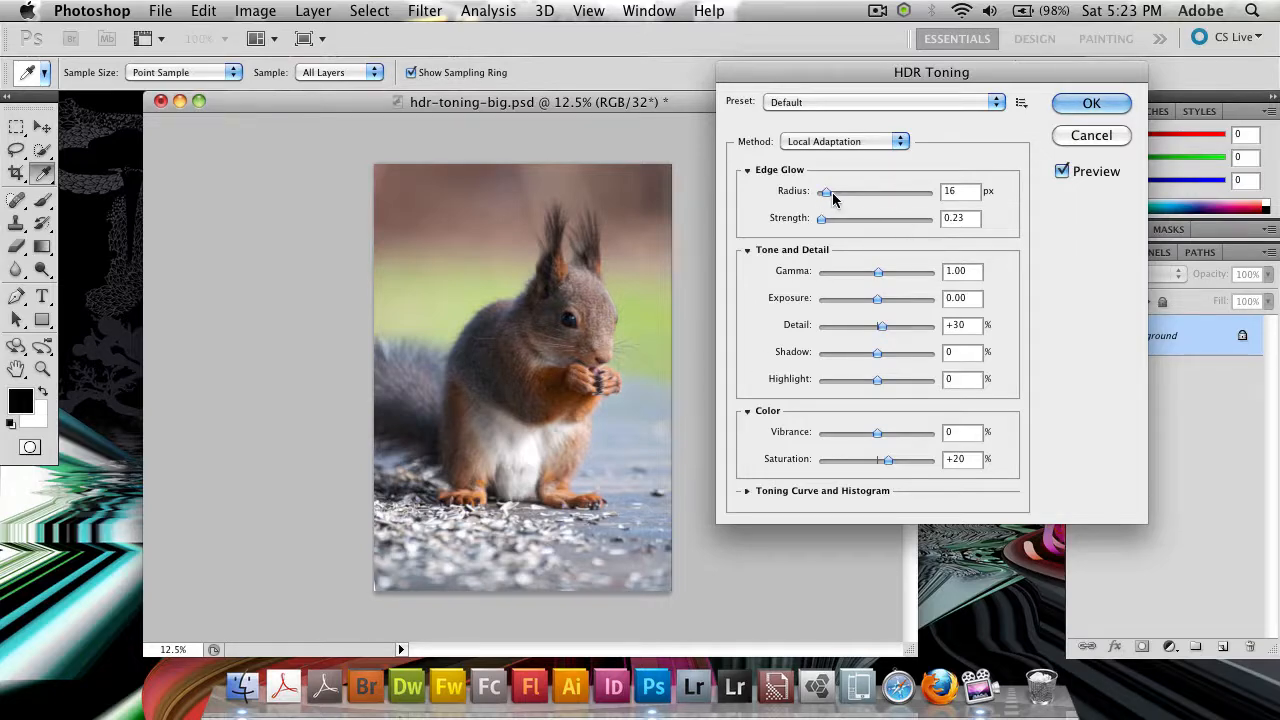
# Try large edge glow radius and strength values, pushing radius to maximum
pyautogui.moveTo(824, 191); pyautogui.dragTo(855, 191)
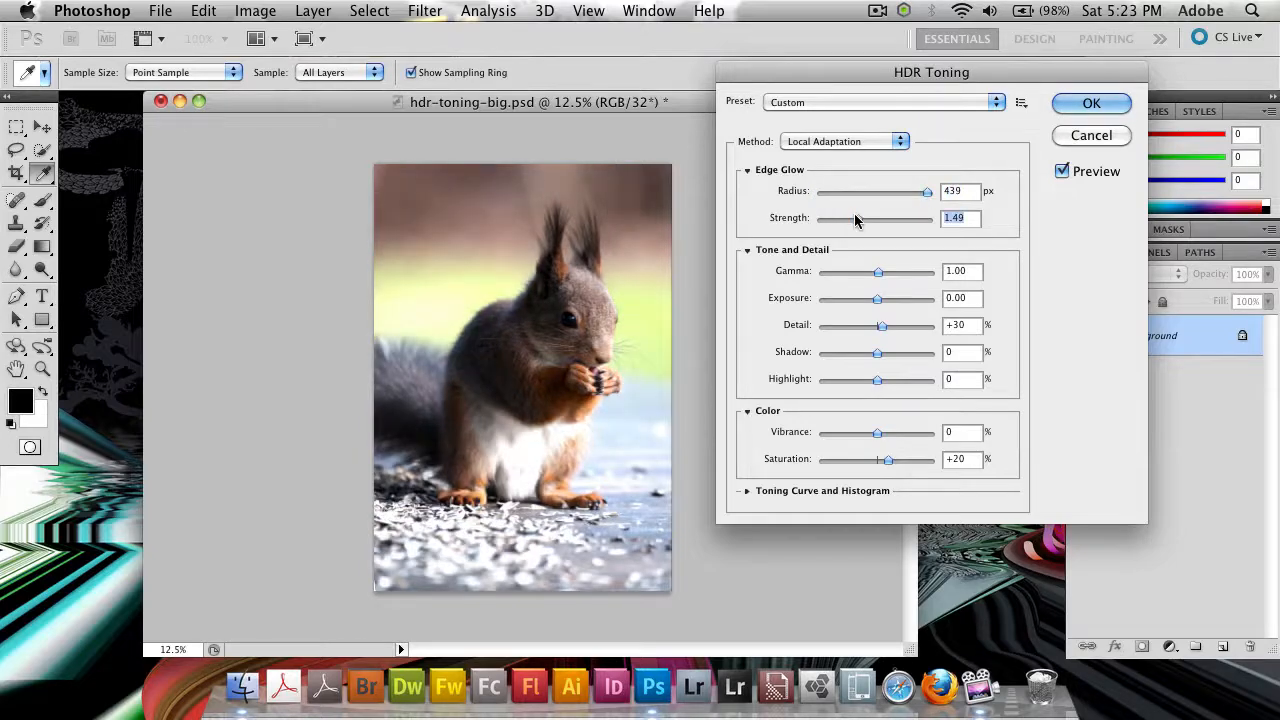
pyautogui.moveTo(855, 218); pyautogui.dragTo(935, 218)
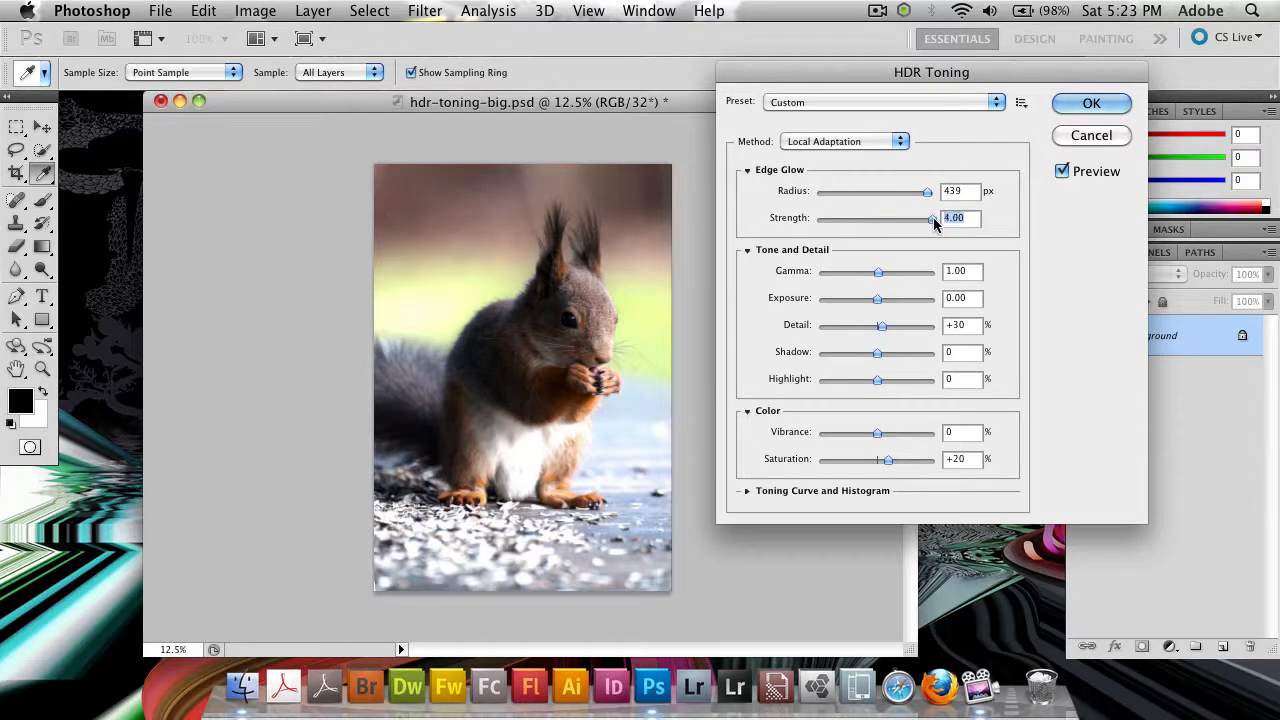
pyautogui.moveTo(915, 191); pyautogui.dragTo(862, 191)
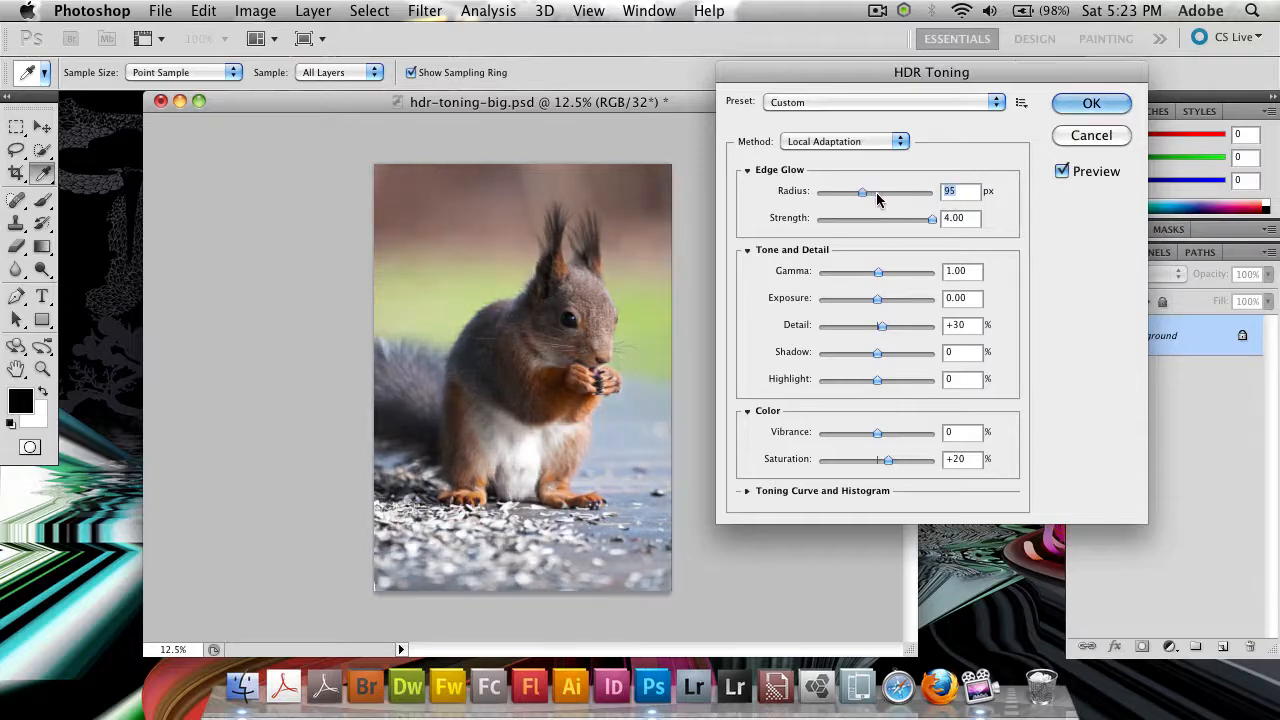
pyautogui.moveTo(863, 191); pyautogui.dragTo(925, 191)
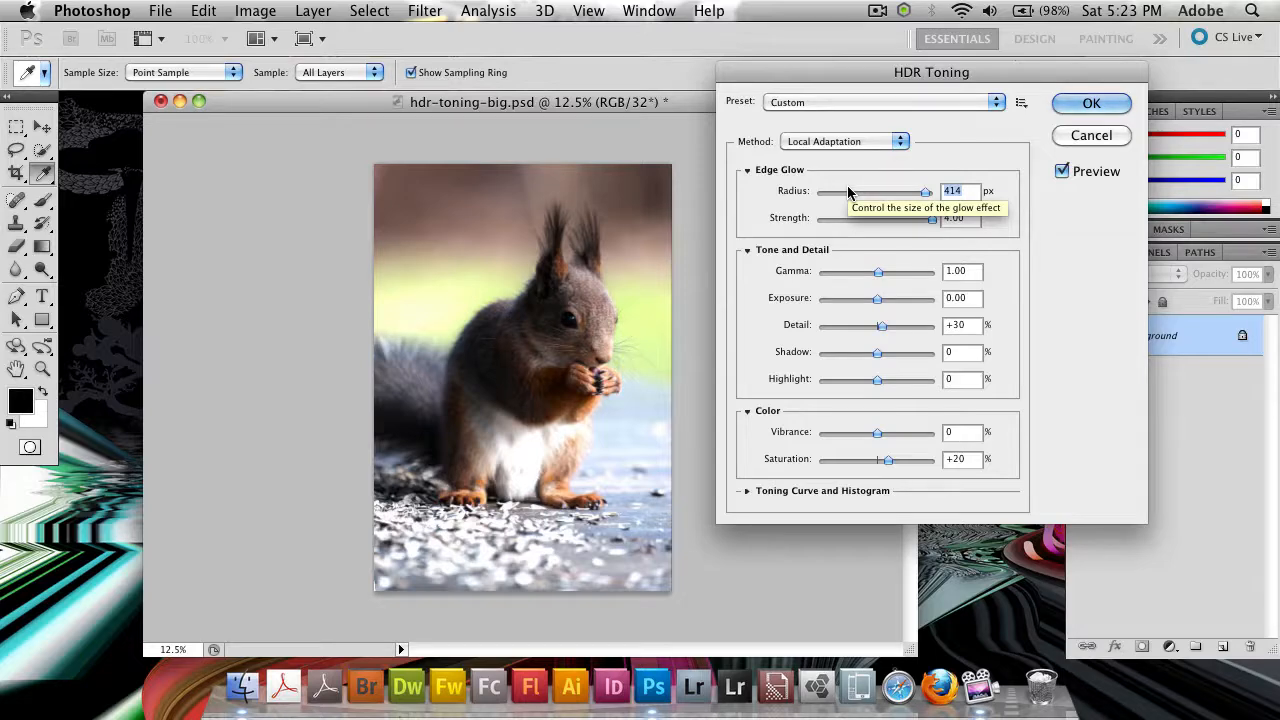
pyautogui.moveTo(830, 182)
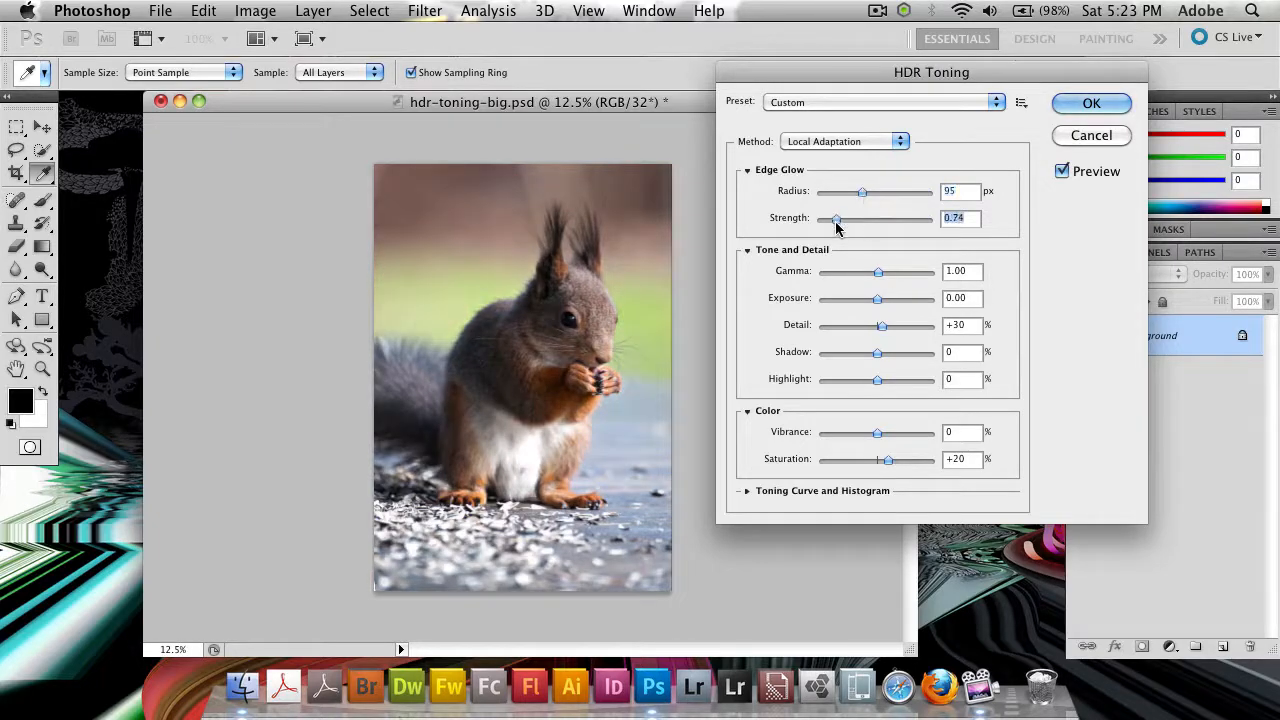
pyautogui.moveTo(862, 191); pyautogui.dragTo(930, 191)
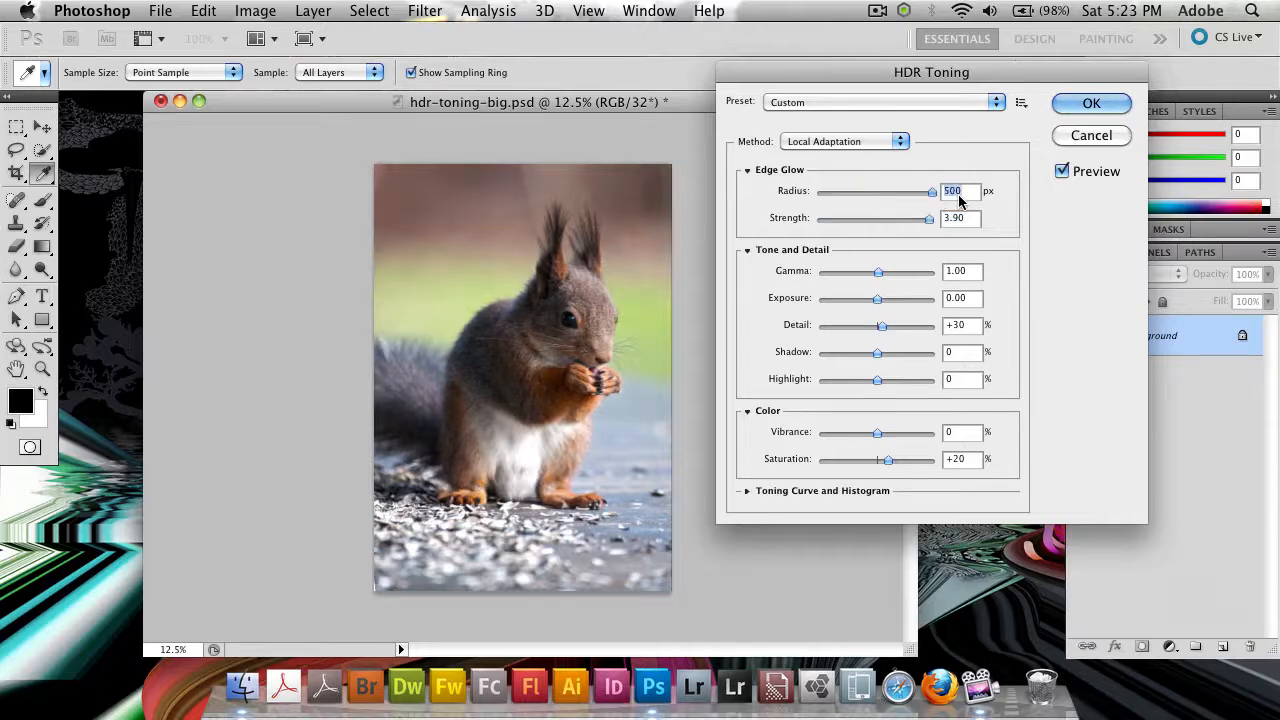
# Settle edge glow at radius 233 px and strength 0.98, with gamma 0.66
pyautogui.moveTo(928, 218); pyautogui.dragTo(867, 218)
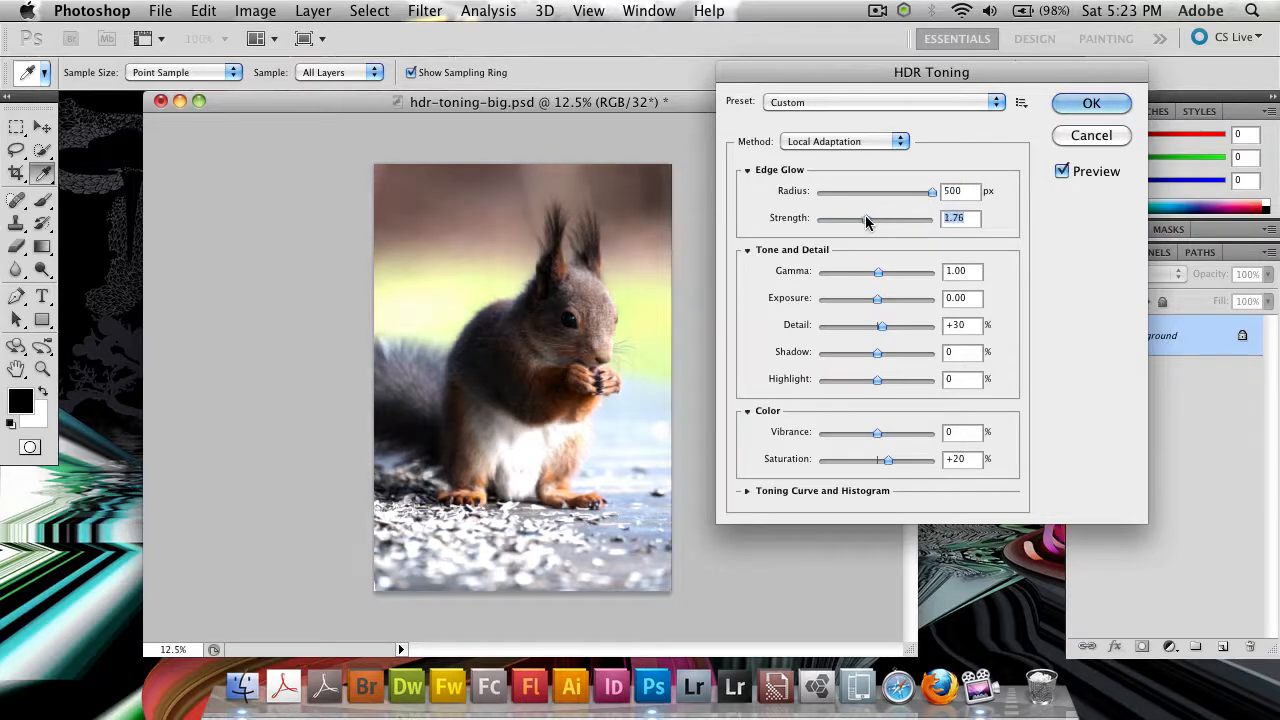
pyautogui.moveTo(865, 218); pyautogui.dragTo(840, 218)
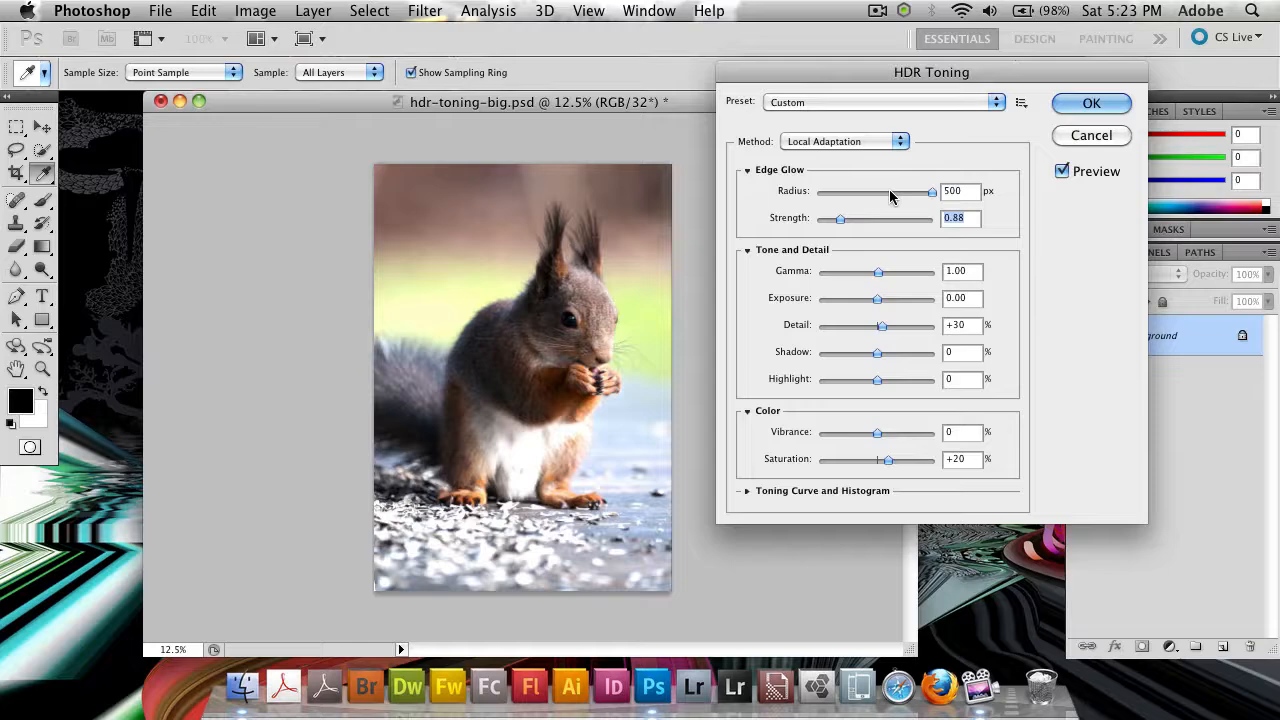
pyautogui.moveTo(930, 191); pyautogui.dragTo(888, 191)
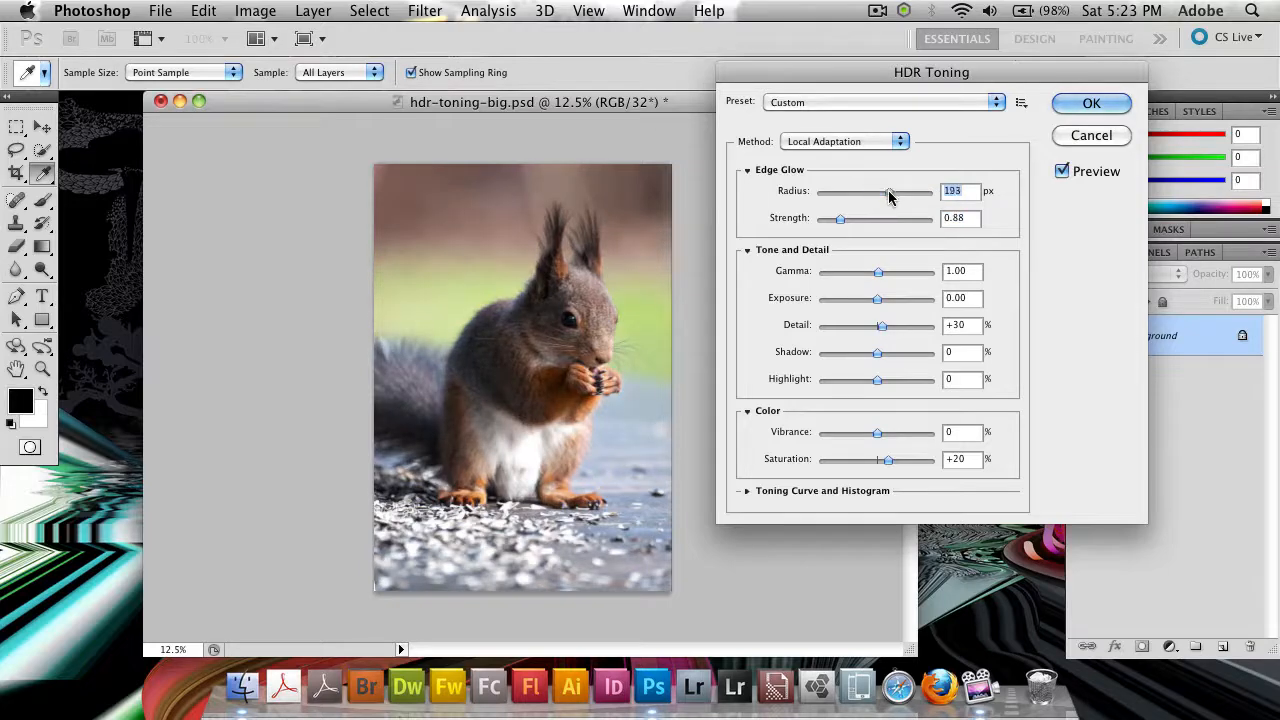
pyautogui.moveTo(890, 191); pyautogui.dragTo(905, 191)
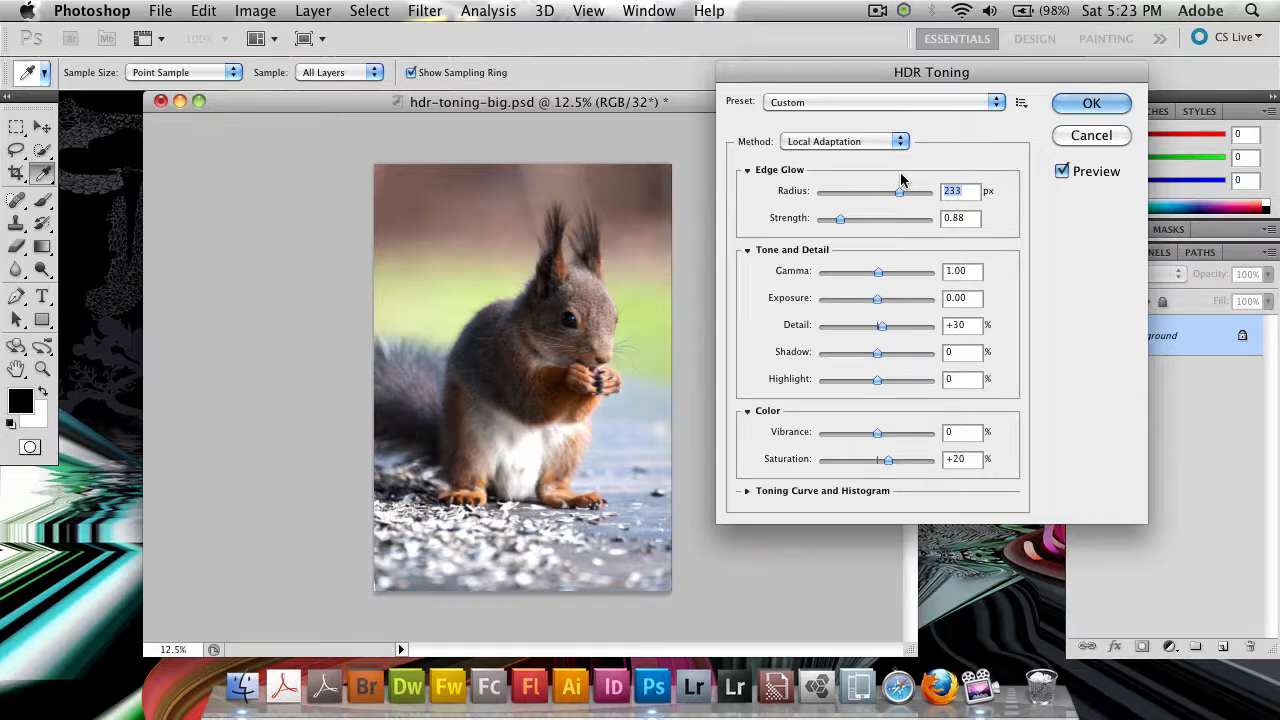
pyautogui.moveTo(840, 218); pyautogui.dragTo(847, 218)
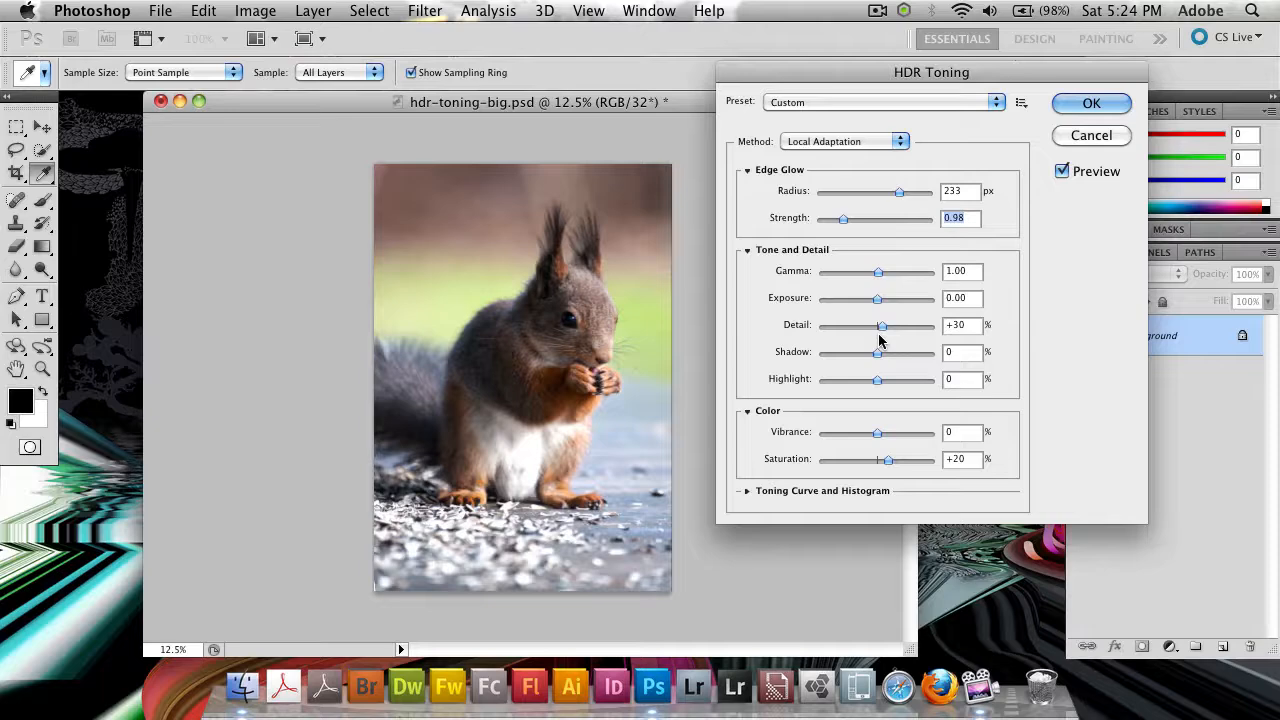
pyautogui.moveTo(878, 271); pyautogui.dragTo(892, 271)
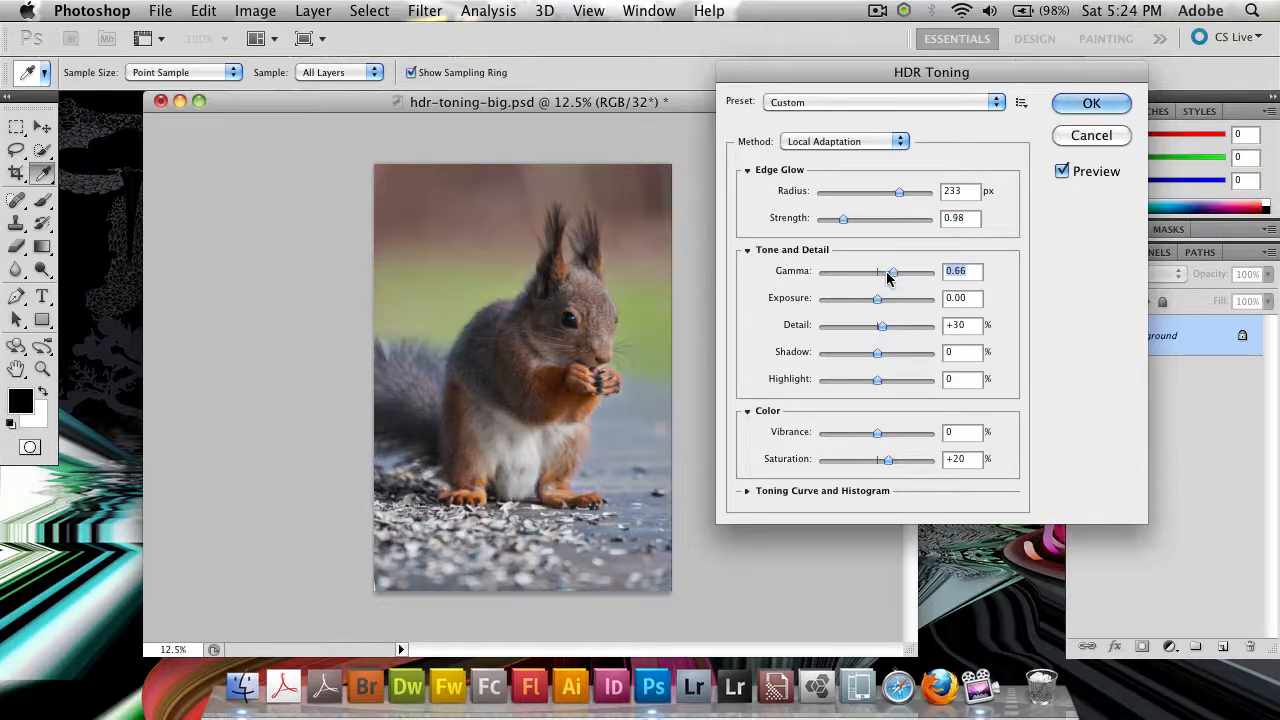
# Push edge glow strength to 4.00, boost saturation, and set vibrance to +27
pyautogui.moveTo(890, 271); pyautogui.dragTo(895, 271)
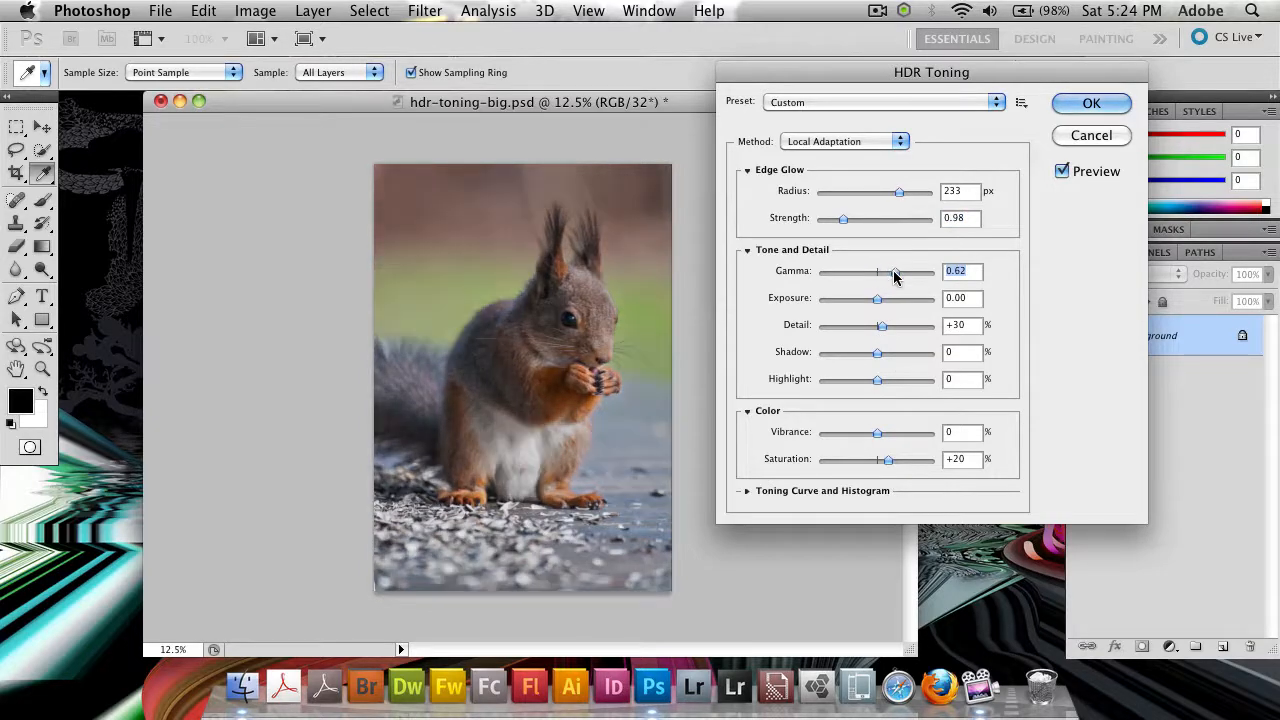
pyautogui.moveTo(878, 271); pyautogui.dragTo(903, 271)
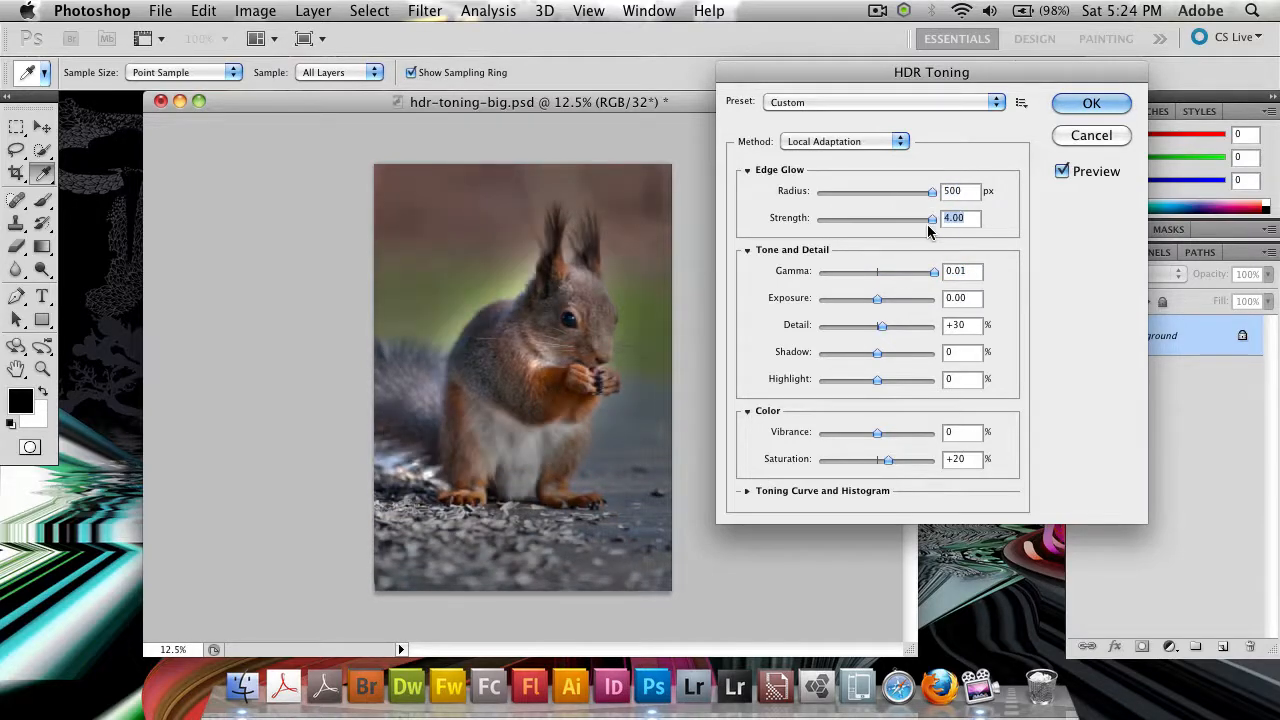
pyautogui.moveTo(877, 298); pyautogui.dragTo(895, 298)
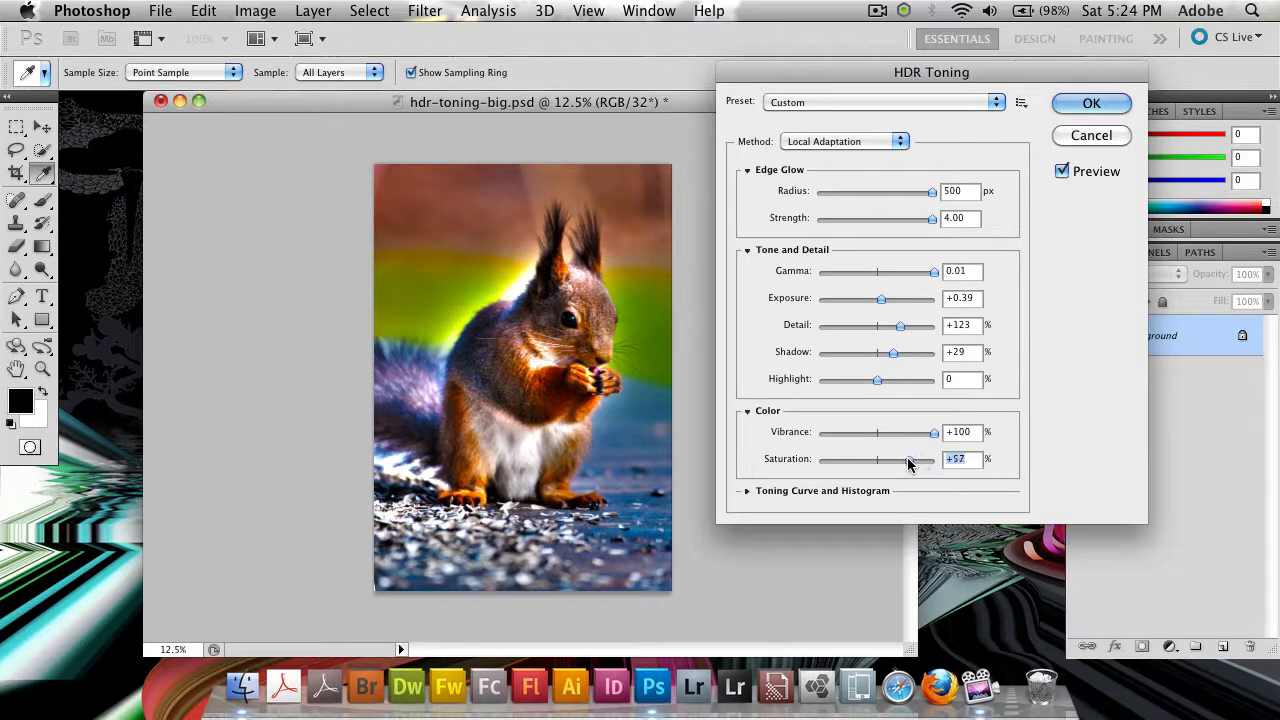
pyautogui.moveTo(880, 459); pyautogui.dragTo(935, 459)
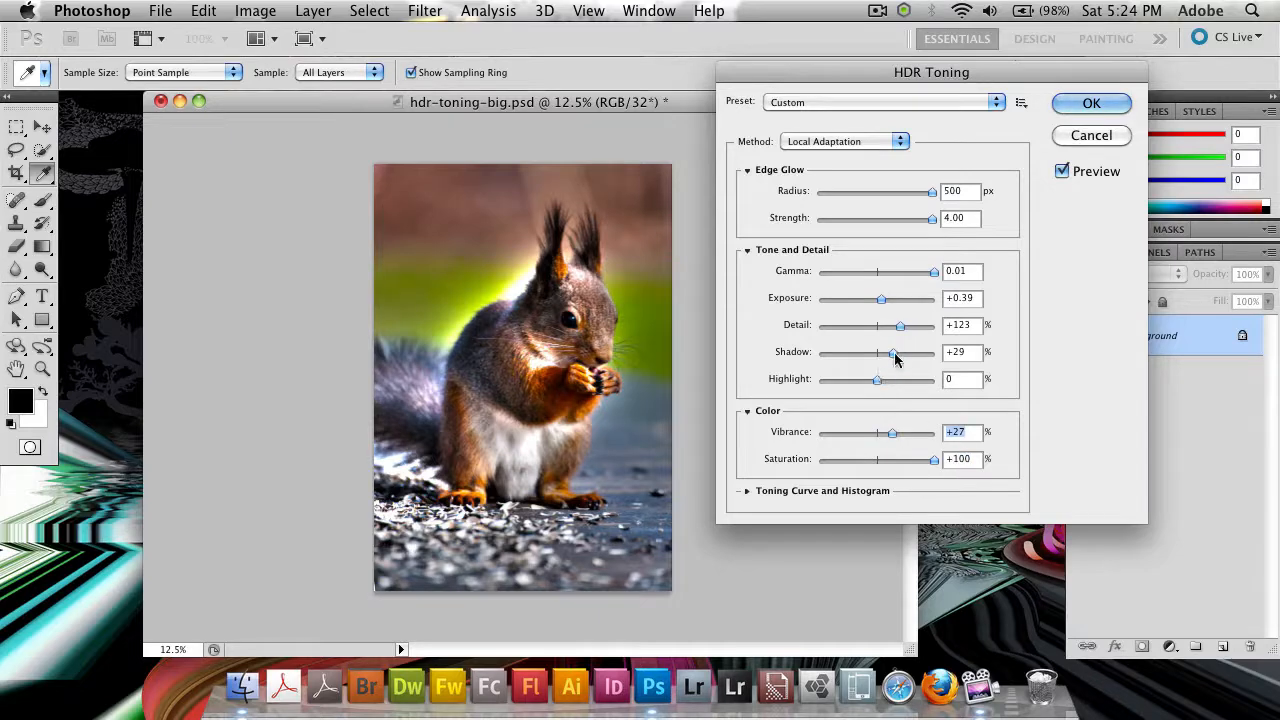
# Darken shadows to -57, try detail values ending near +1, and return gamma to 1.04
pyautogui.moveTo(890, 352); pyautogui.dragTo(843, 352)
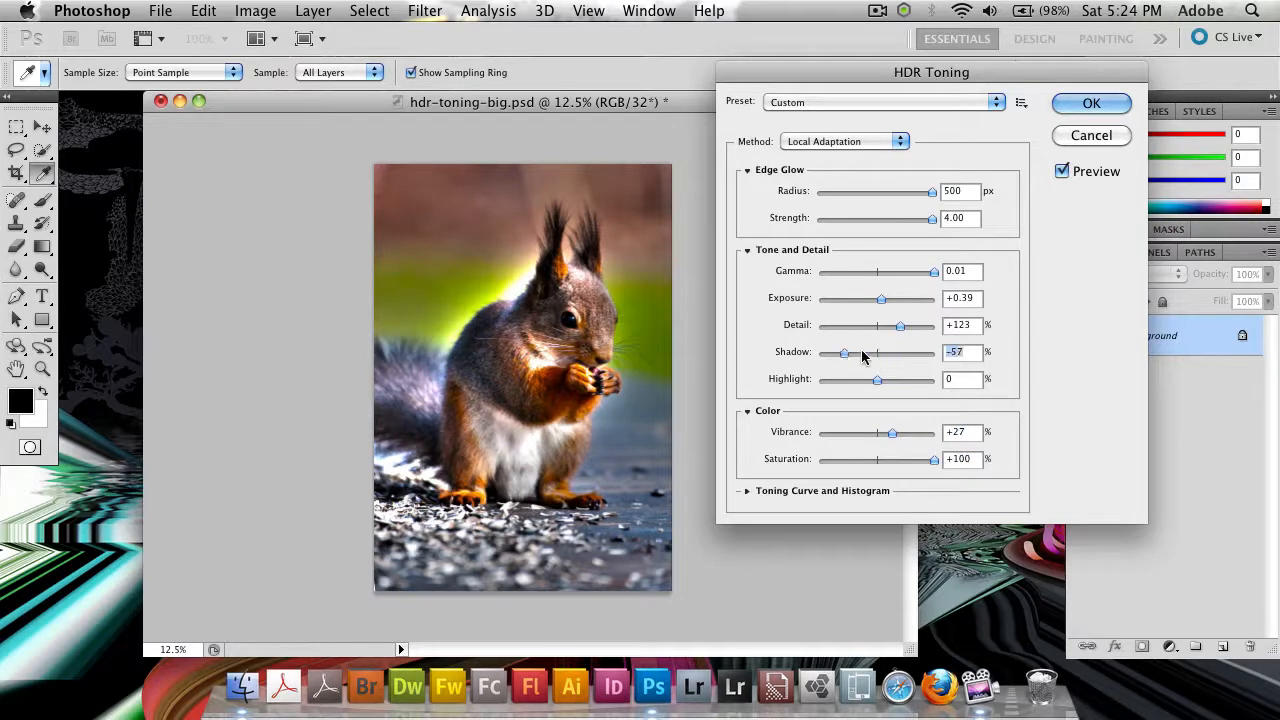
pyautogui.moveTo(900, 325); pyautogui.dragTo(850, 325)
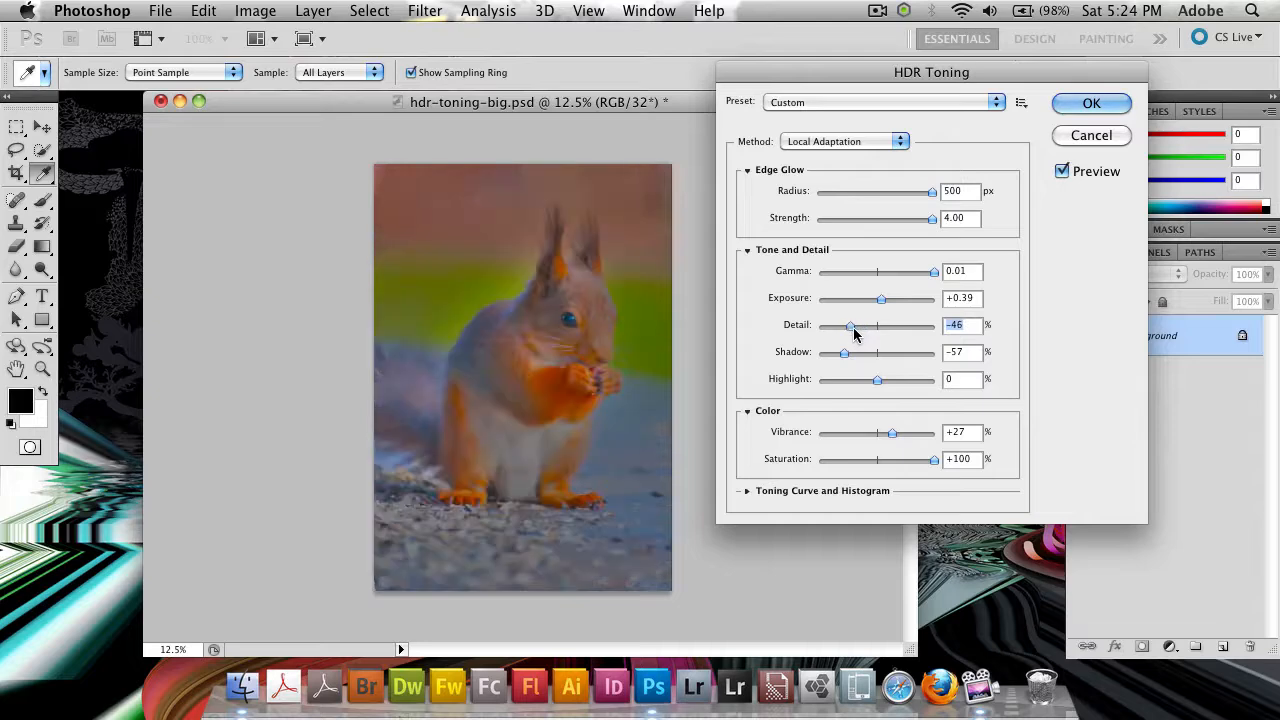
pyautogui.moveTo(850, 325); pyautogui.dragTo(910, 325)
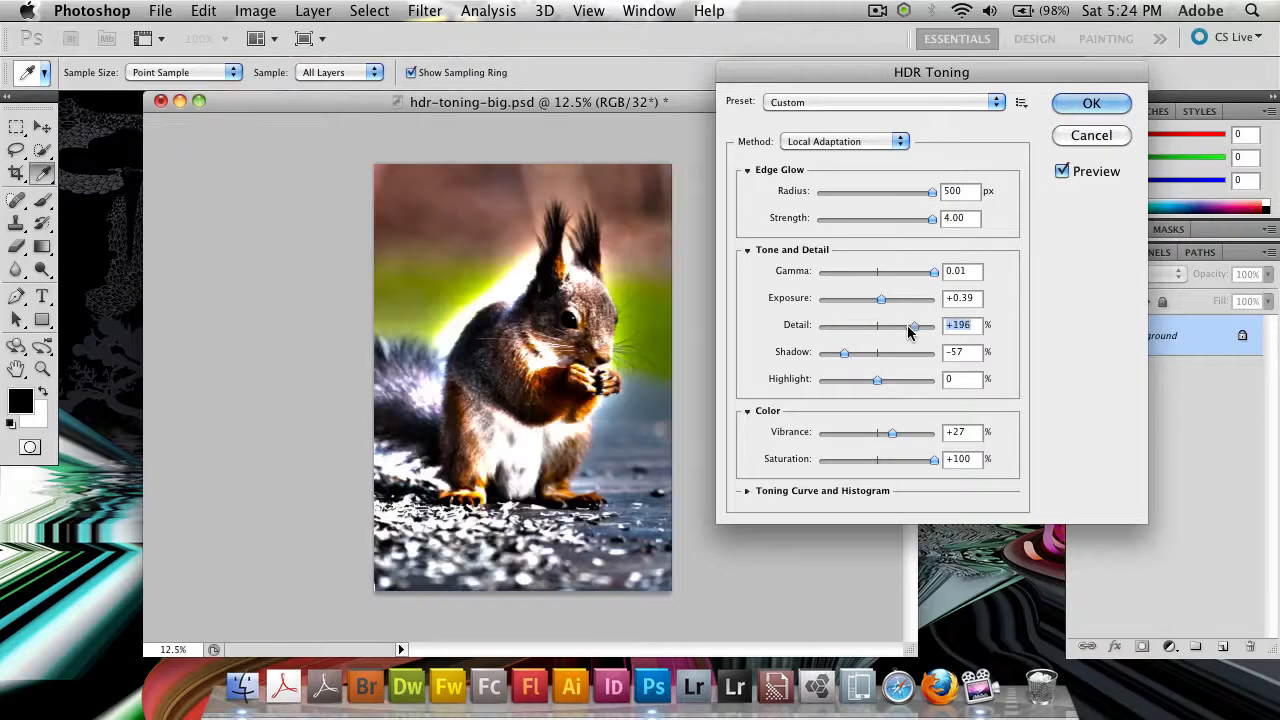
pyautogui.moveTo(912, 324); pyautogui.dragTo(877, 324)
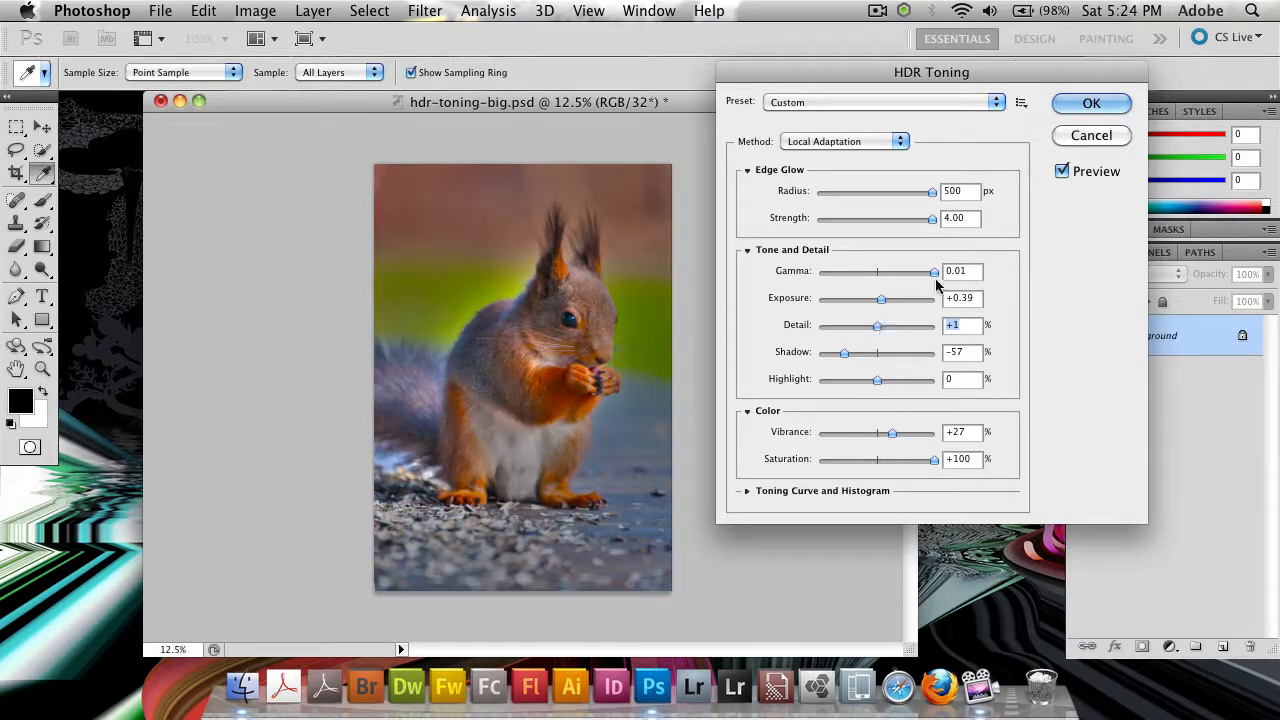
pyautogui.moveTo(877, 325); pyautogui.dragTo(893, 325)
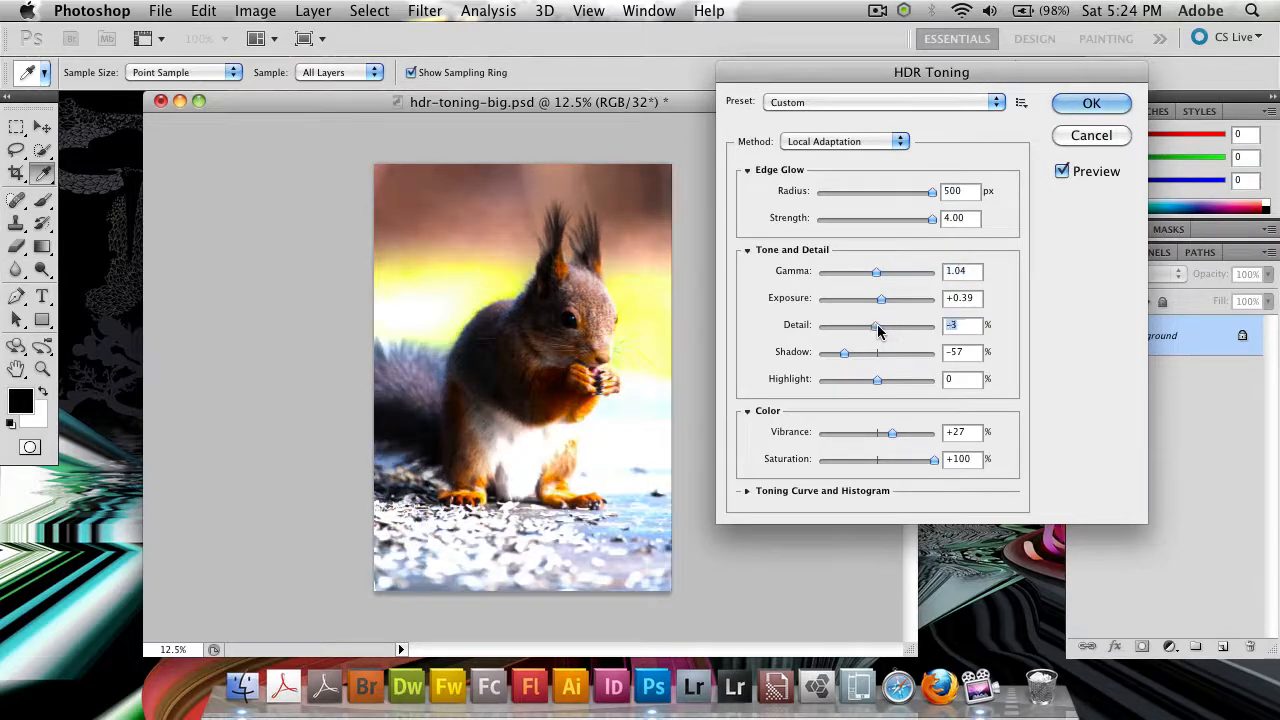
# Reset exposure to 0 and try detail values, settling at +117
pyautogui.moveTo(881, 298); pyautogui.dragTo(875, 298)
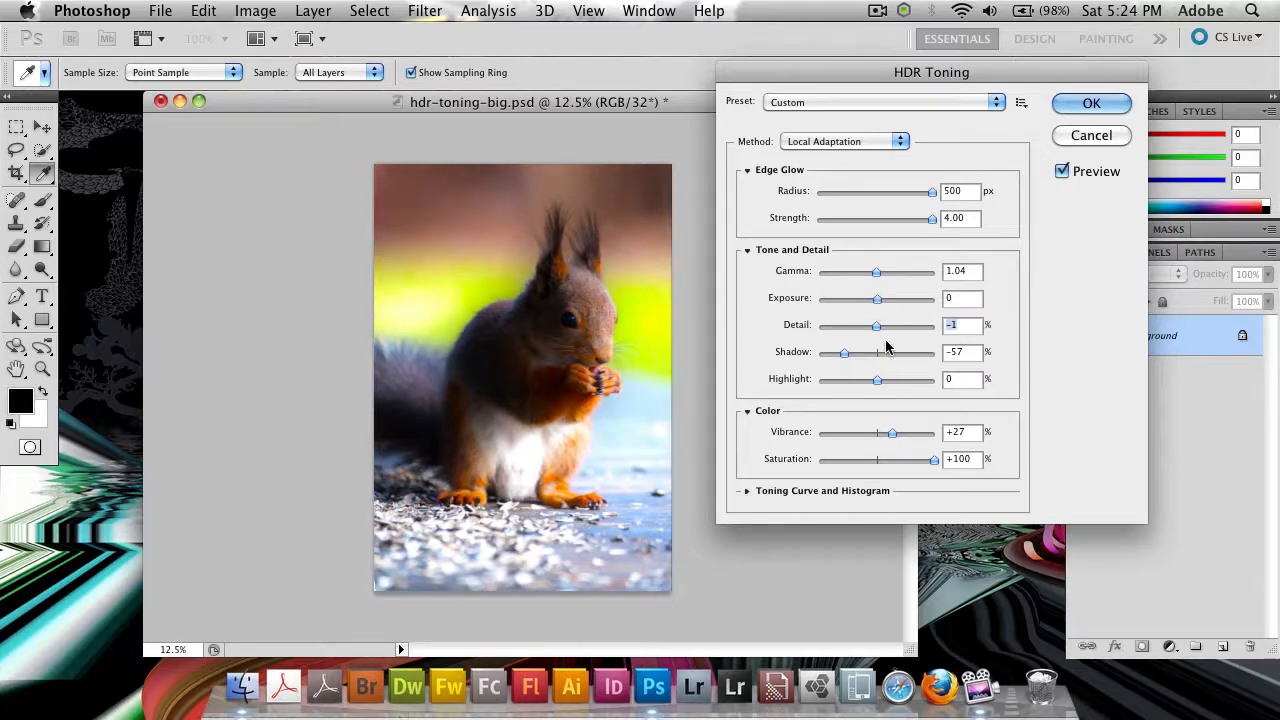
pyautogui.moveTo(876, 325); pyautogui.dragTo(845, 325)
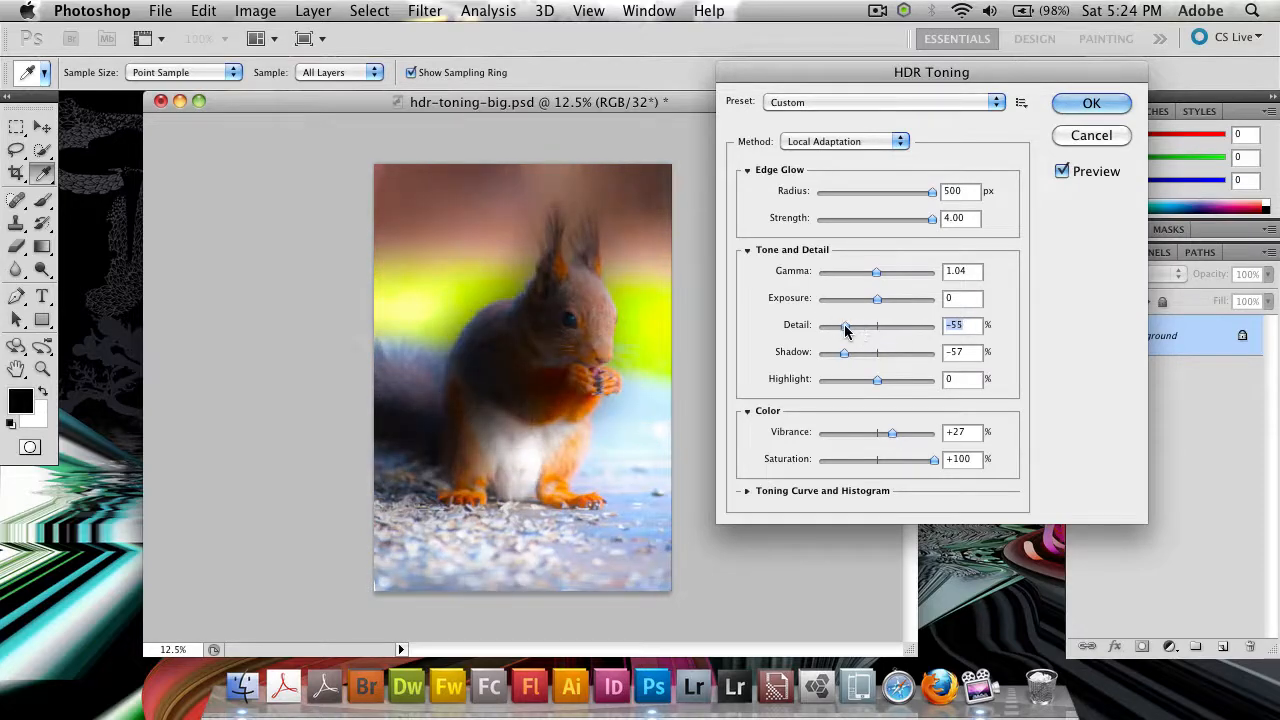
pyautogui.moveTo(845, 325); pyautogui.dragTo(820, 325)
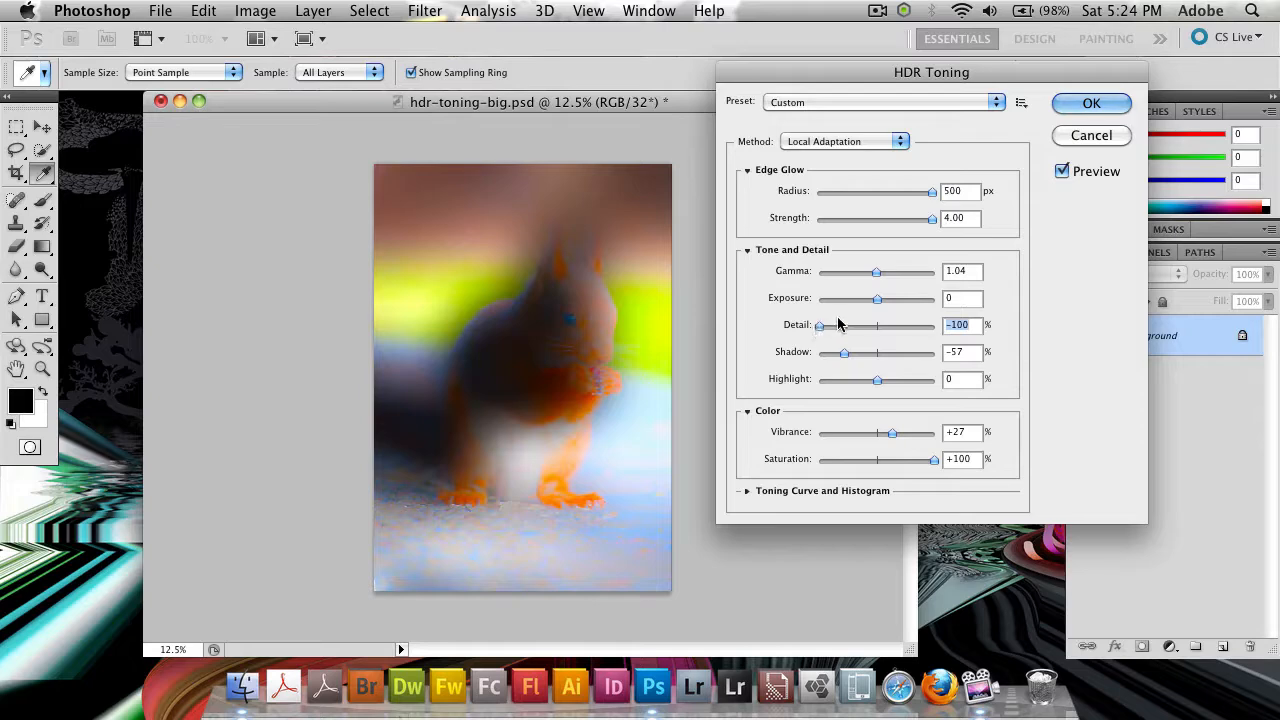
pyautogui.moveTo(840, 324); pyautogui.dragTo(917, 324)
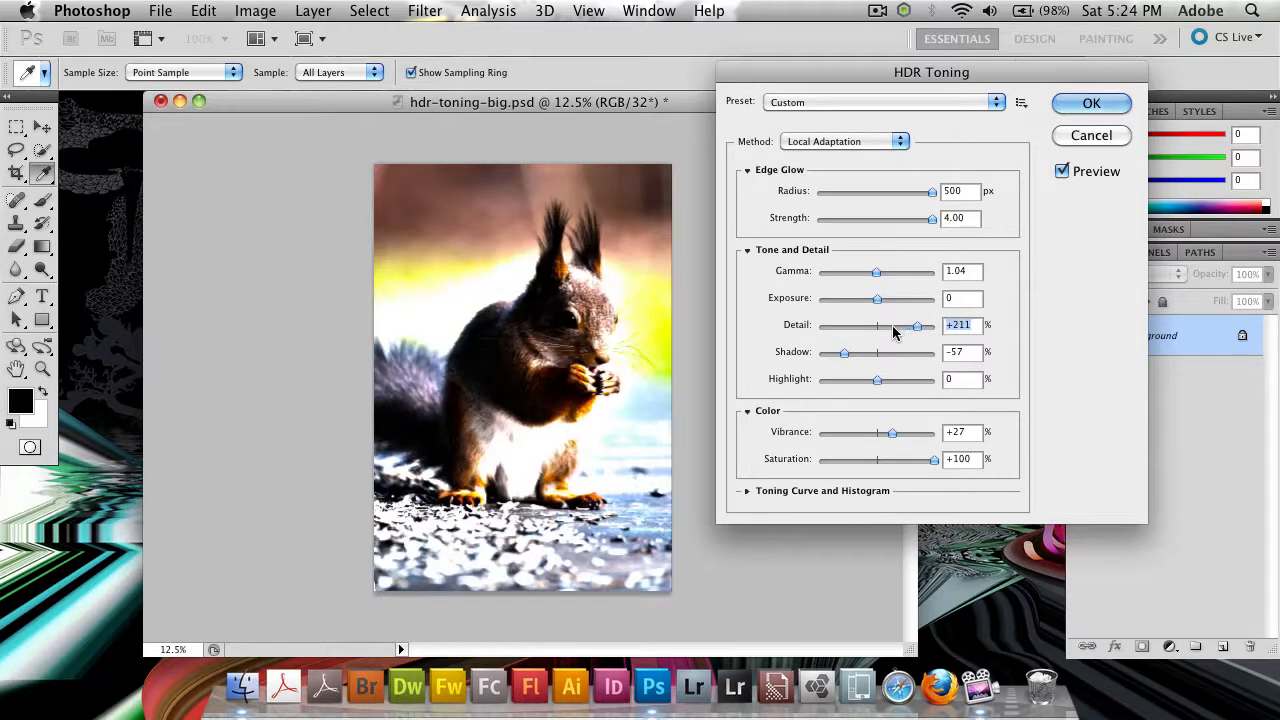
pyautogui.moveTo(915, 324); pyautogui.dragTo(879, 324)
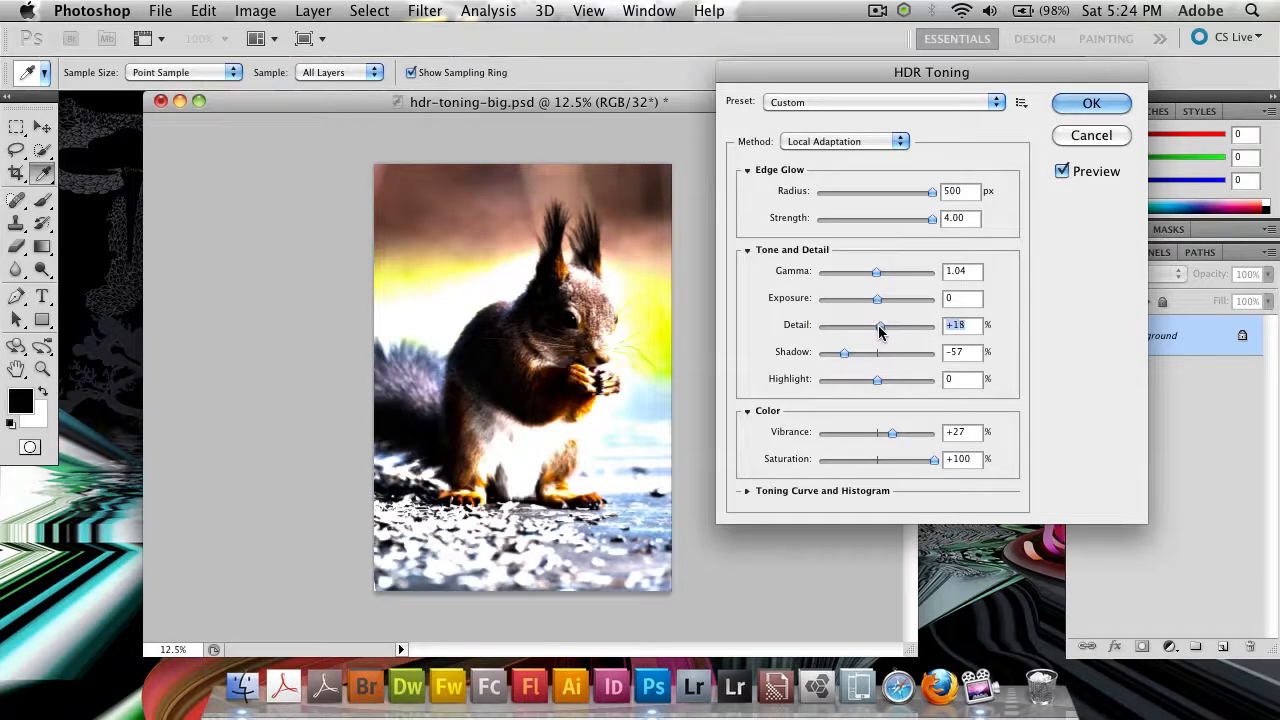
pyautogui.moveTo(879, 325); pyautogui.dragTo(899, 325)
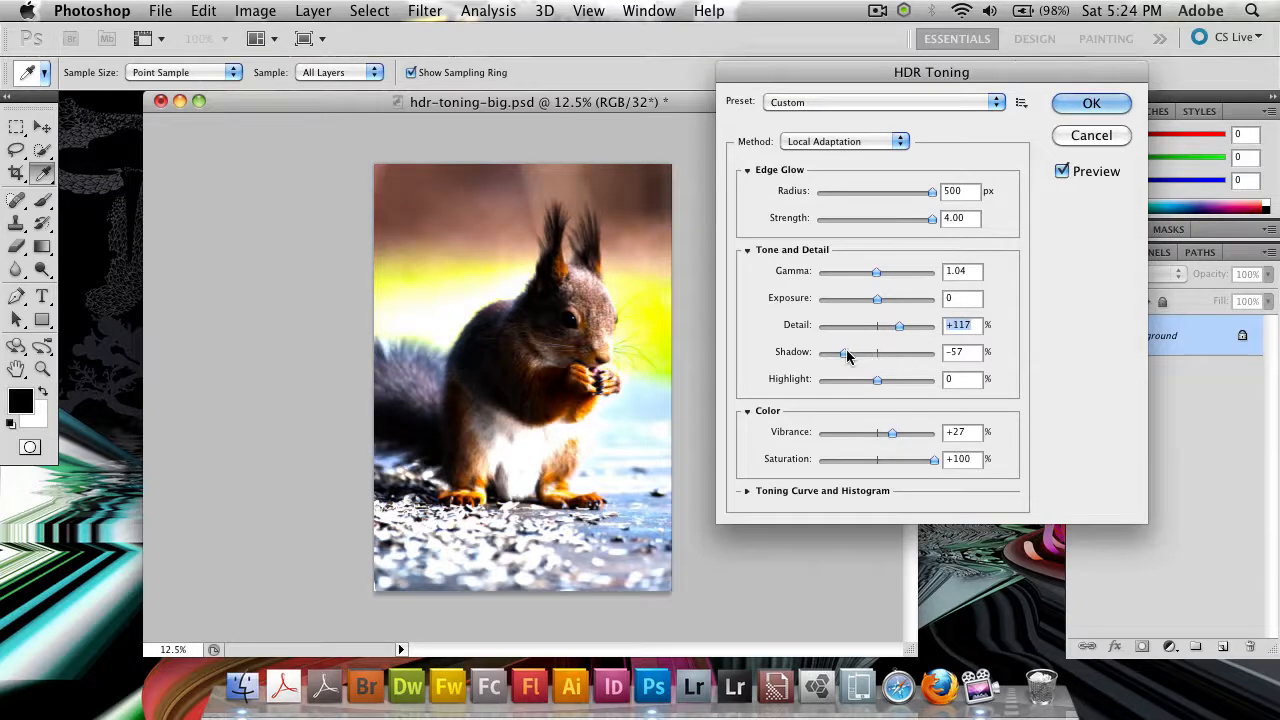
# Try shadow and highlight values, ending at shadow +50 and highlight -100
pyautogui.moveTo(842, 352); pyautogui.dragTo(818, 352)
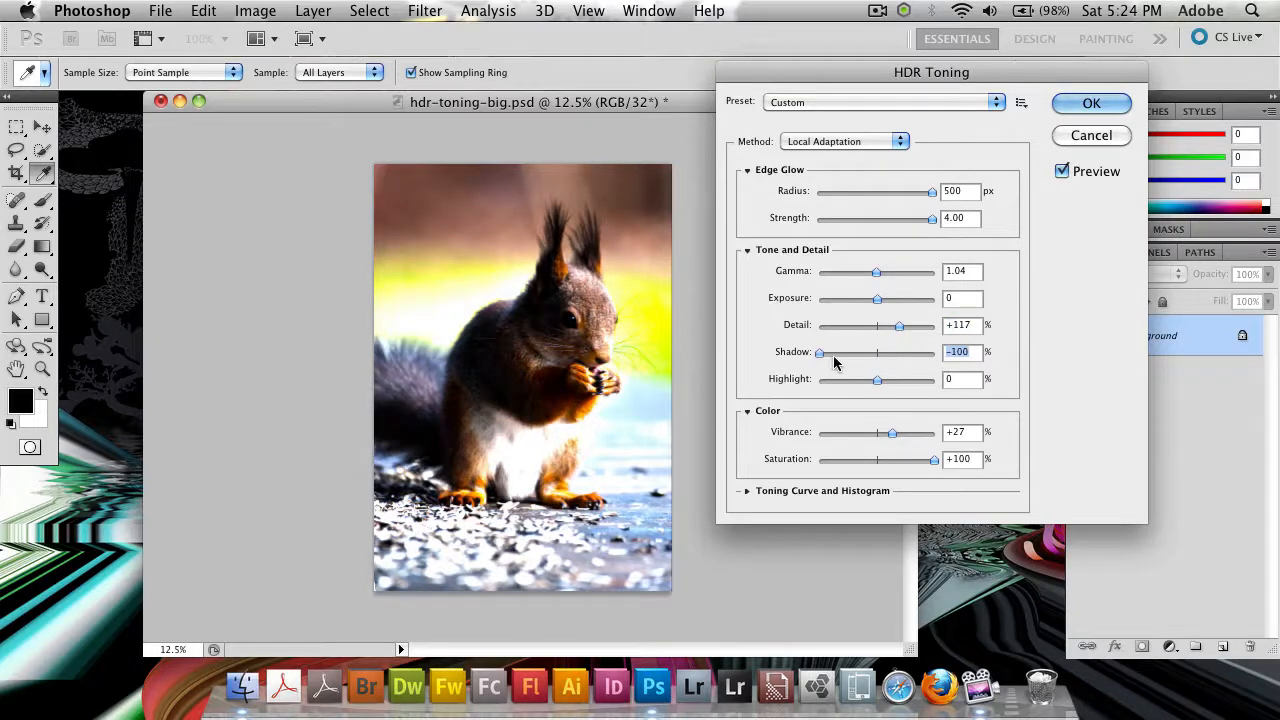
pyautogui.moveTo(820, 352); pyautogui.dragTo(928, 352)
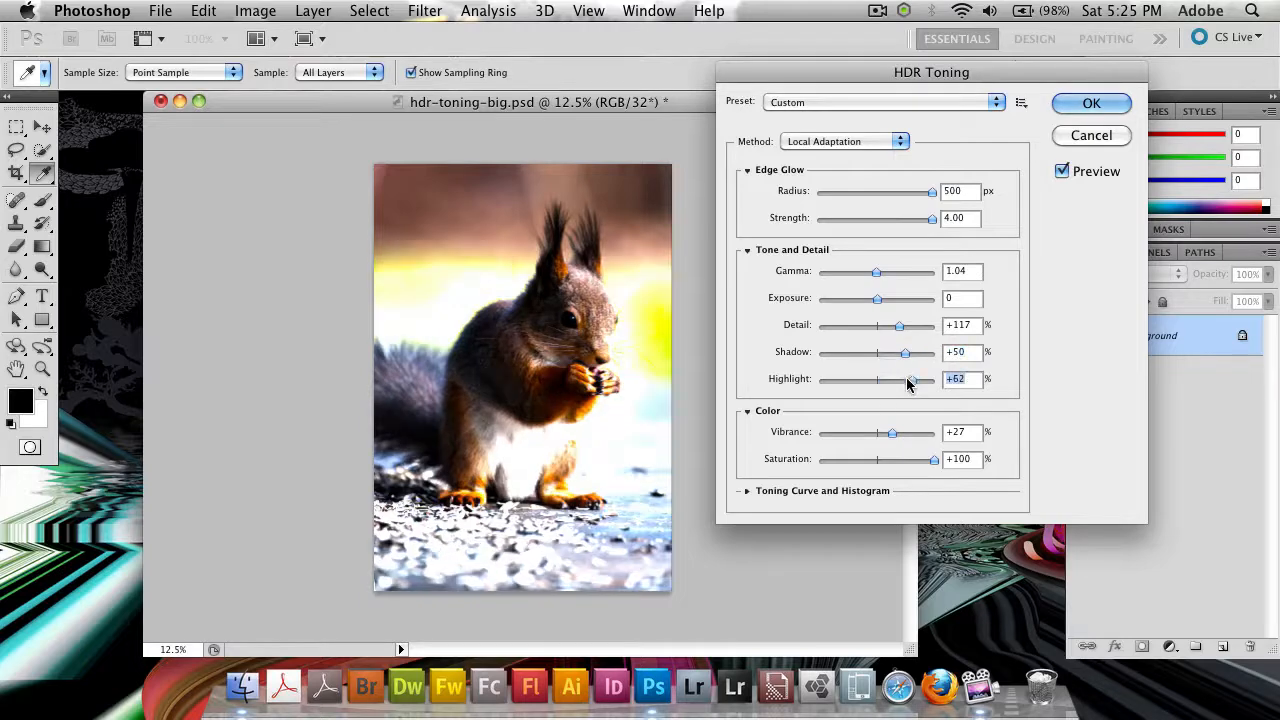
pyautogui.moveTo(907, 378); pyautogui.dragTo(922, 378)
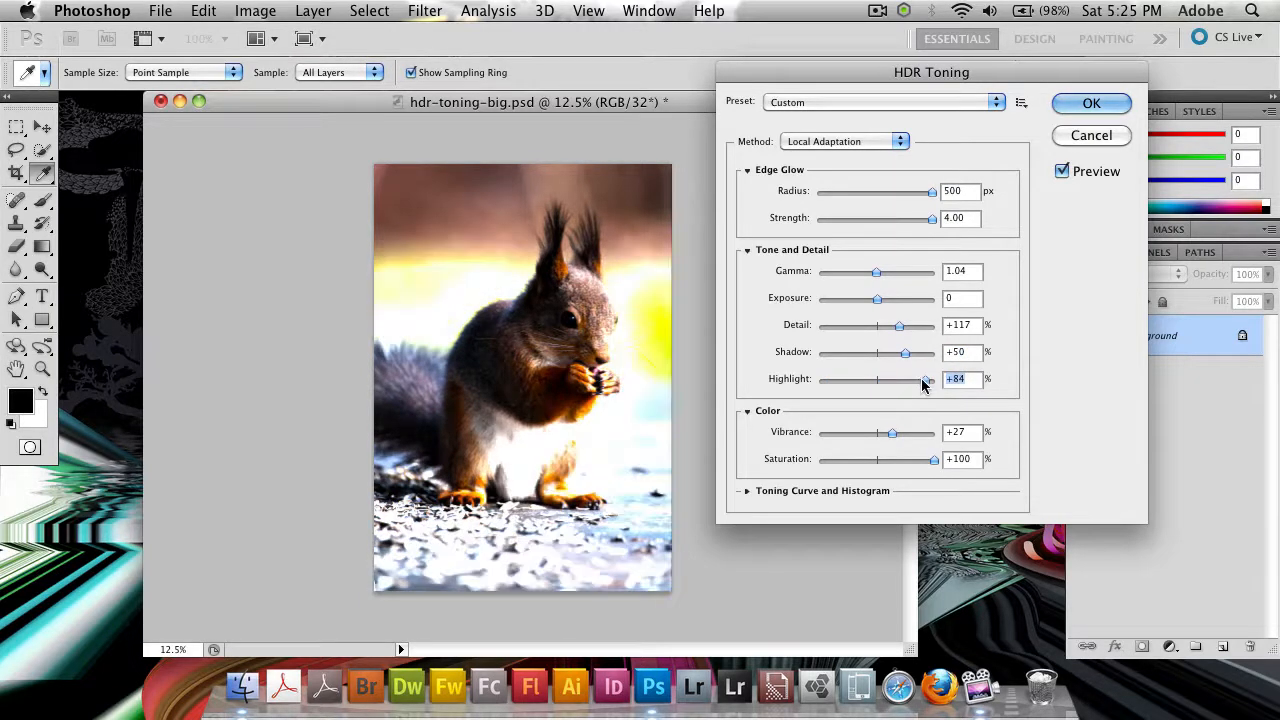
pyautogui.moveTo(930, 378); pyautogui.dragTo(818, 378)
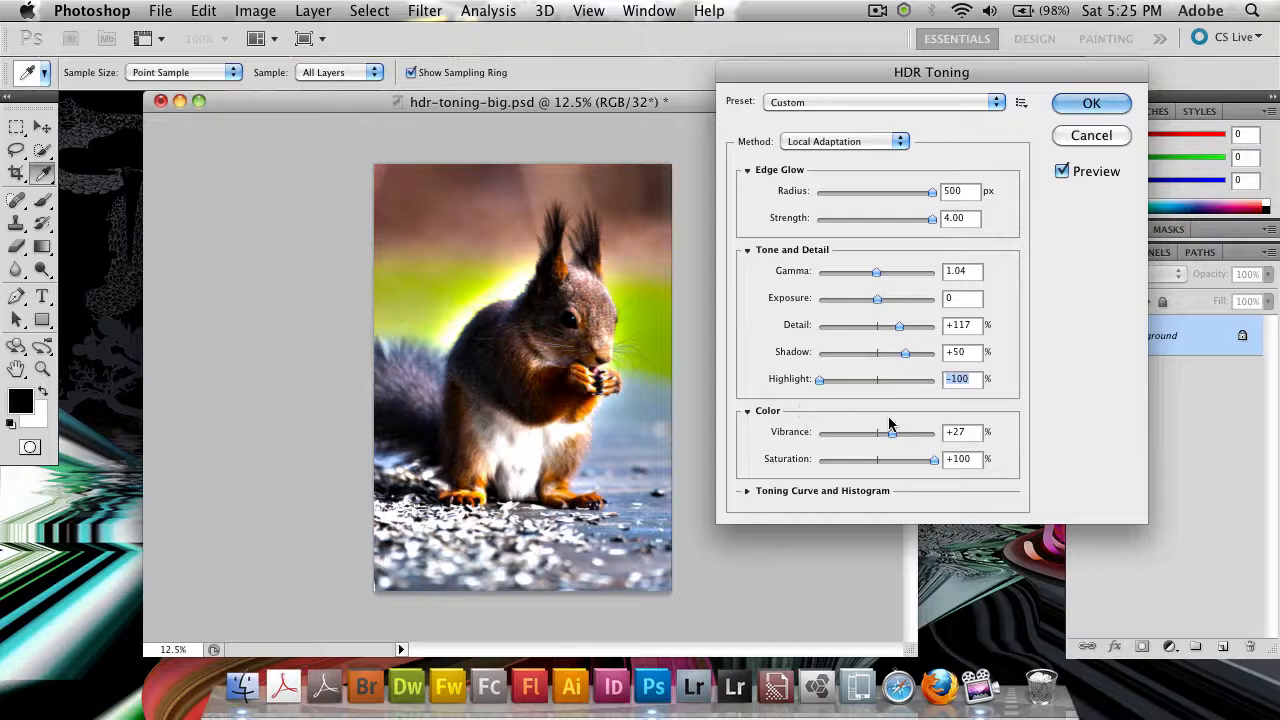
# Settle vibrance at +100 and saturation +3, then expand the Toning Curve and Histogram
pyautogui.moveTo(932, 459); pyautogui.dragTo(878, 459)
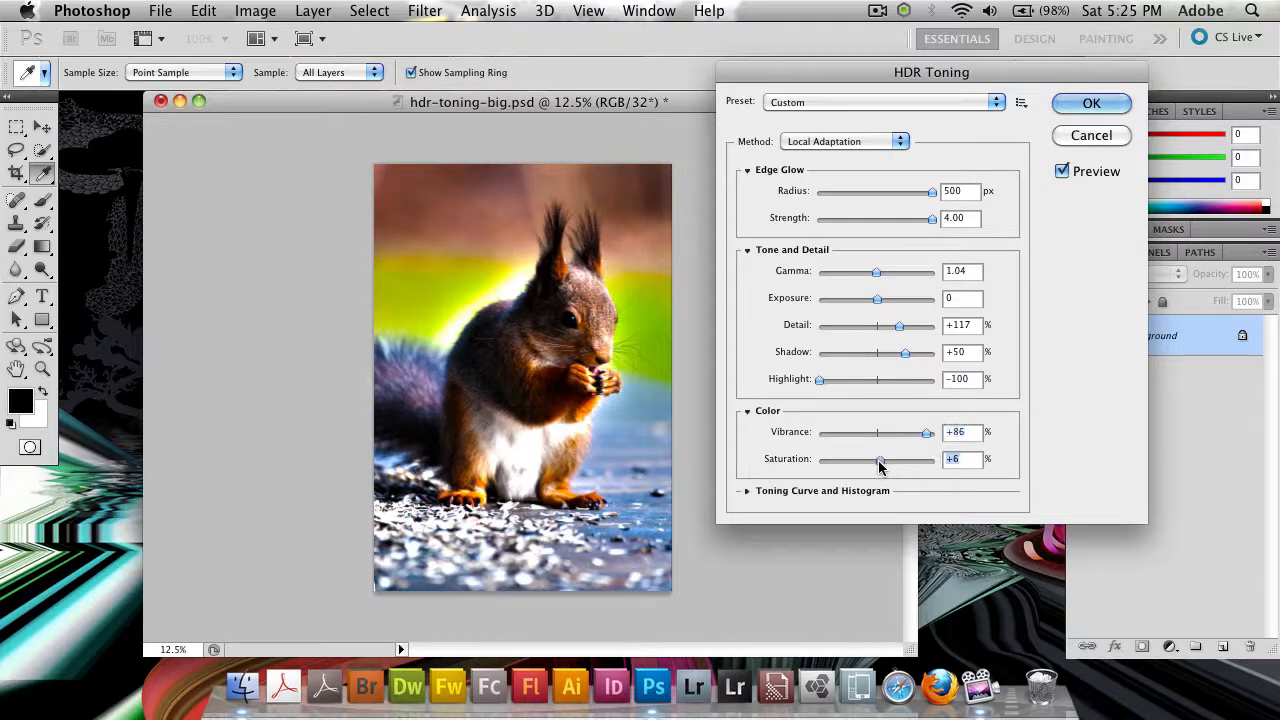
pyautogui.moveTo(952, 431); pyautogui.dragTo(866, 431)
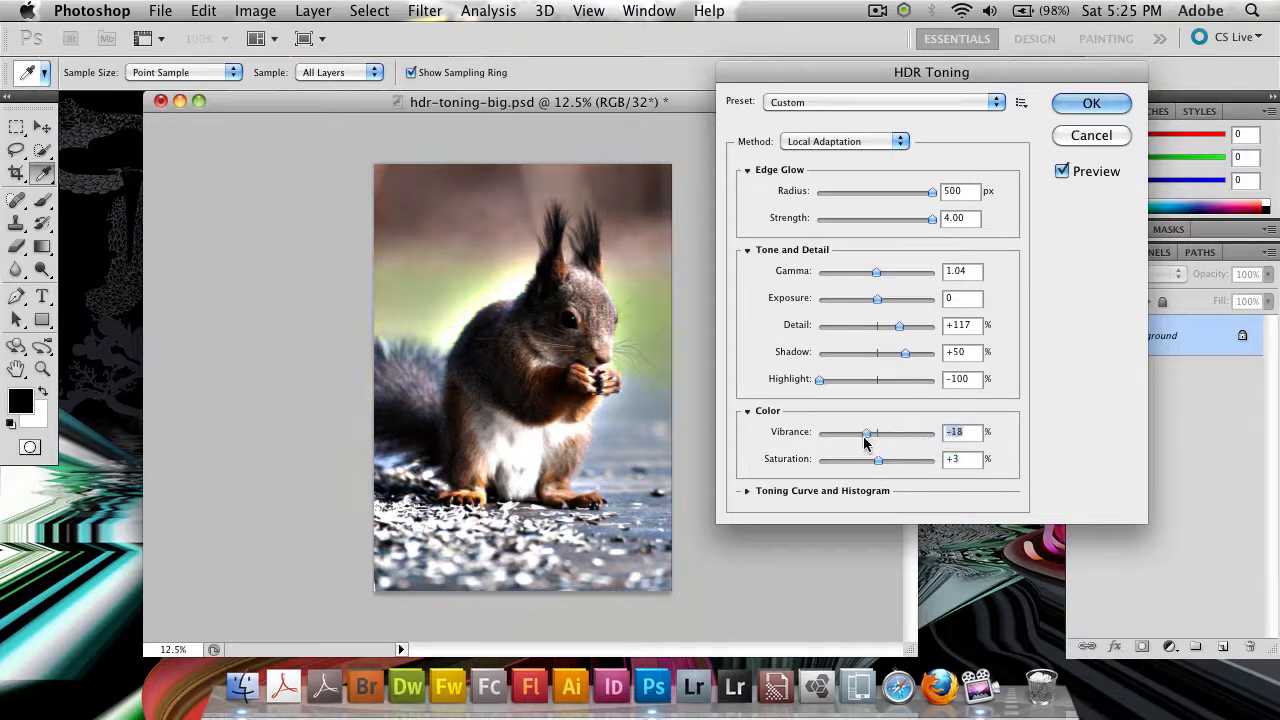
pyautogui.moveTo(866, 432); pyautogui.dragTo(851, 432)
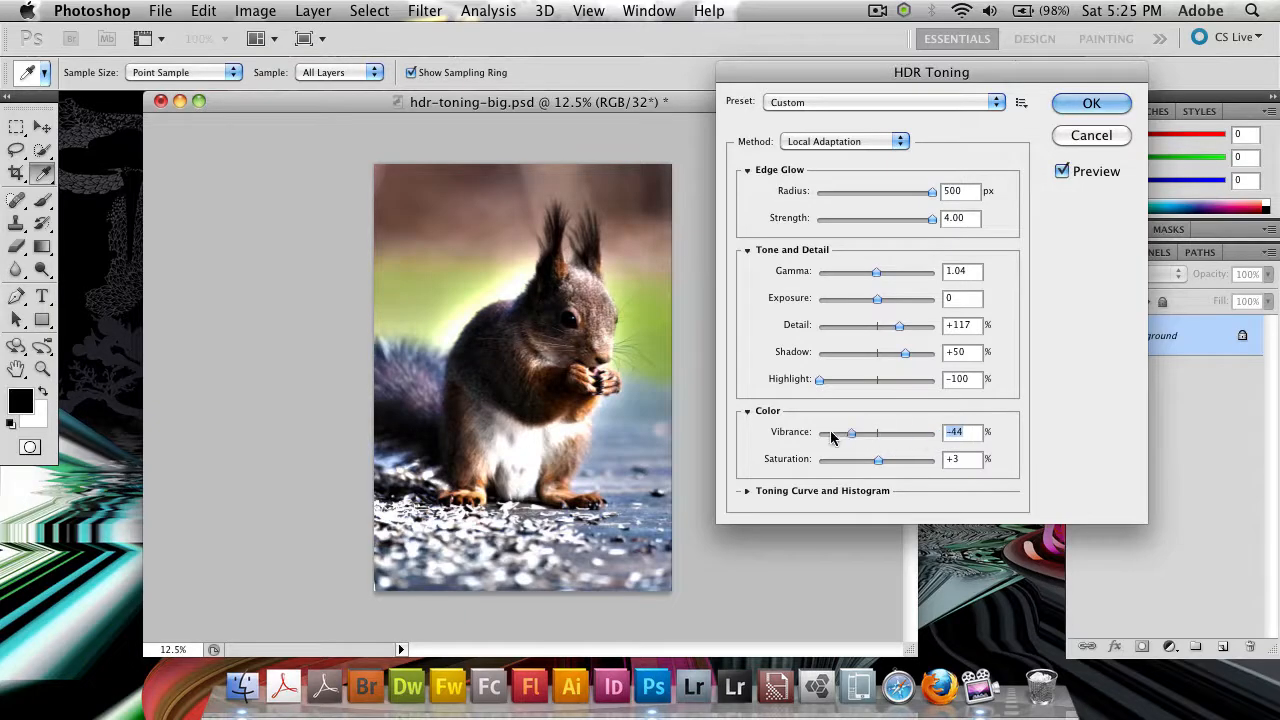
pyautogui.moveTo(851, 432); pyautogui.dragTo(932, 432)
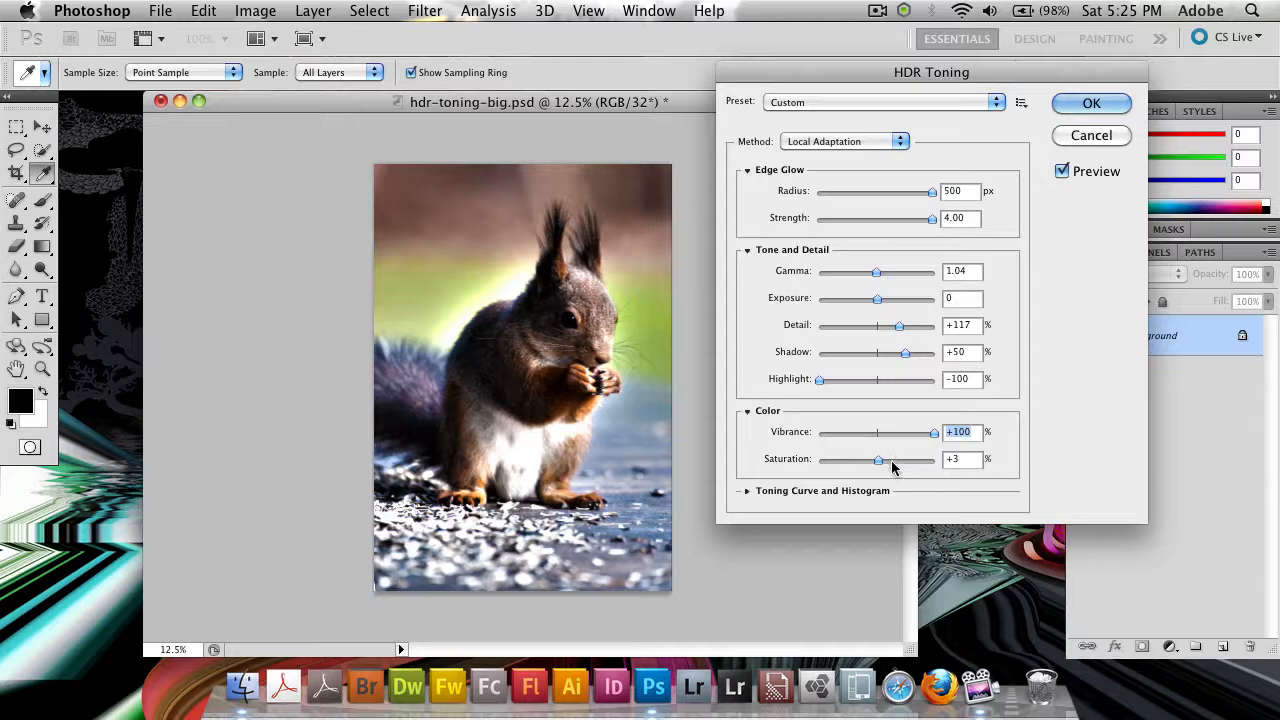
pyautogui.moveTo(878, 459); pyautogui.dragTo(905, 459)
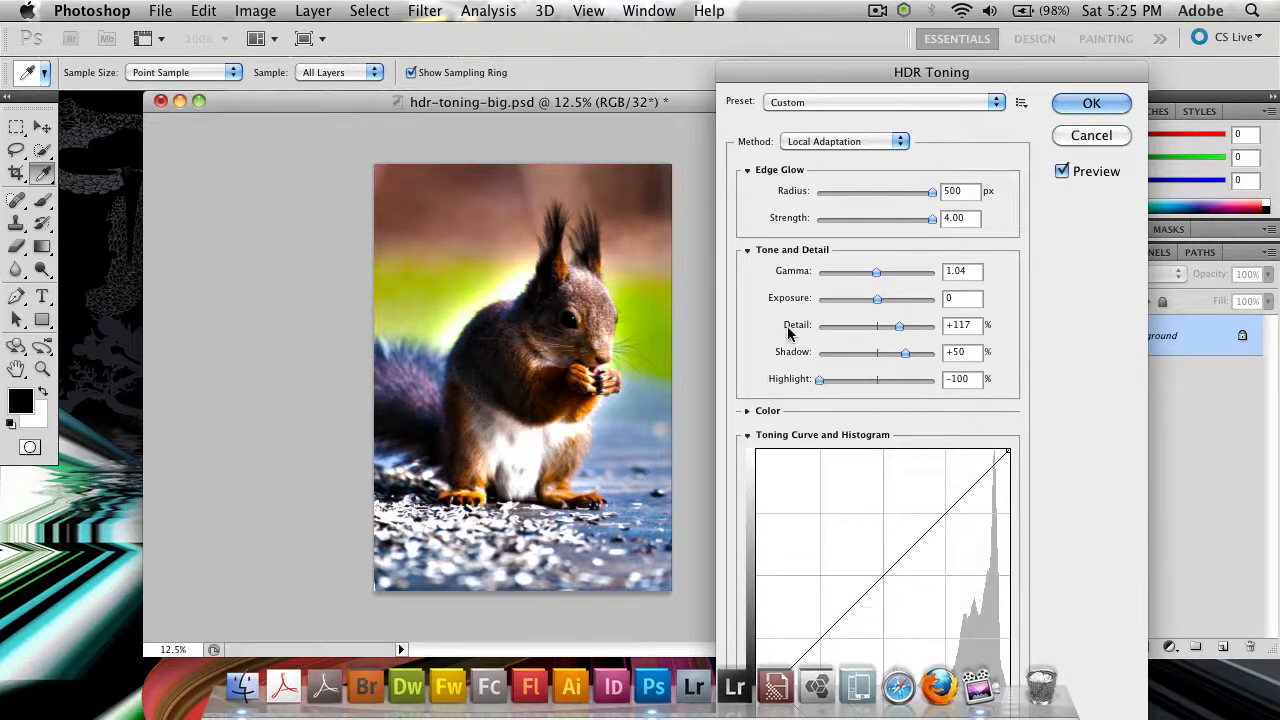
# Collapse other sections and drag anchors into a multi-point curve darkening the shadows
pyautogui.click(748, 169)
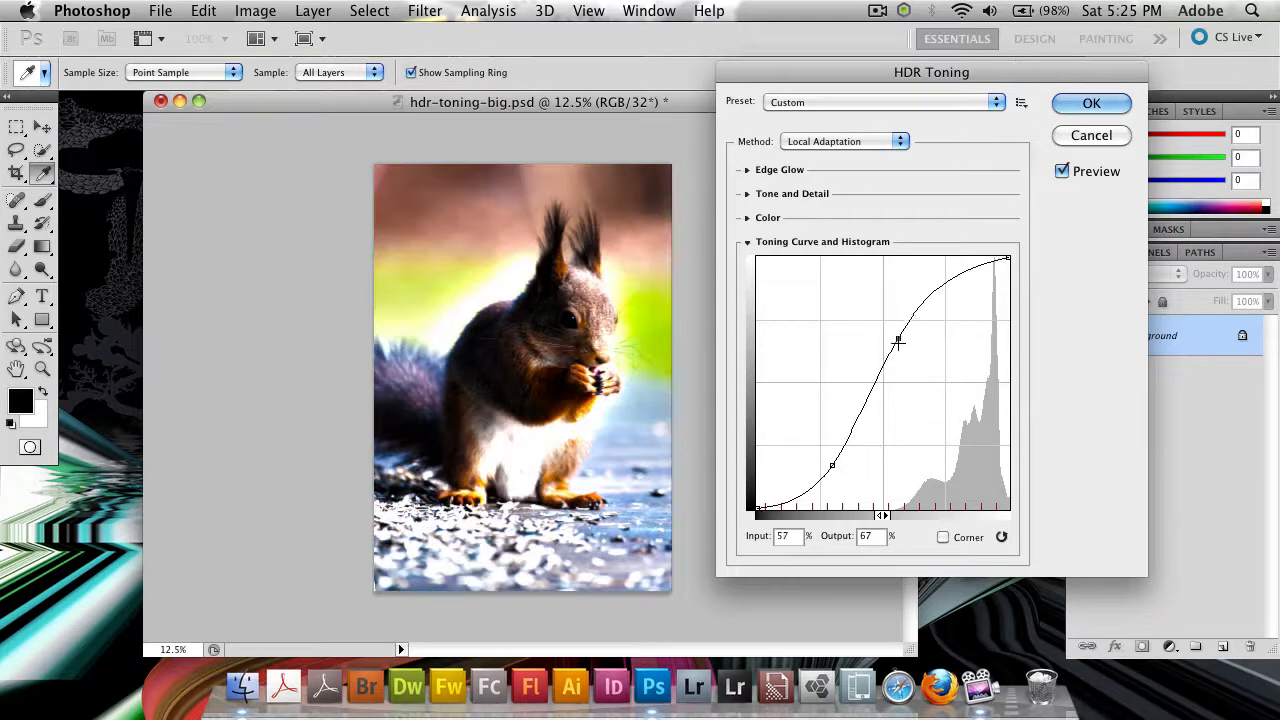
pyautogui.moveTo(897, 341); pyautogui.dragTo(968, 357)
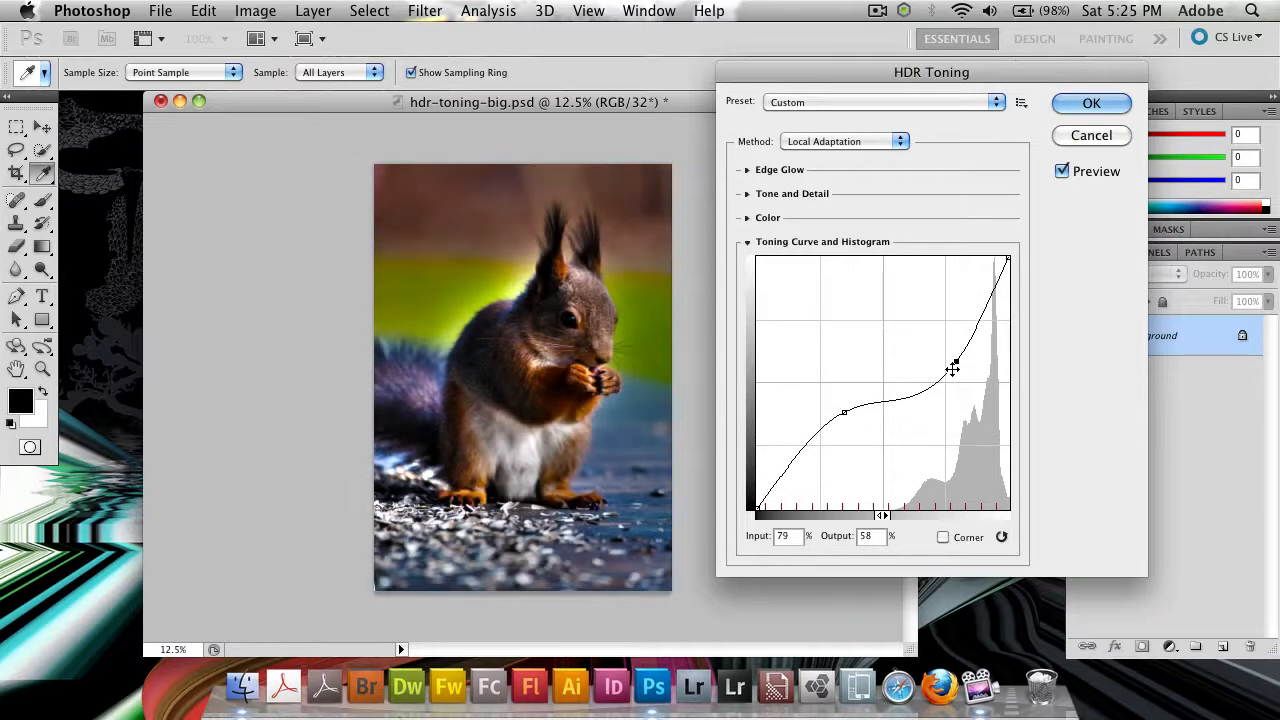
pyautogui.moveTo(953, 366); pyautogui.dragTo(982, 323)
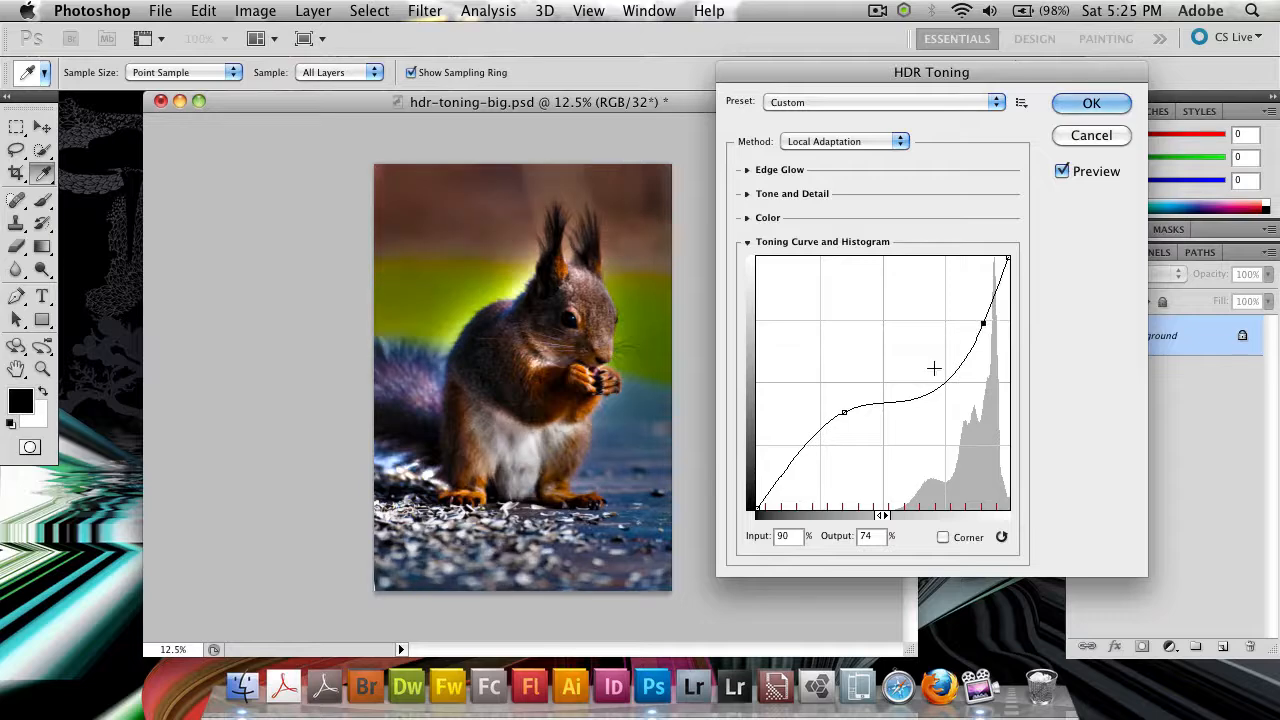
pyautogui.moveTo(844, 411); pyautogui.dragTo(785, 505)
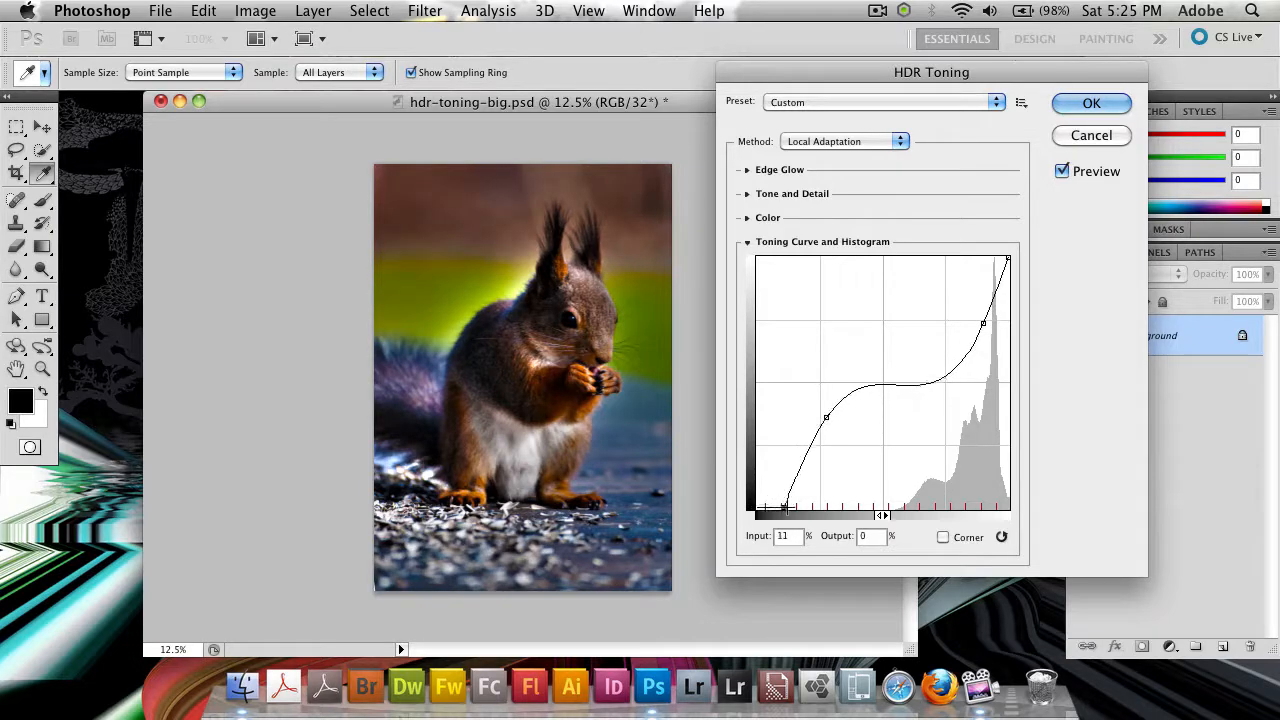
pyautogui.moveTo(785, 505); pyautogui.dragTo(798, 505)
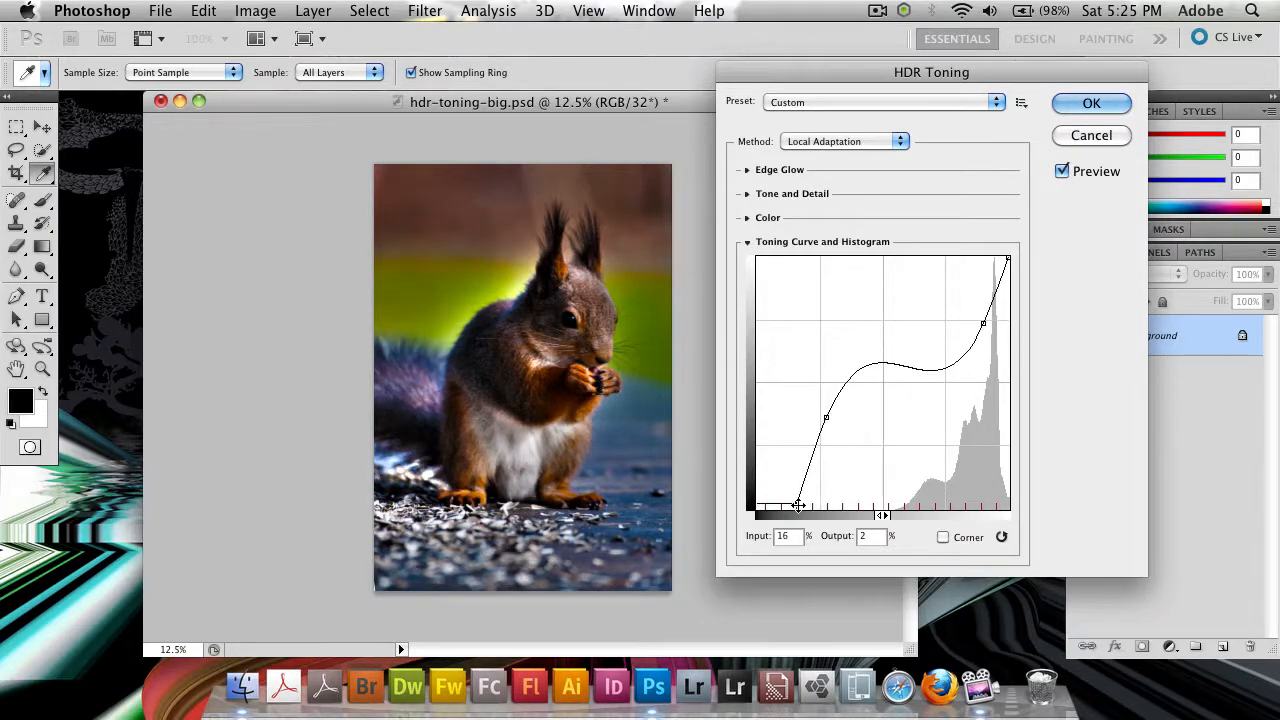
pyautogui.moveTo(800, 505); pyautogui.dragTo(826, 437)
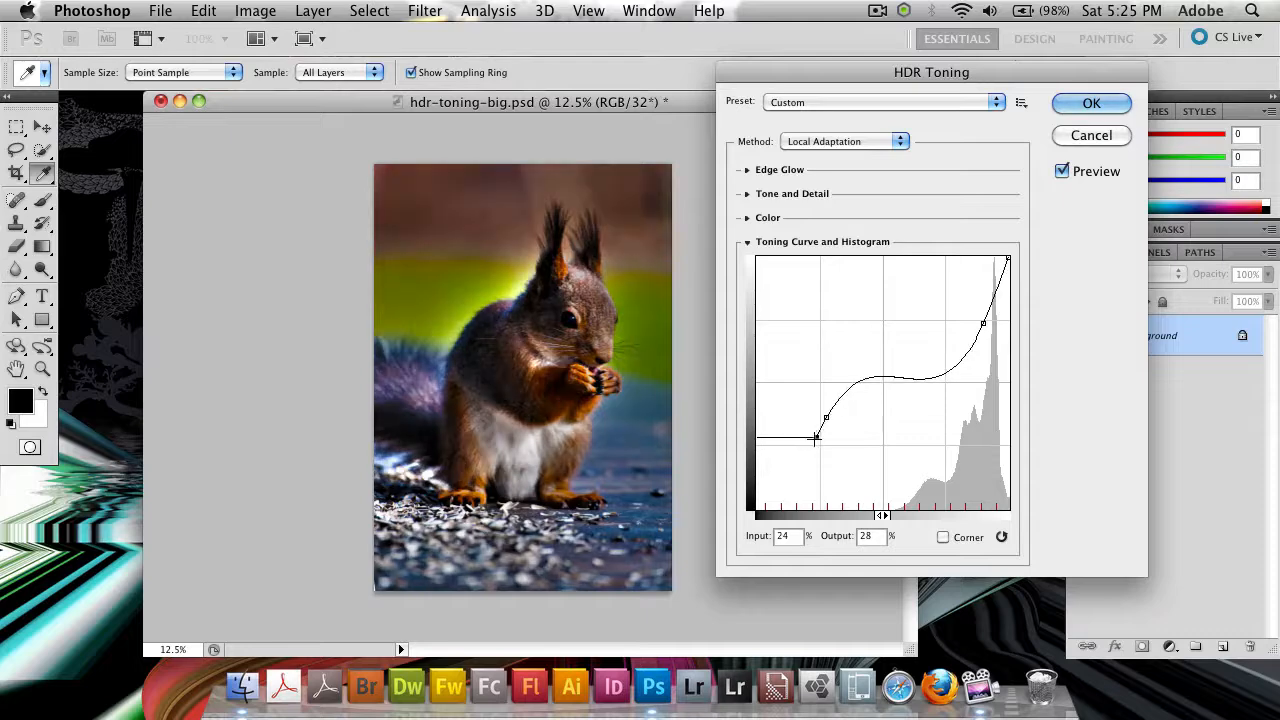
pyautogui.moveTo(815, 438); pyautogui.dragTo(792, 473)
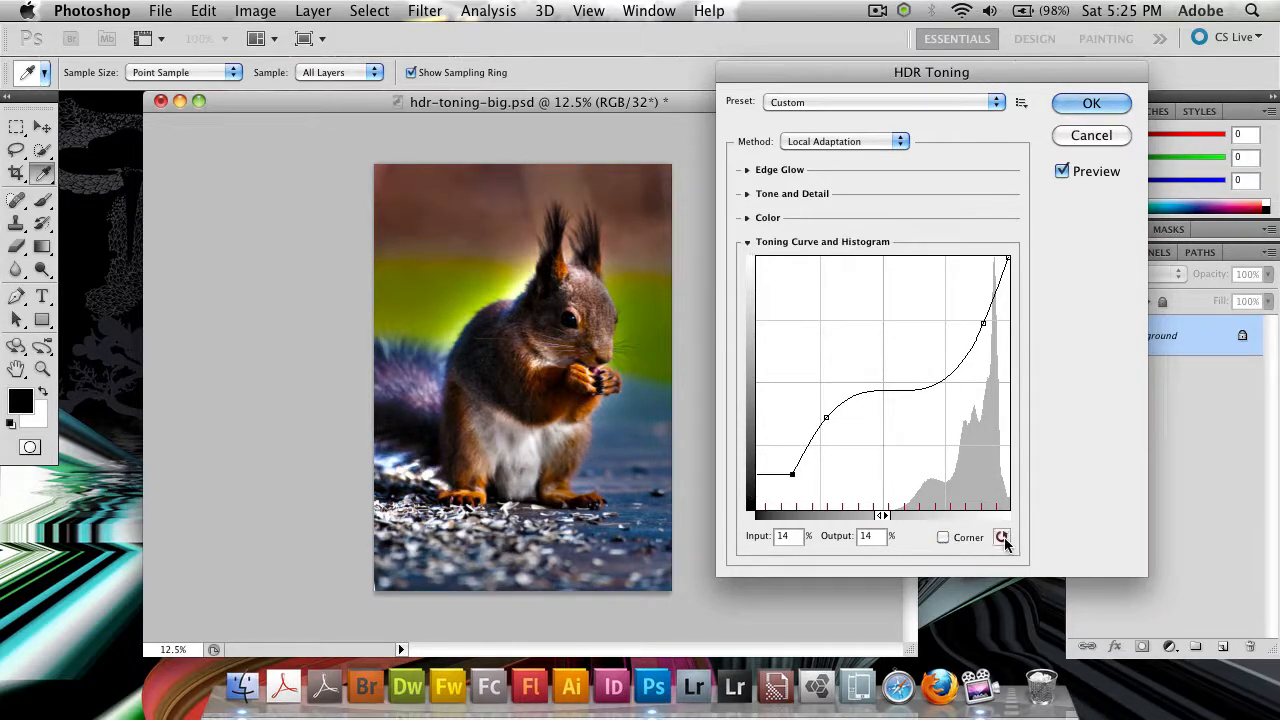
pyautogui.click(766, 217)
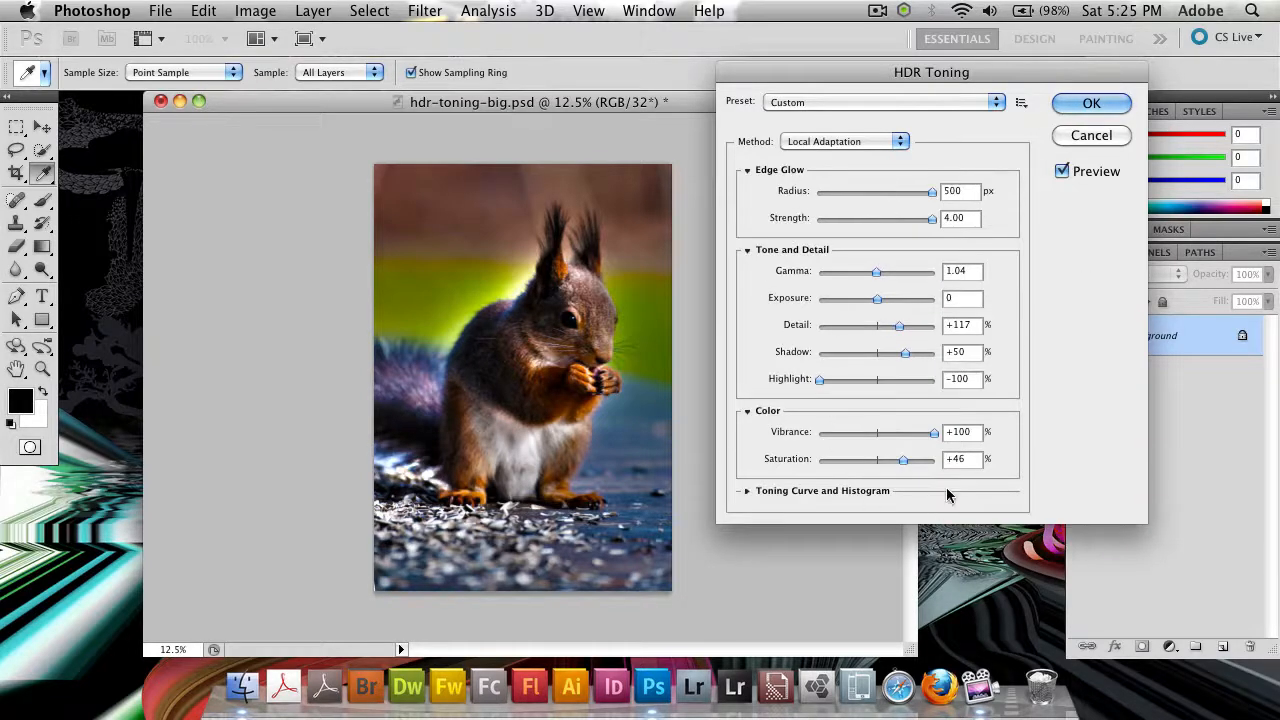
# Adjust tone sliders to Shadow +98, Highlight -32, Vibrance +100 and Saturation +34
pyautogui.moveTo(905, 352); pyautogui.dragTo(878, 352)
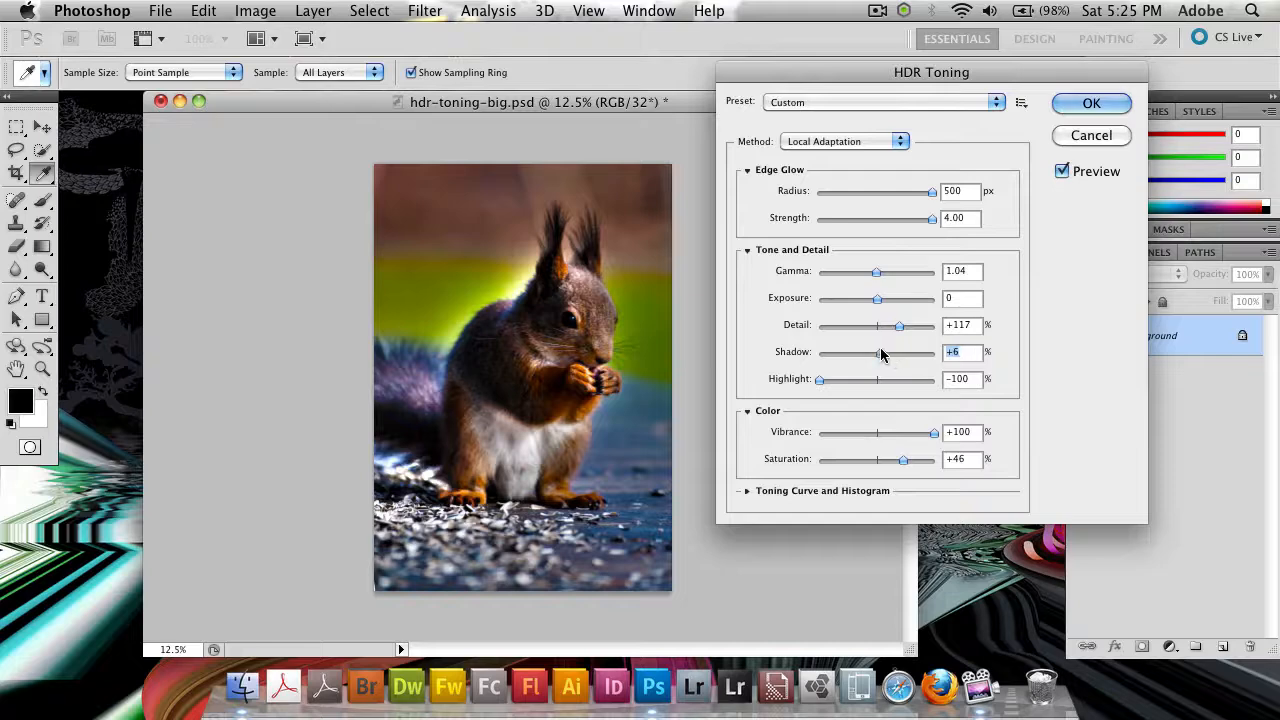
pyautogui.moveTo(820, 378); pyautogui.dragTo(872, 378)
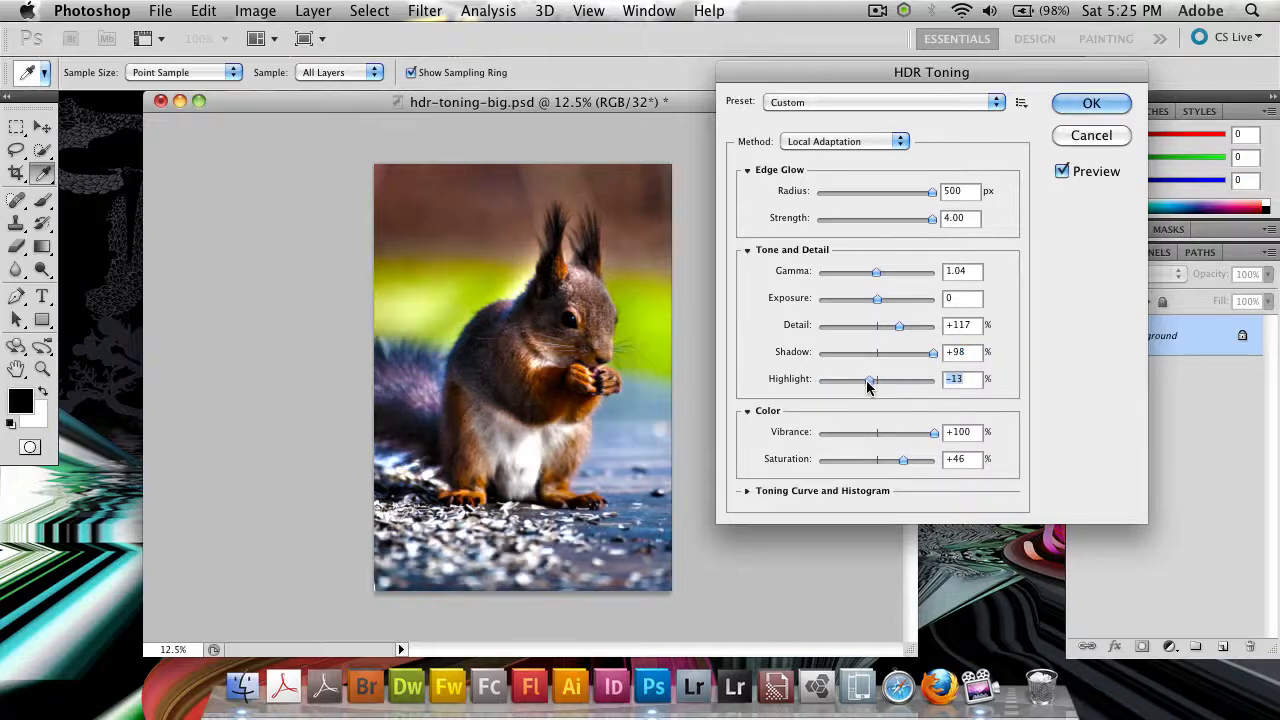
pyautogui.moveTo(935, 432); pyautogui.dragTo(895, 432)
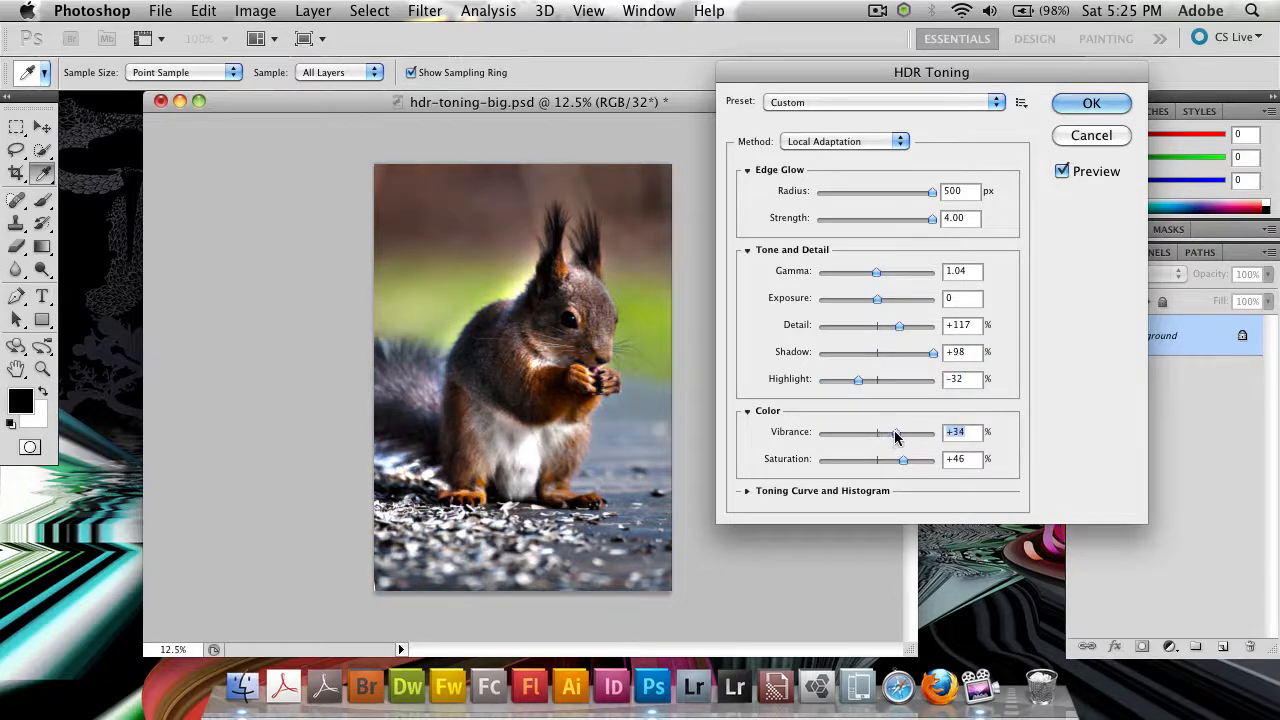
pyautogui.moveTo(897, 431); pyautogui.dragTo(930, 431)
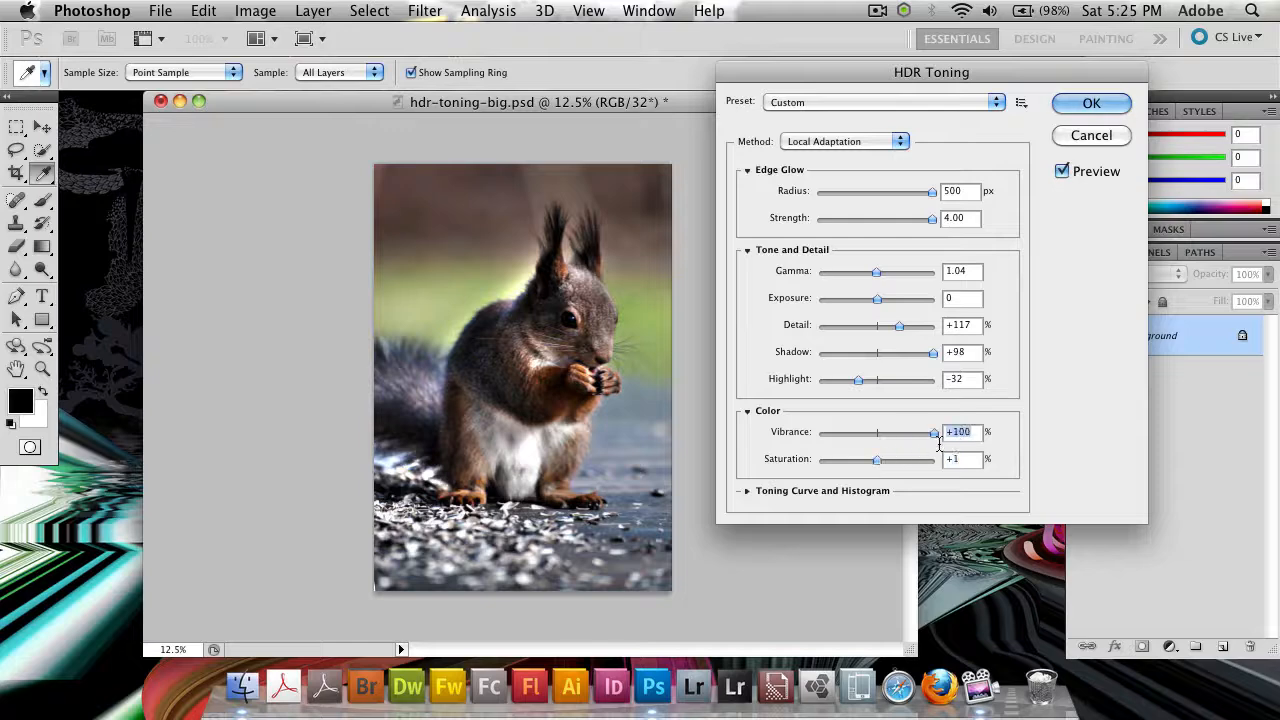
pyautogui.moveTo(877, 459); pyautogui.dragTo(896, 459)
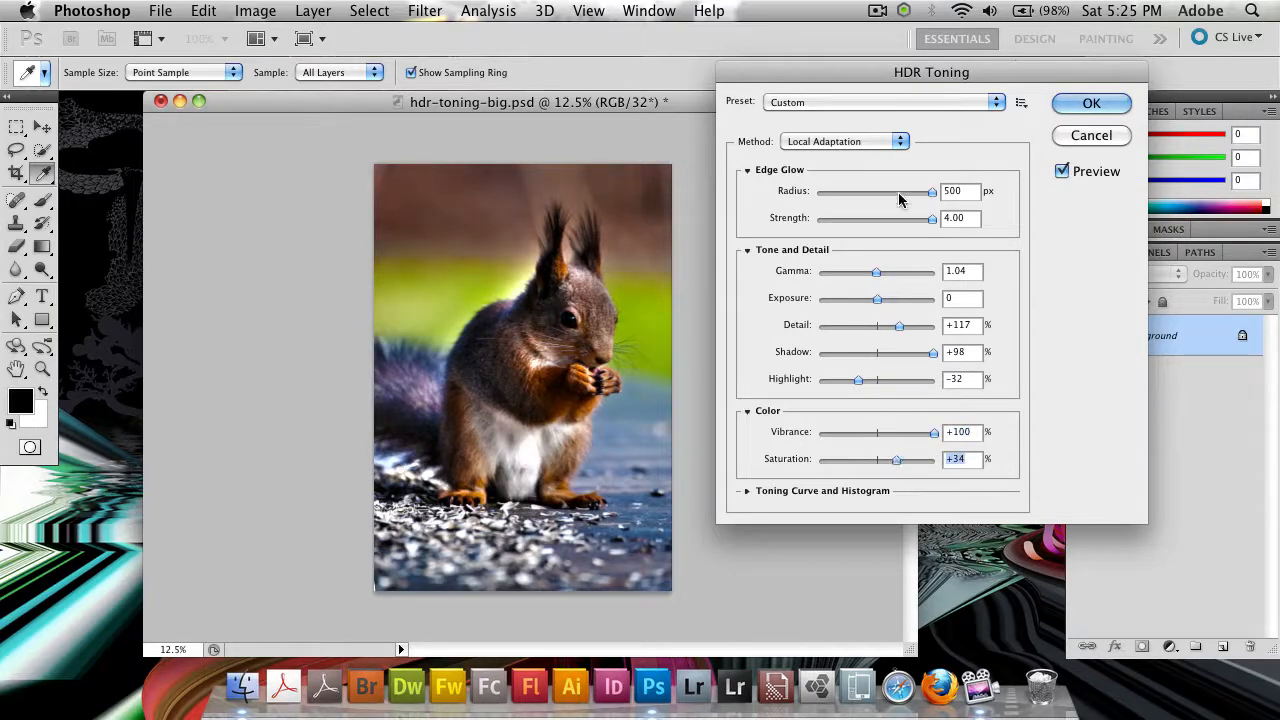
# Shrink then widen the edge glow, ending at radius 243 px and strength 2.27
pyautogui.moveTo(930, 191); pyautogui.dragTo(849, 191)
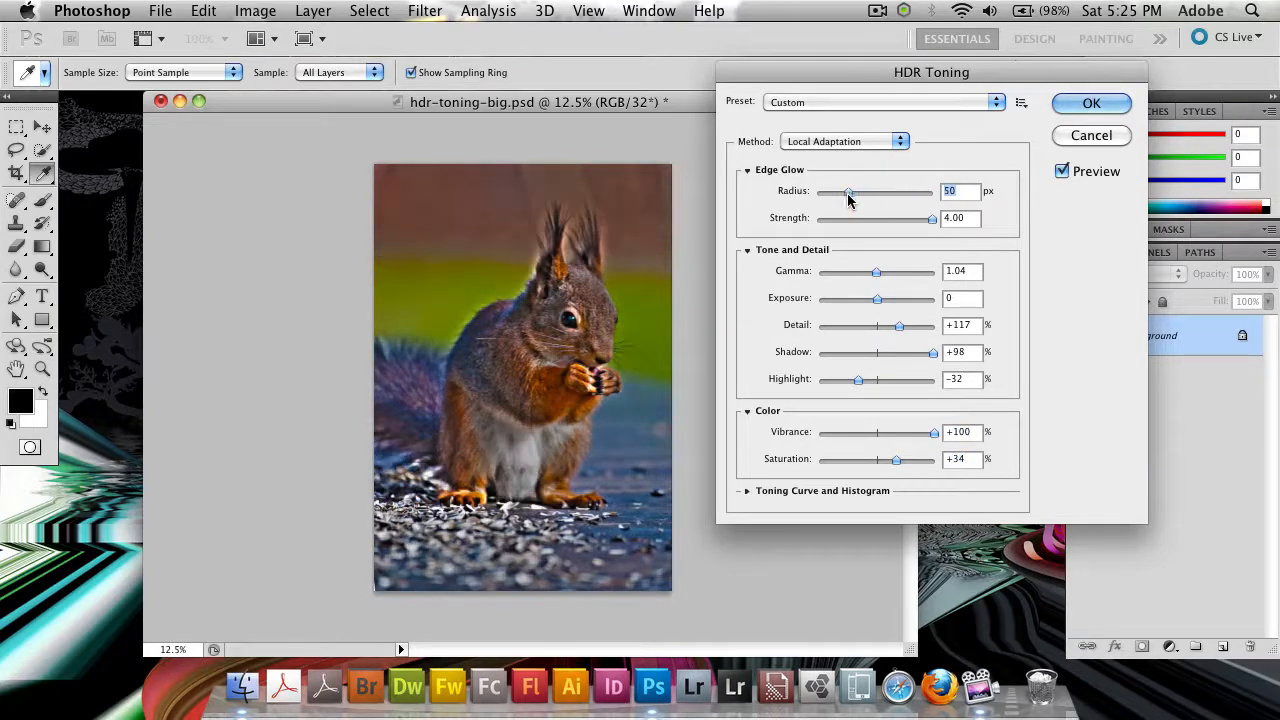
pyautogui.moveTo(849, 191); pyautogui.dragTo(832, 191)
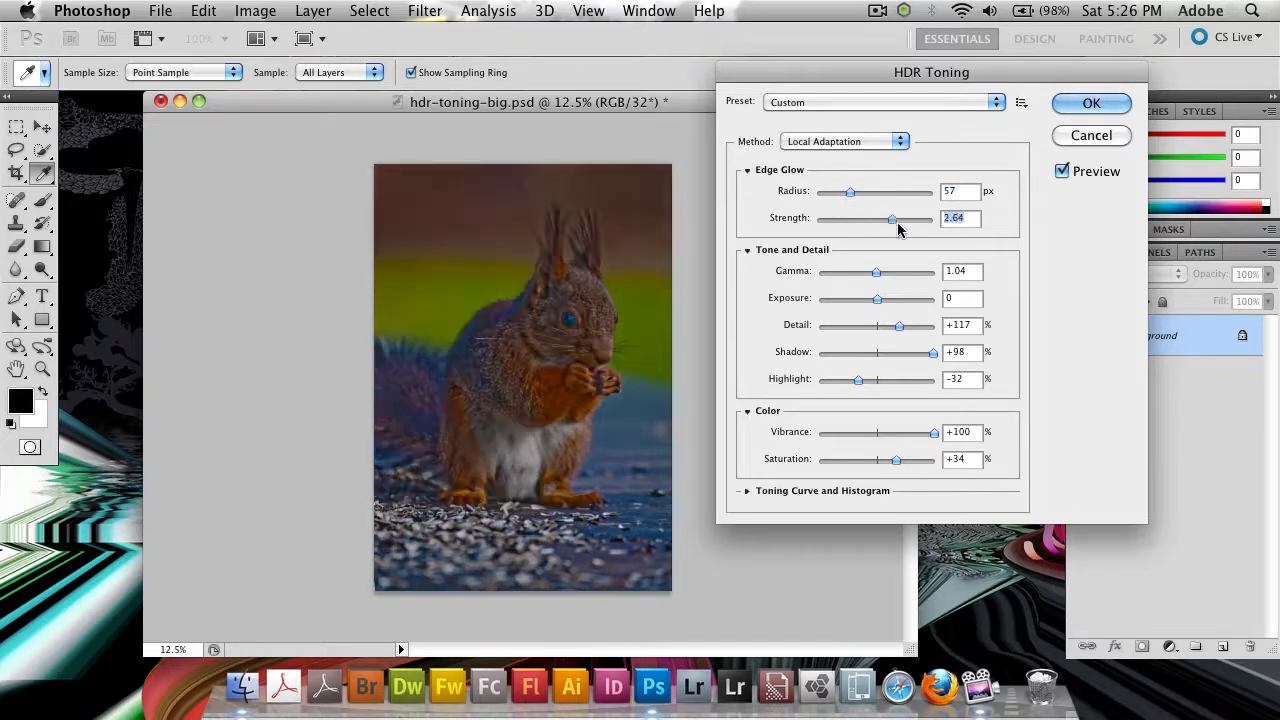
pyautogui.moveTo(892, 218); pyautogui.dragTo(876, 218)
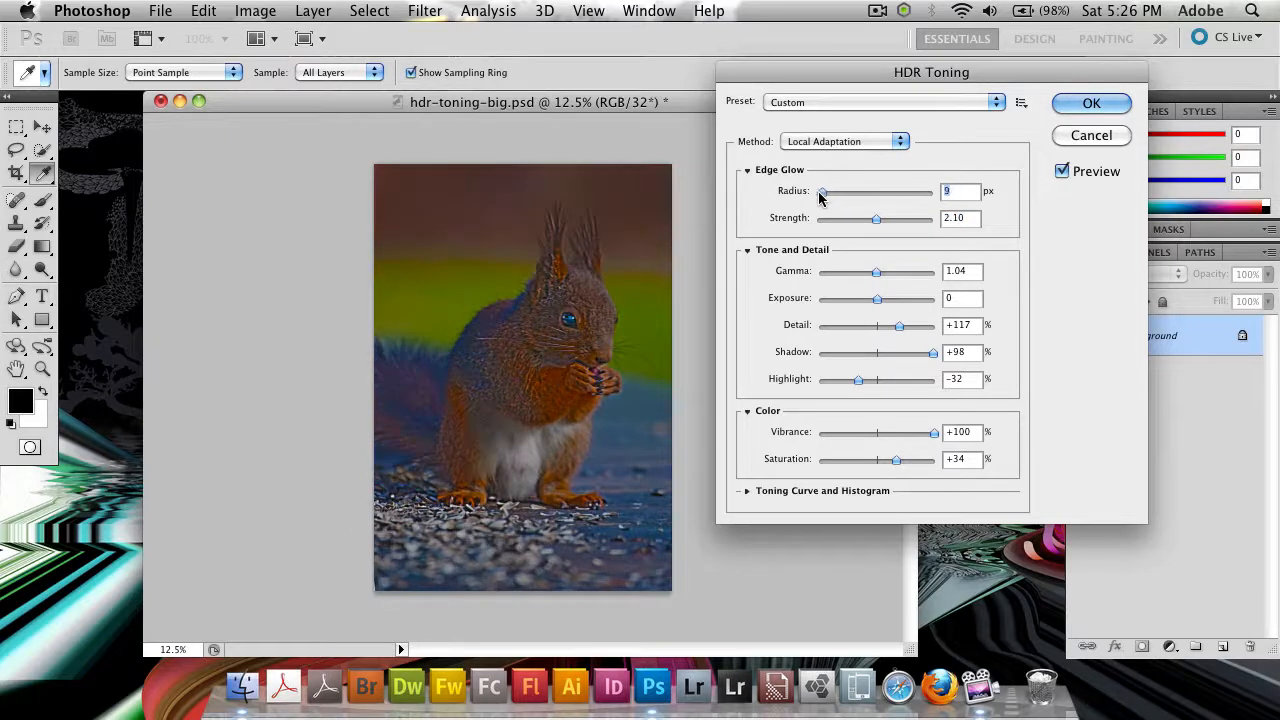
pyautogui.moveTo(822, 192); pyautogui.dragTo(865, 192)
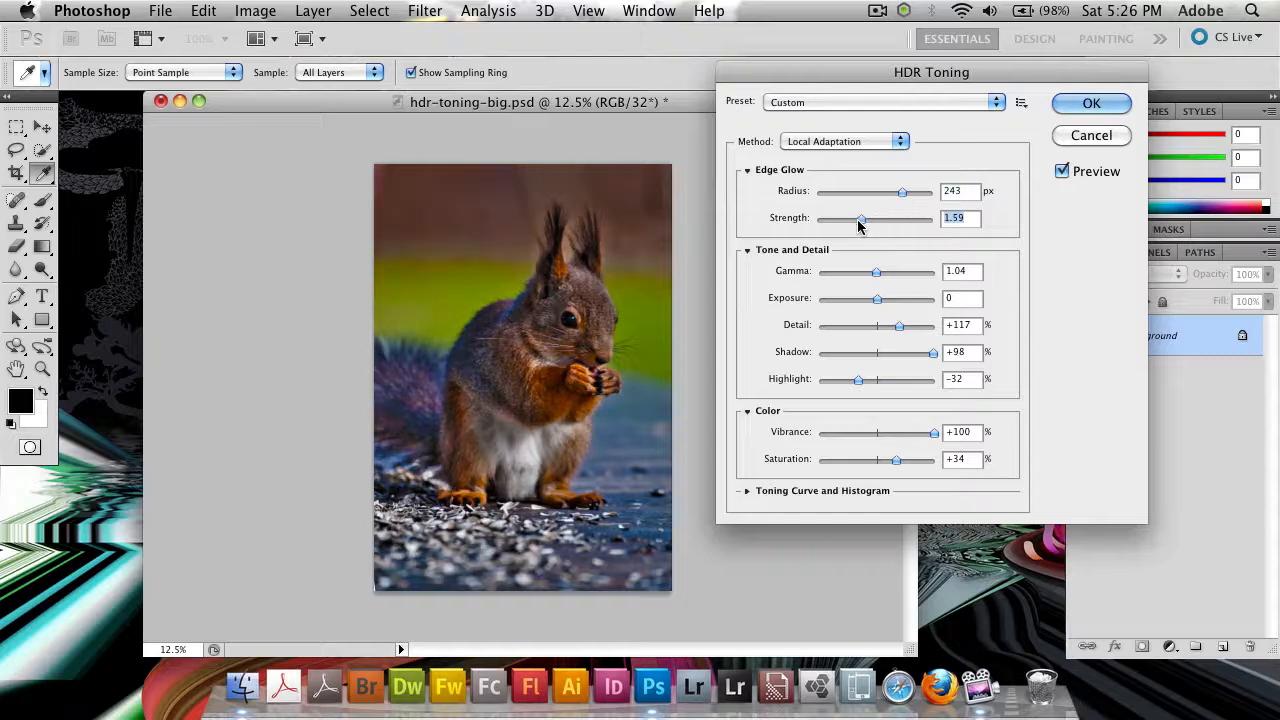
pyautogui.moveTo(861, 218); pyautogui.dragTo(881, 218)
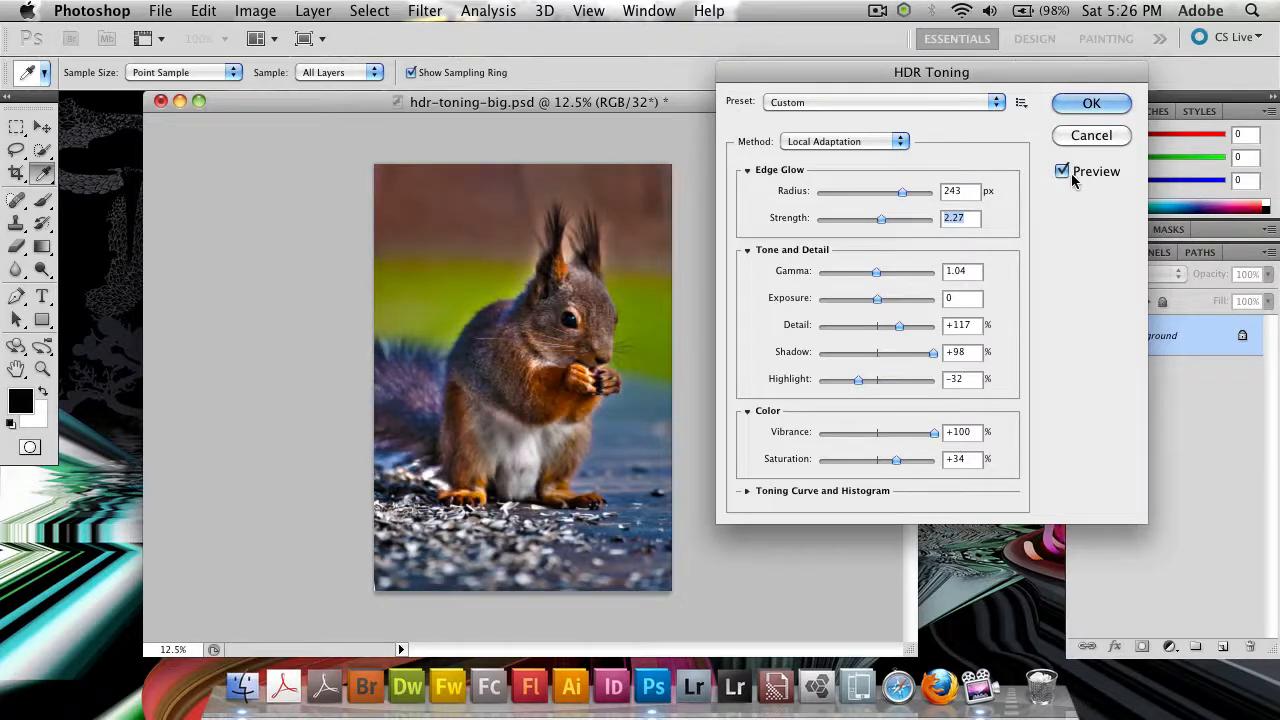
pyautogui.click(1062, 171)
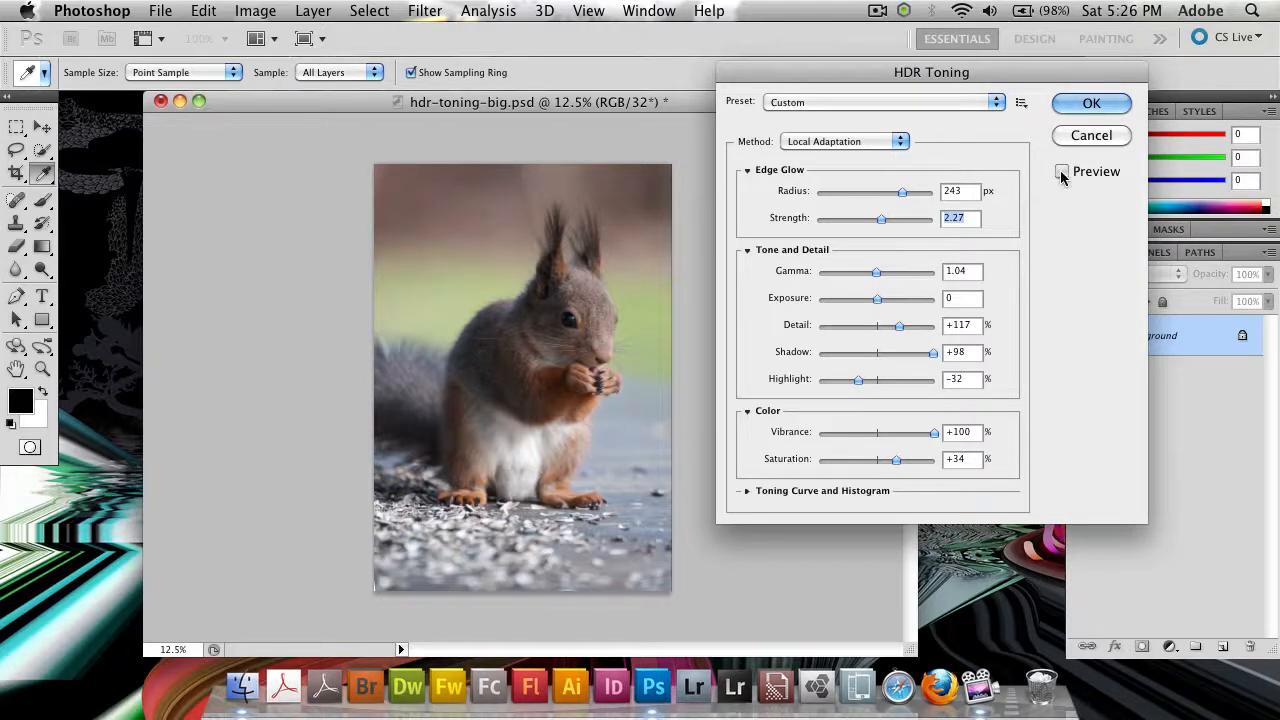
pyautogui.click(1062, 171)
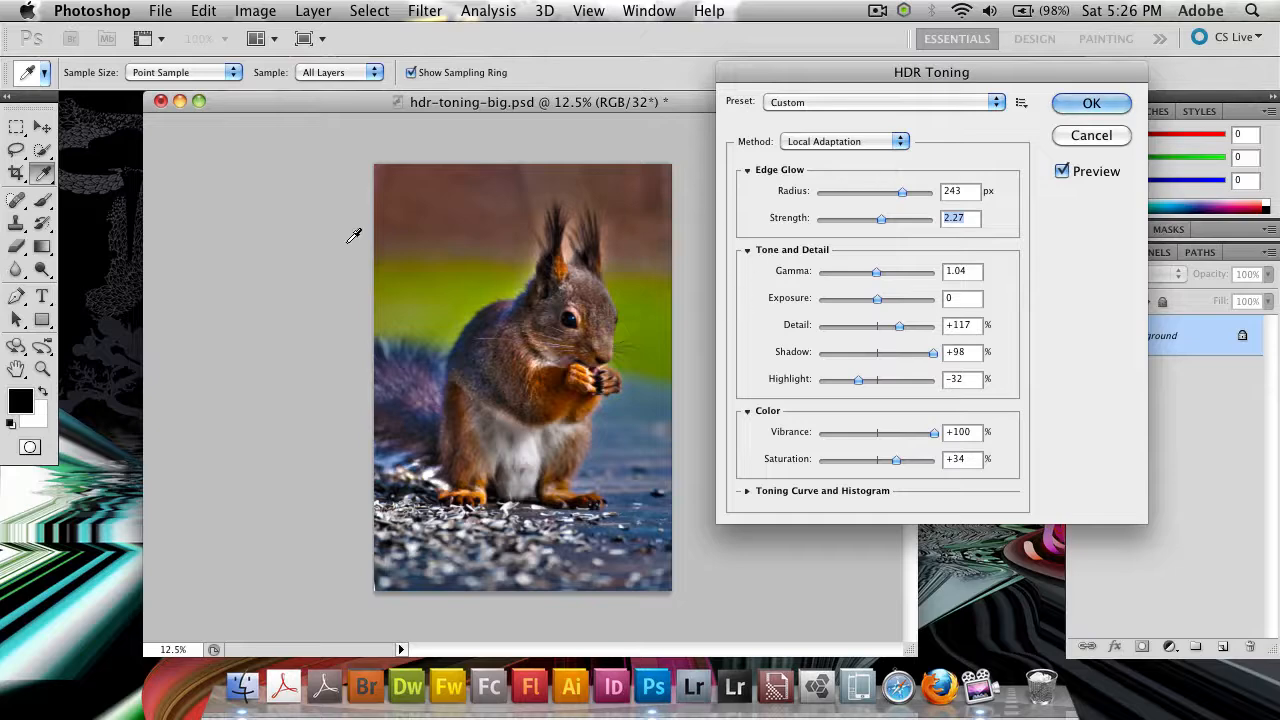